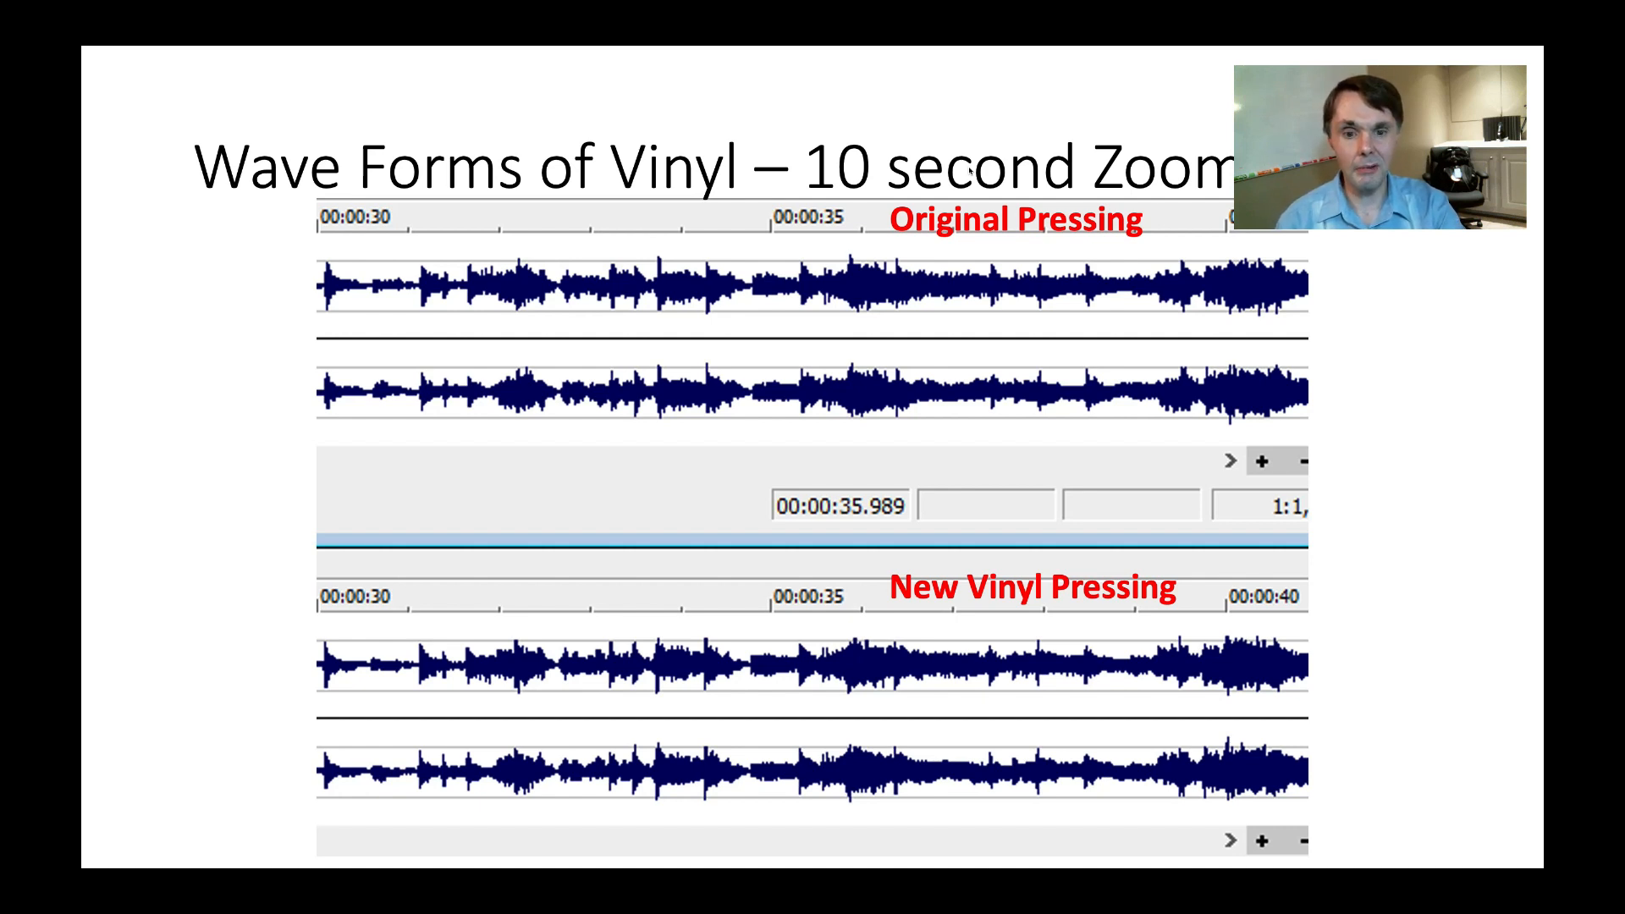
- Advance to the hi-def slide comparing QoBuz, Tidal, Amazon HD and Deezer 10-second zooms
{"action": "key", "text": "Right"}
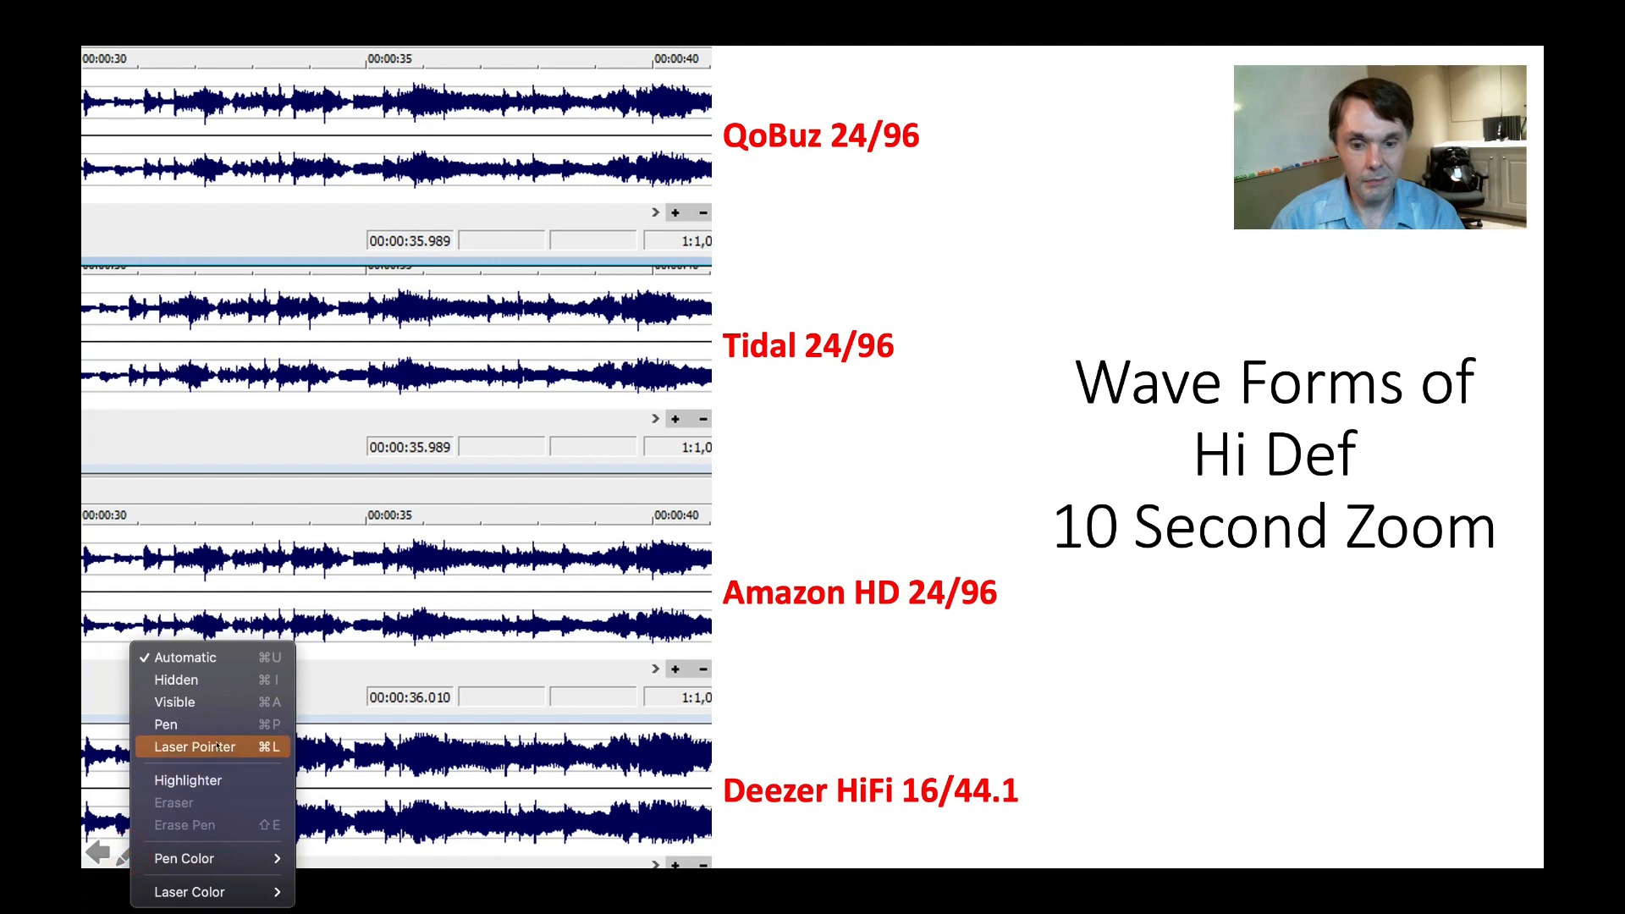
- Switch the slide show pointer to Laser Pointer for presenting
{"action": "left_click", "coordinate": [194, 747]}
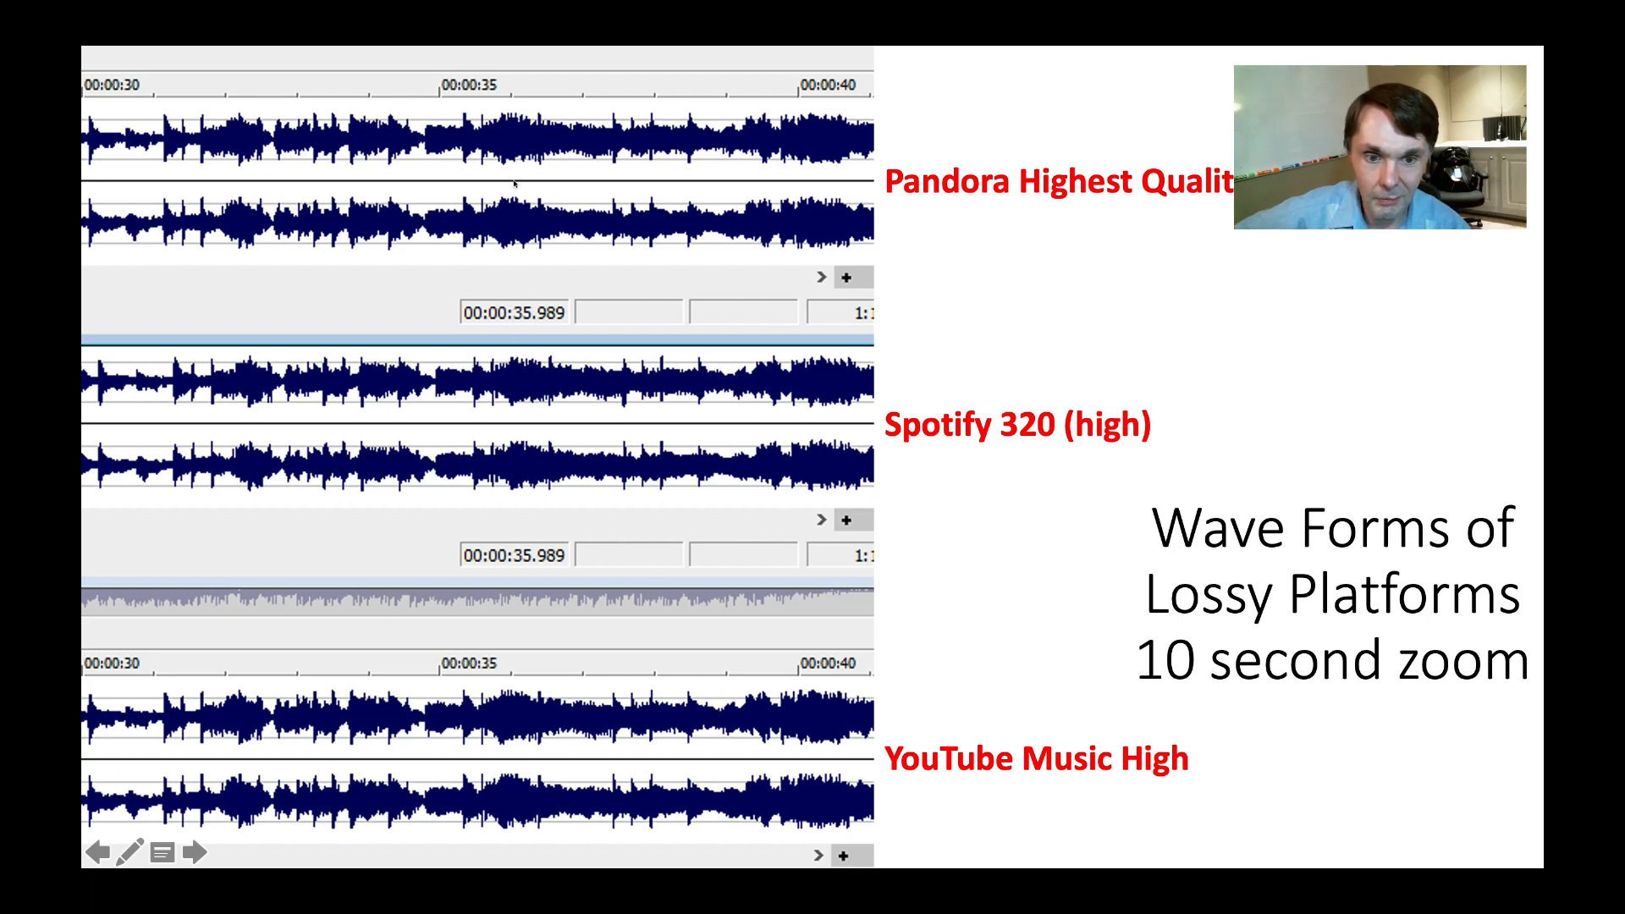
{"action": "mouse_move", "coordinate": [520, 379]}
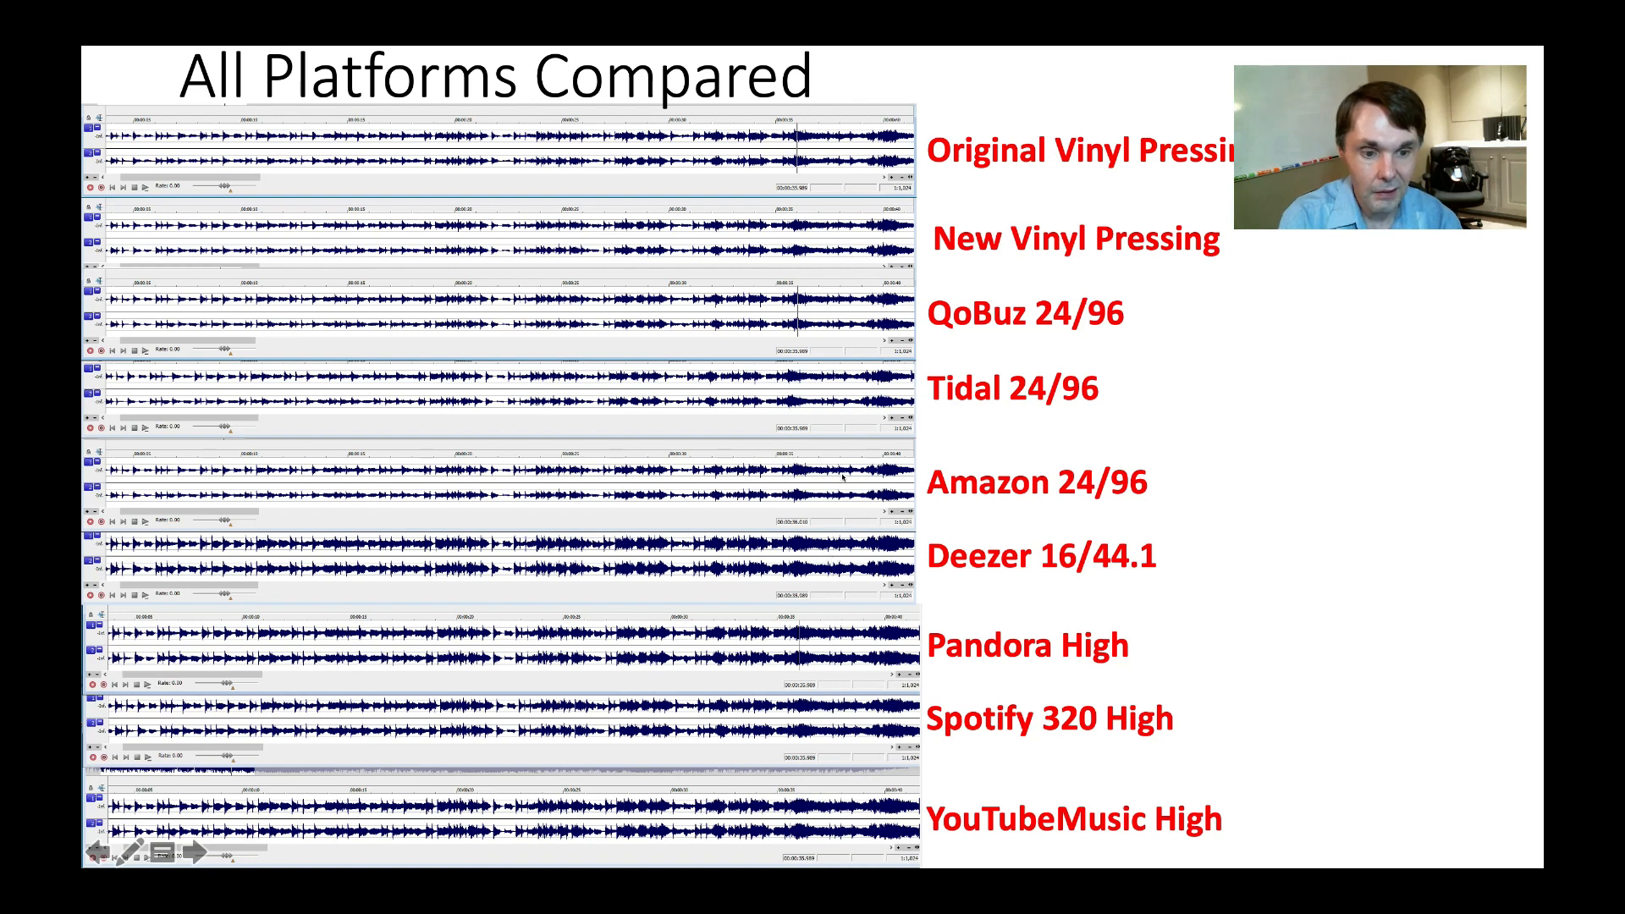
{"action": "mouse_move", "coordinate": [818, 340]}
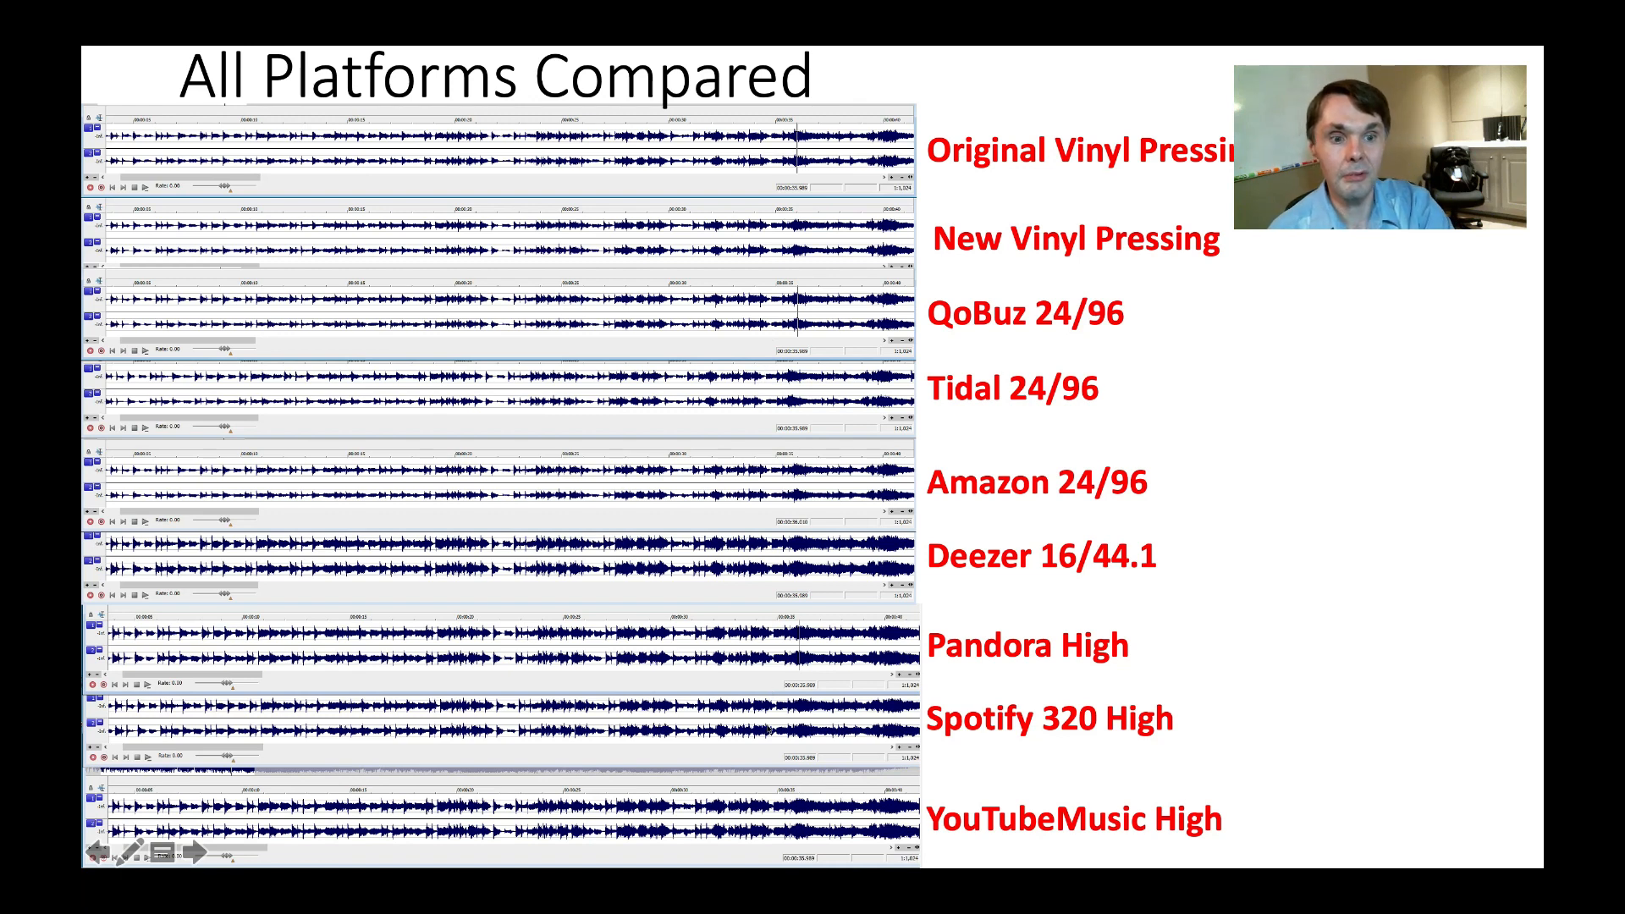
- Exit the slide show, returning to the PowerPoint editor on slide 8
{"action": "key", "text": "Escape"}
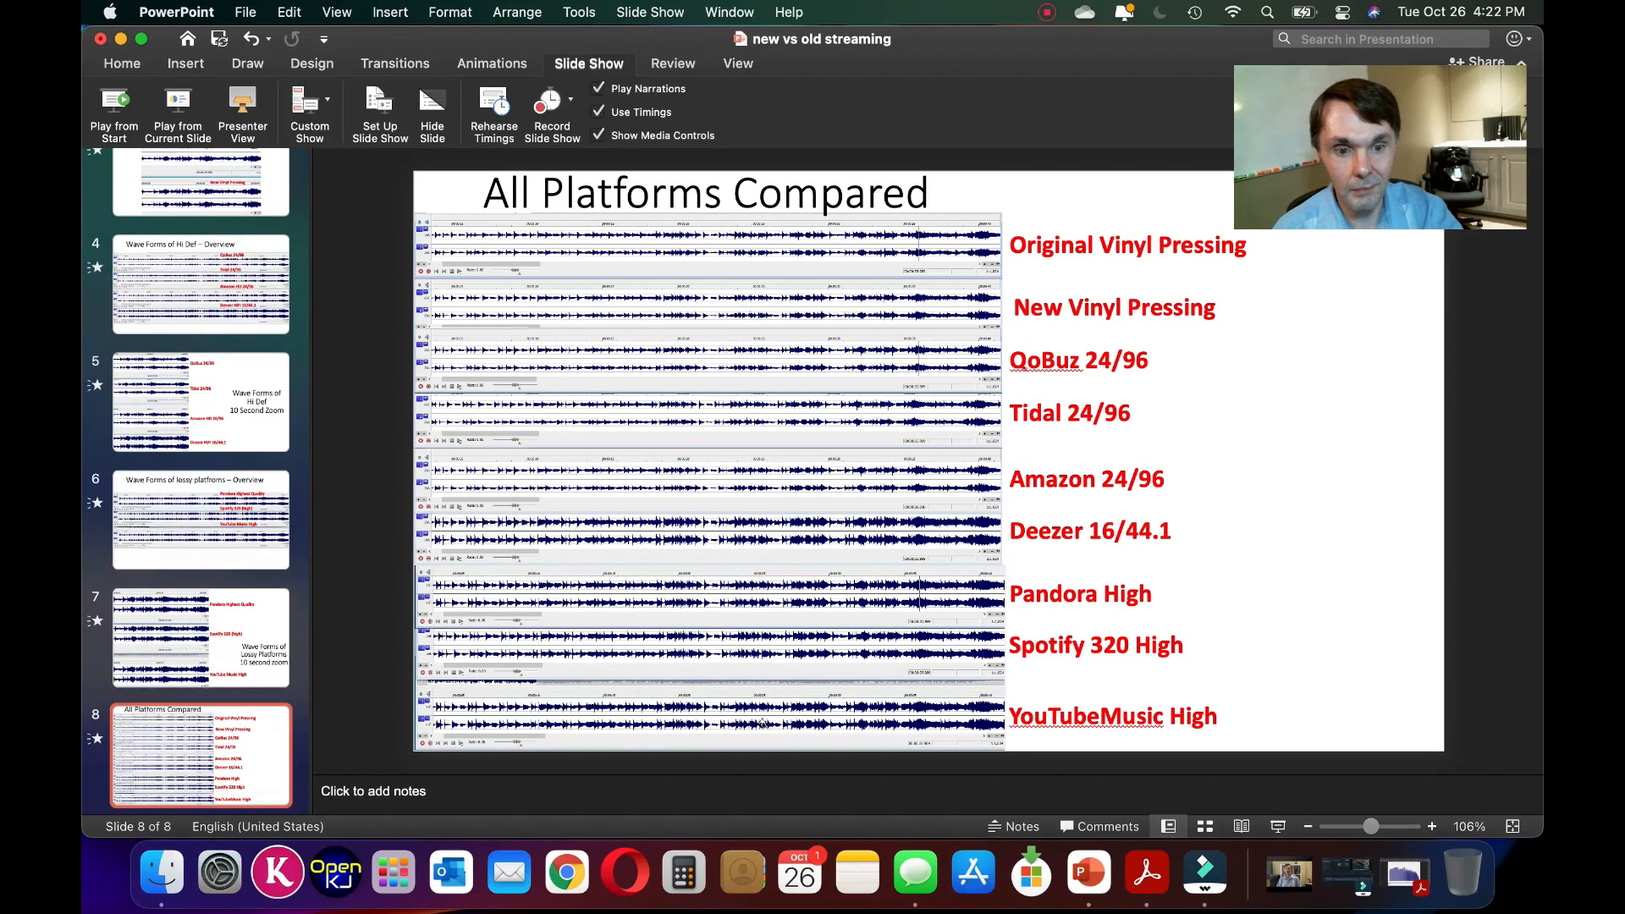
- Scroll through the original vinyl spectrum charts in Acrobat Reader, then switch to new vinyl
{"action": "left_click", "coordinate": [1169, 871]}
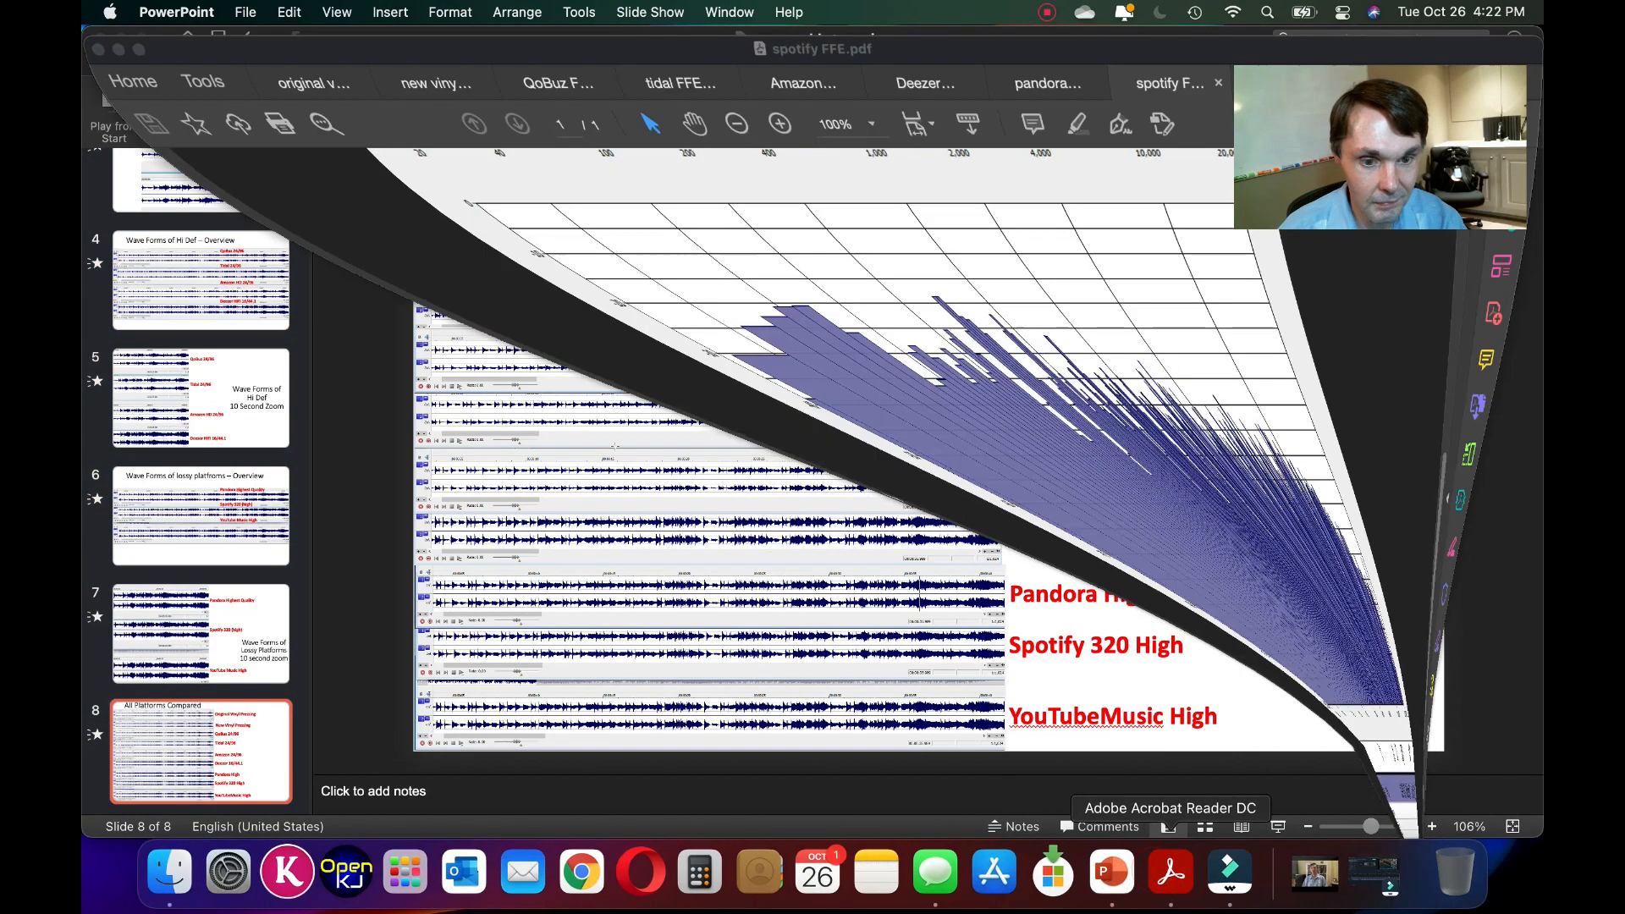
{"action": "left_click", "coordinate": [300, 73]}
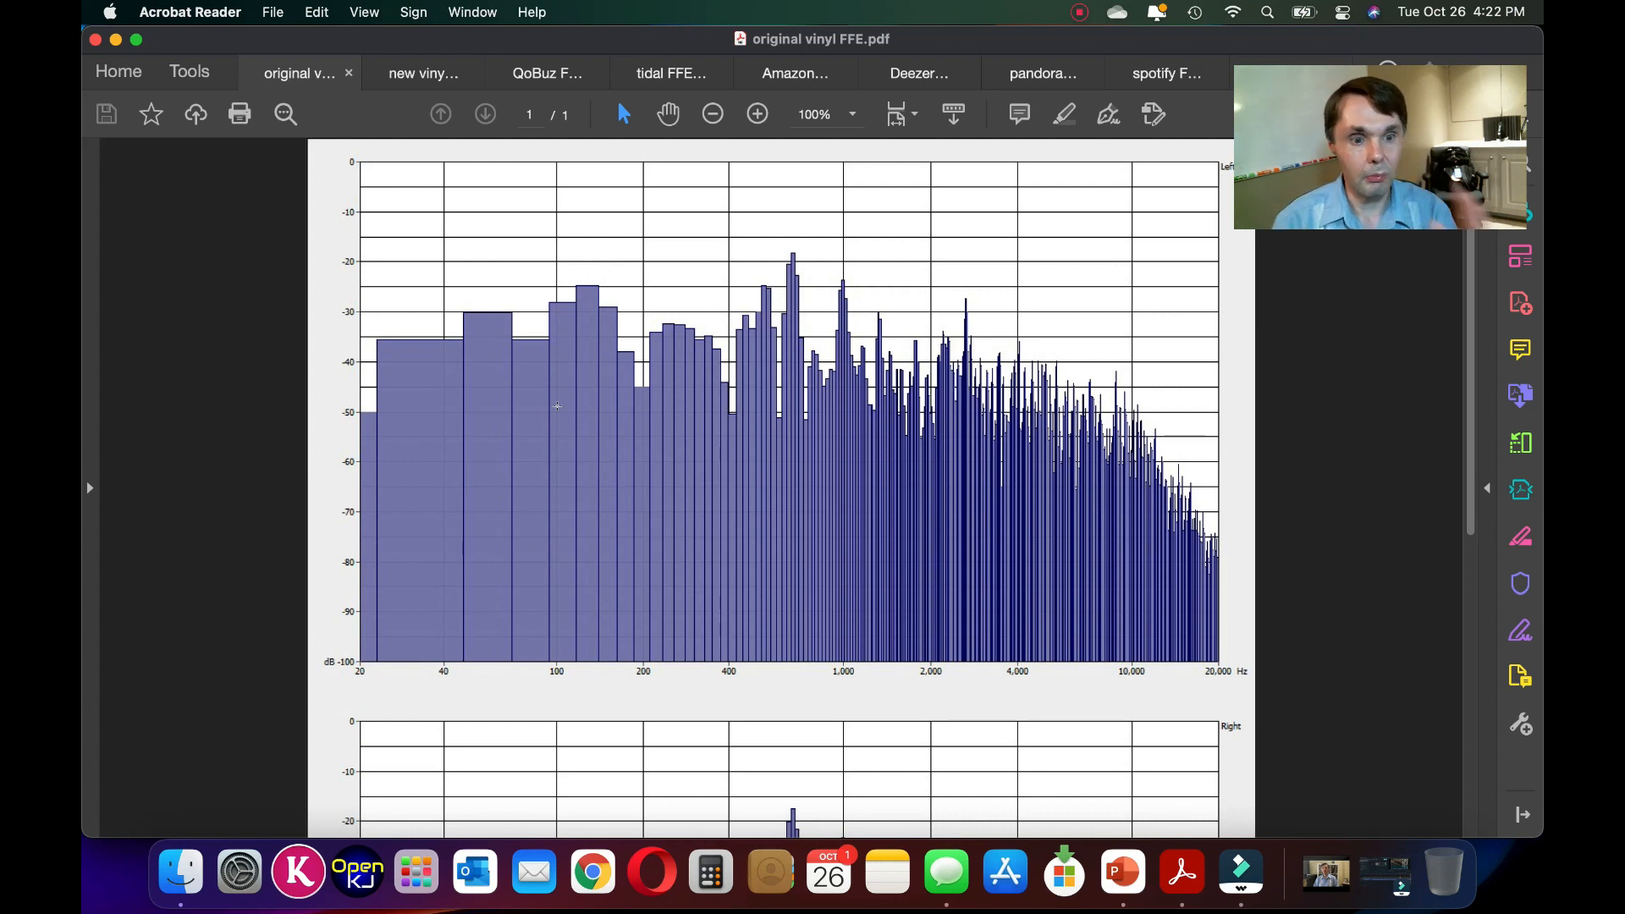
{"action": "mouse_move", "coordinate": [575, 364]}
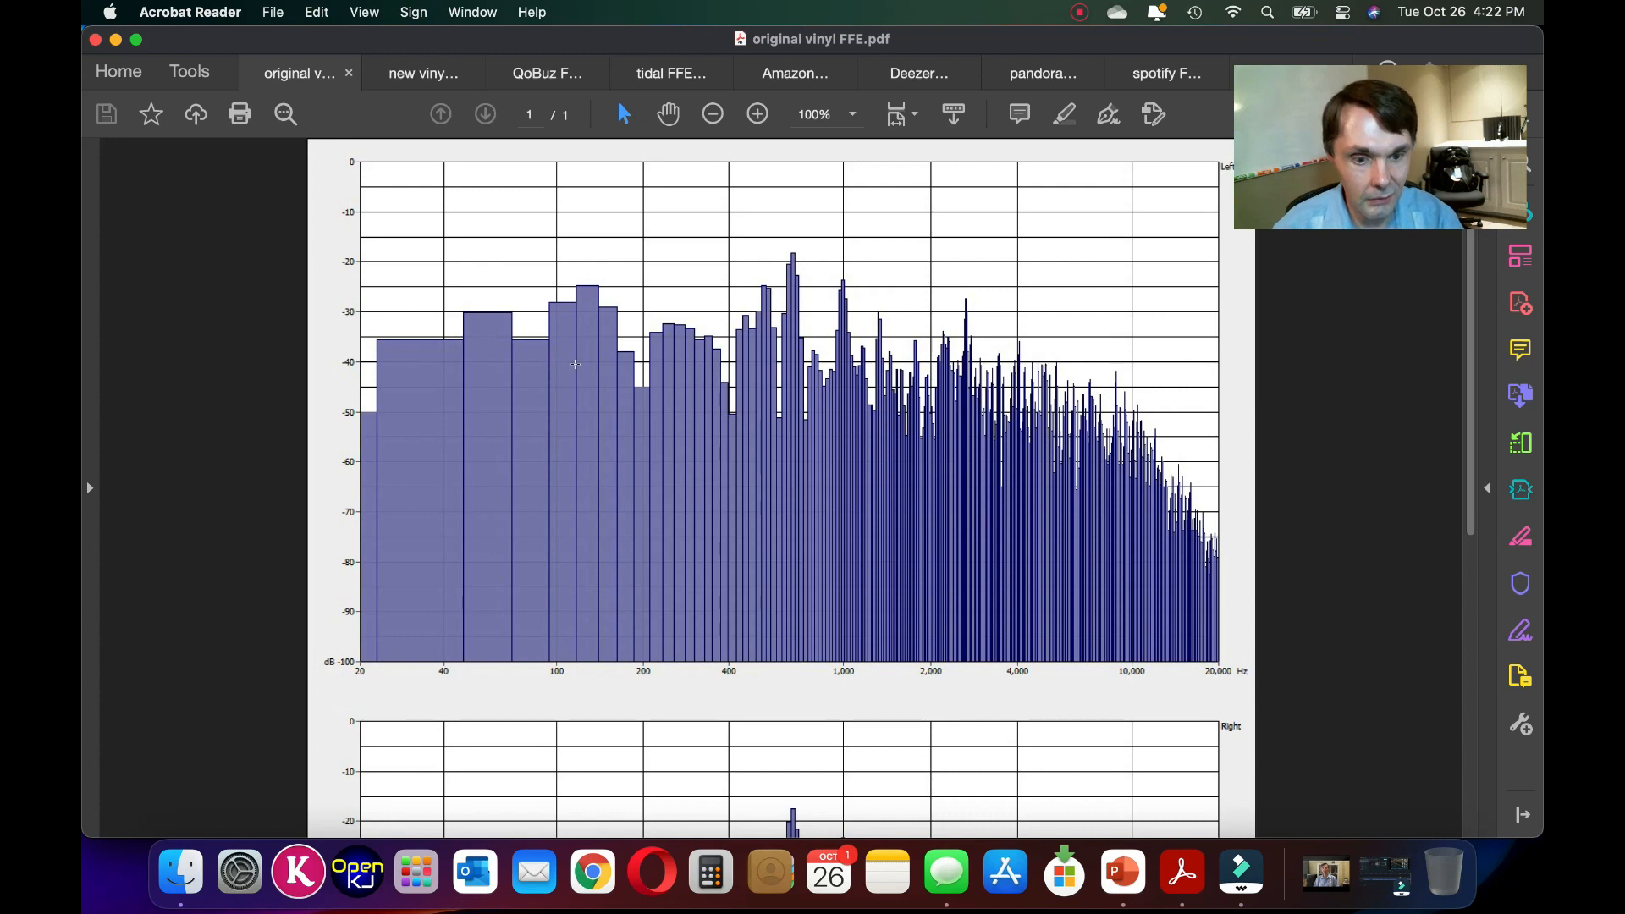
{"action": "scroll", "scroll_direction": "down", "scroll_amount": 3}
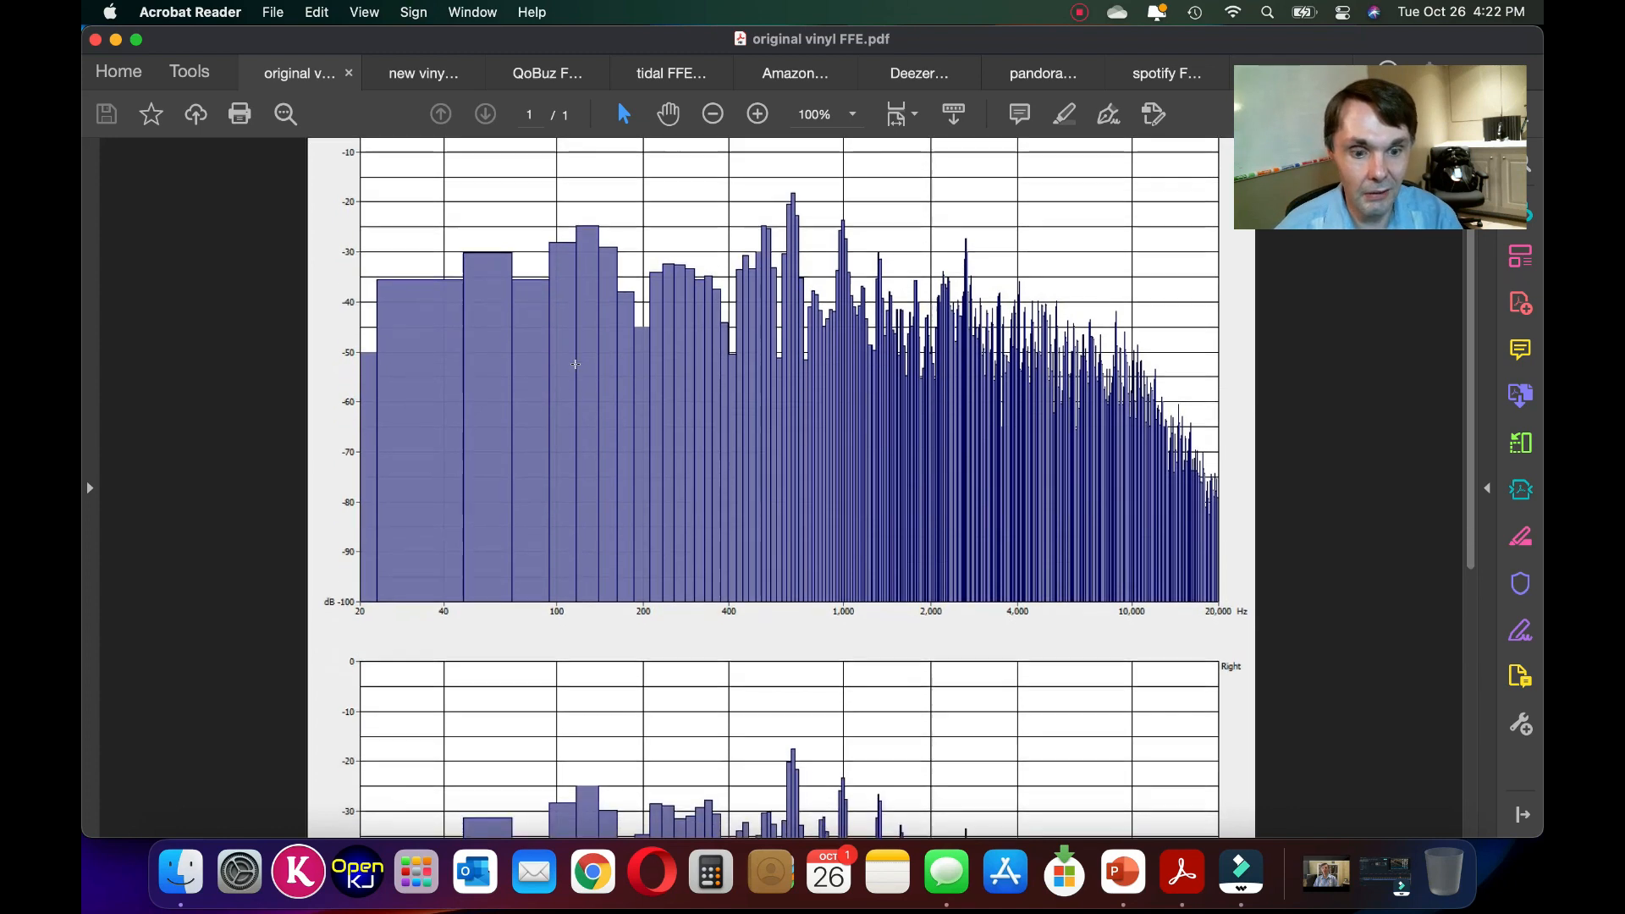
{"action": "scroll", "scroll_direction": "down", "scroll_amount": 3}
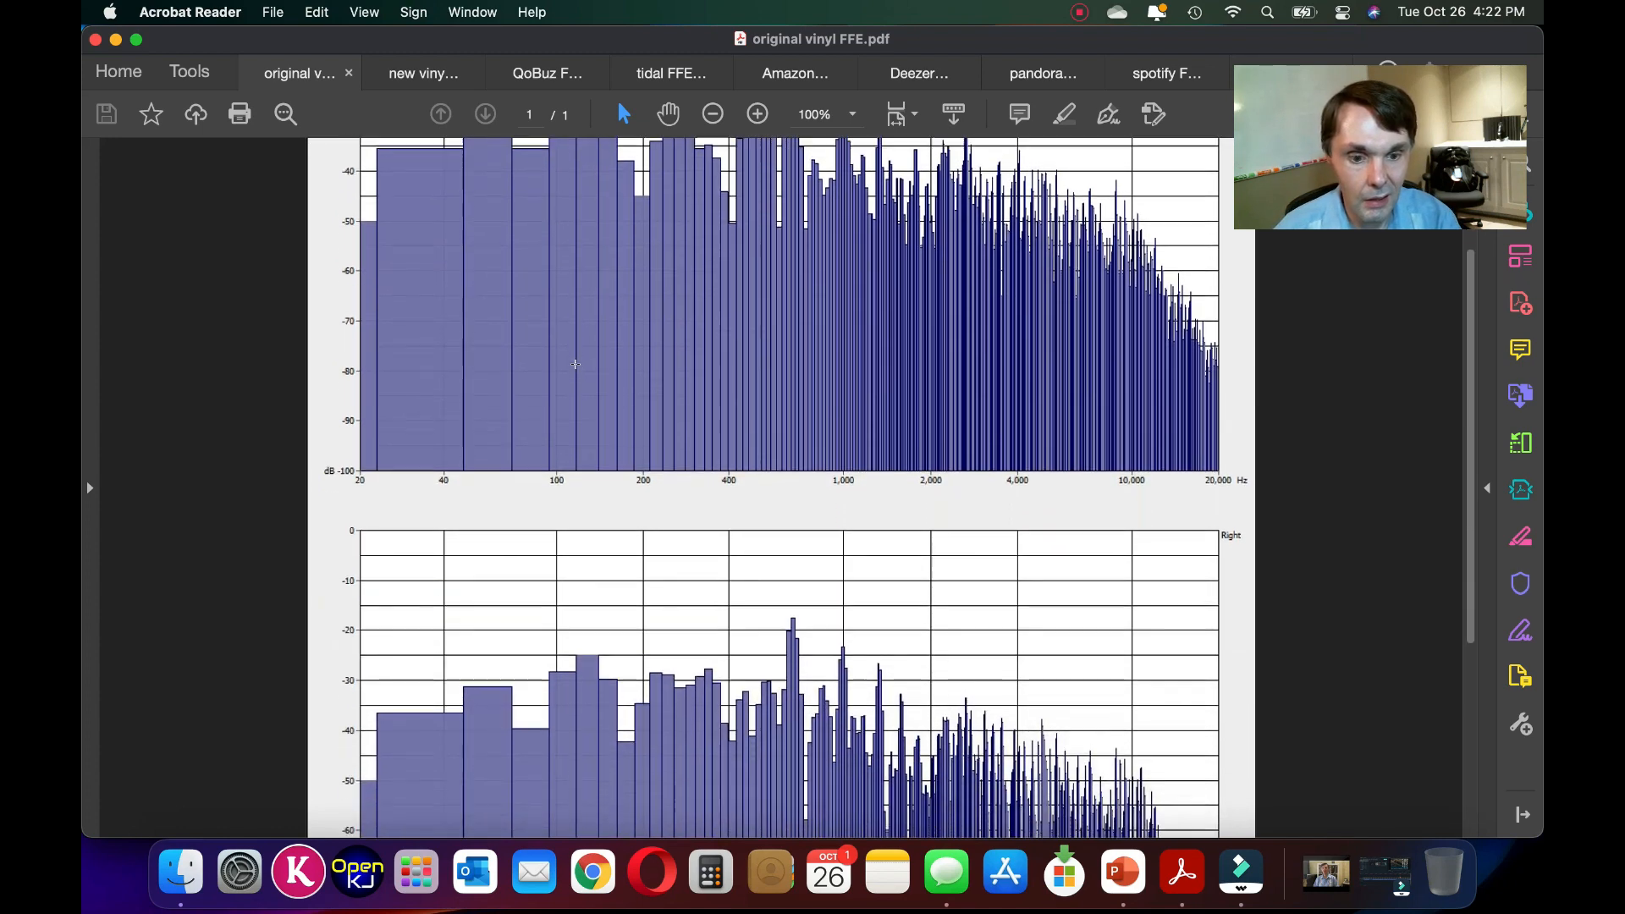
{"action": "scroll", "scroll_direction": "down", "scroll_amount": 3}
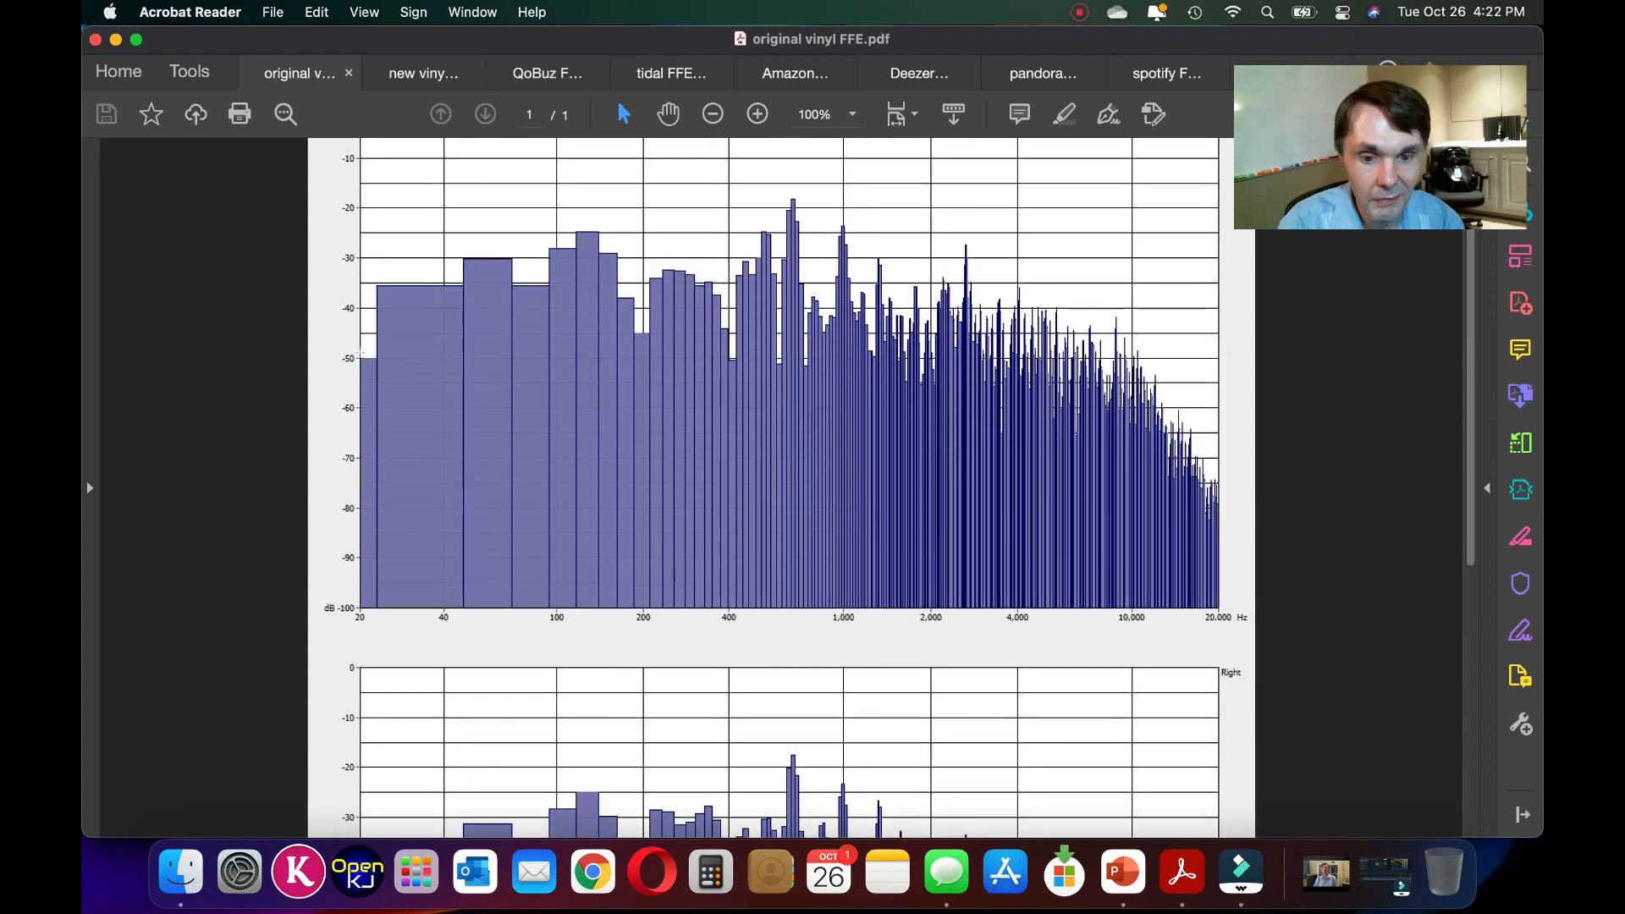
{"action": "mouse_move", "coordinate": [360, 344]}
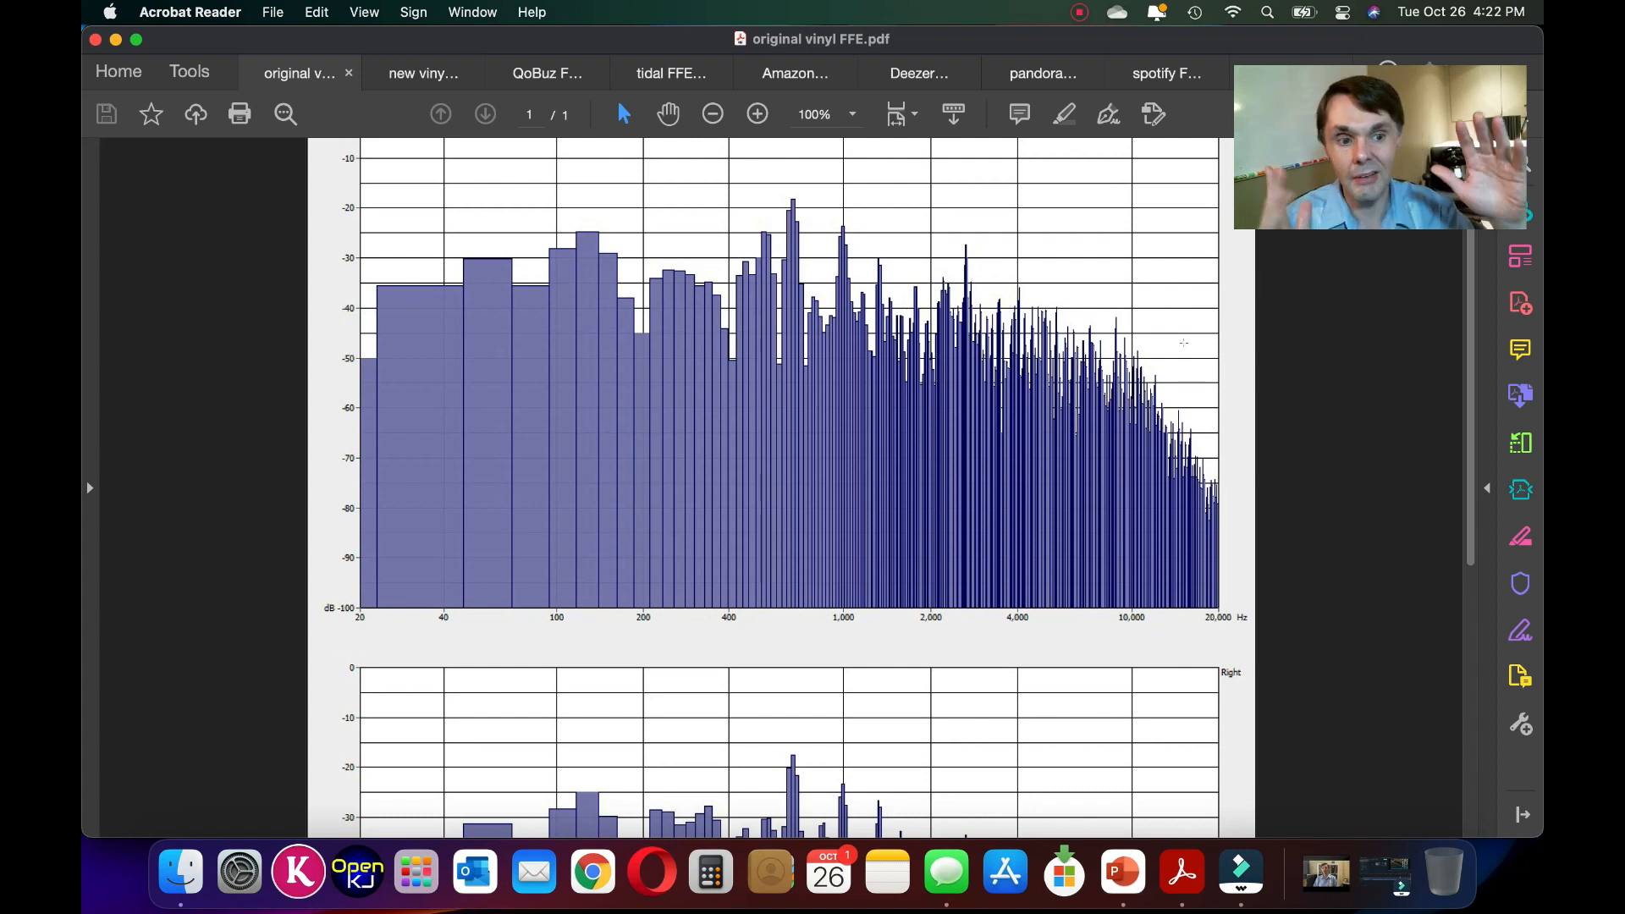
{"action": "mouse_move", "coordinate": [793, 370]}
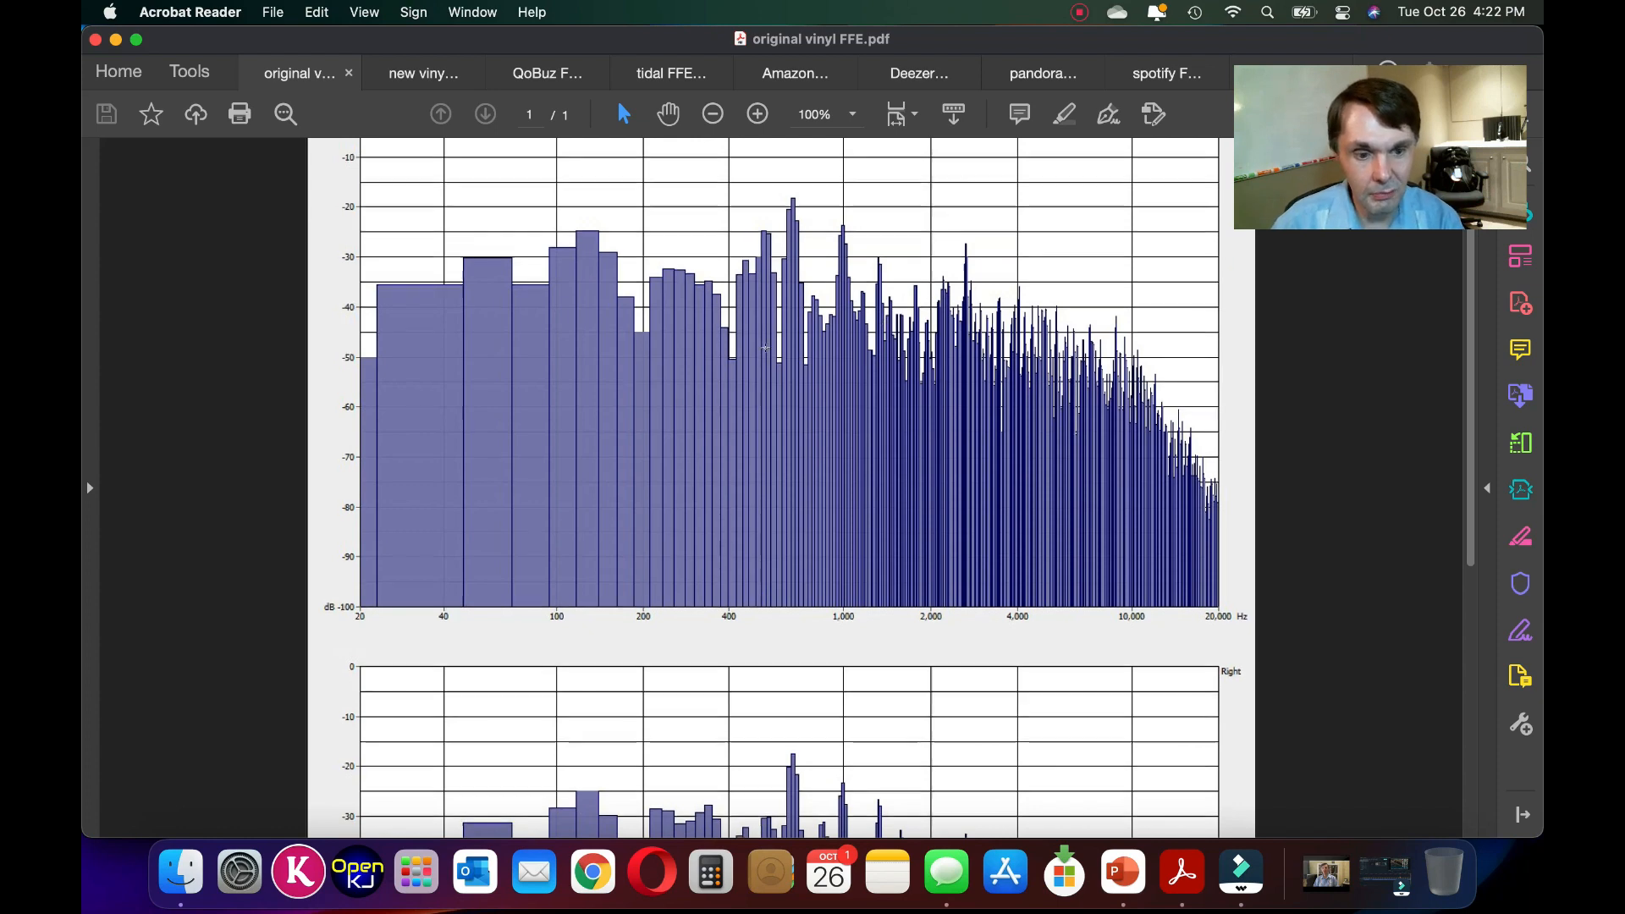
{"action": "scroll", "scroll_direction": "down", "scroll_amount": 3}
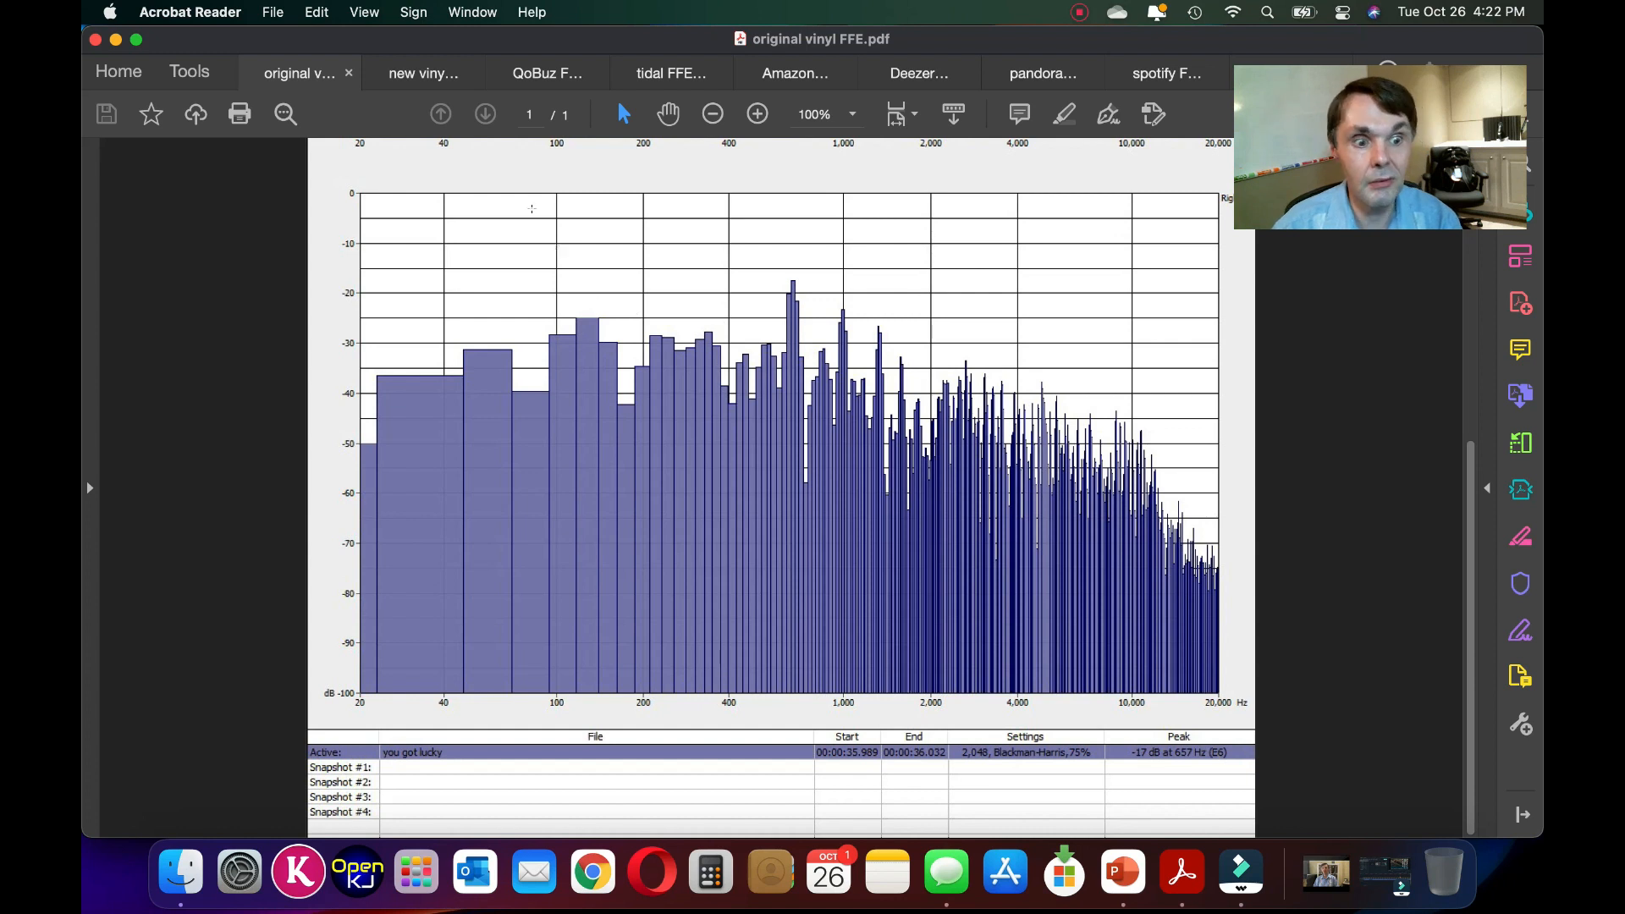
{"action": "left_click", "coordinate": [421, 73]}
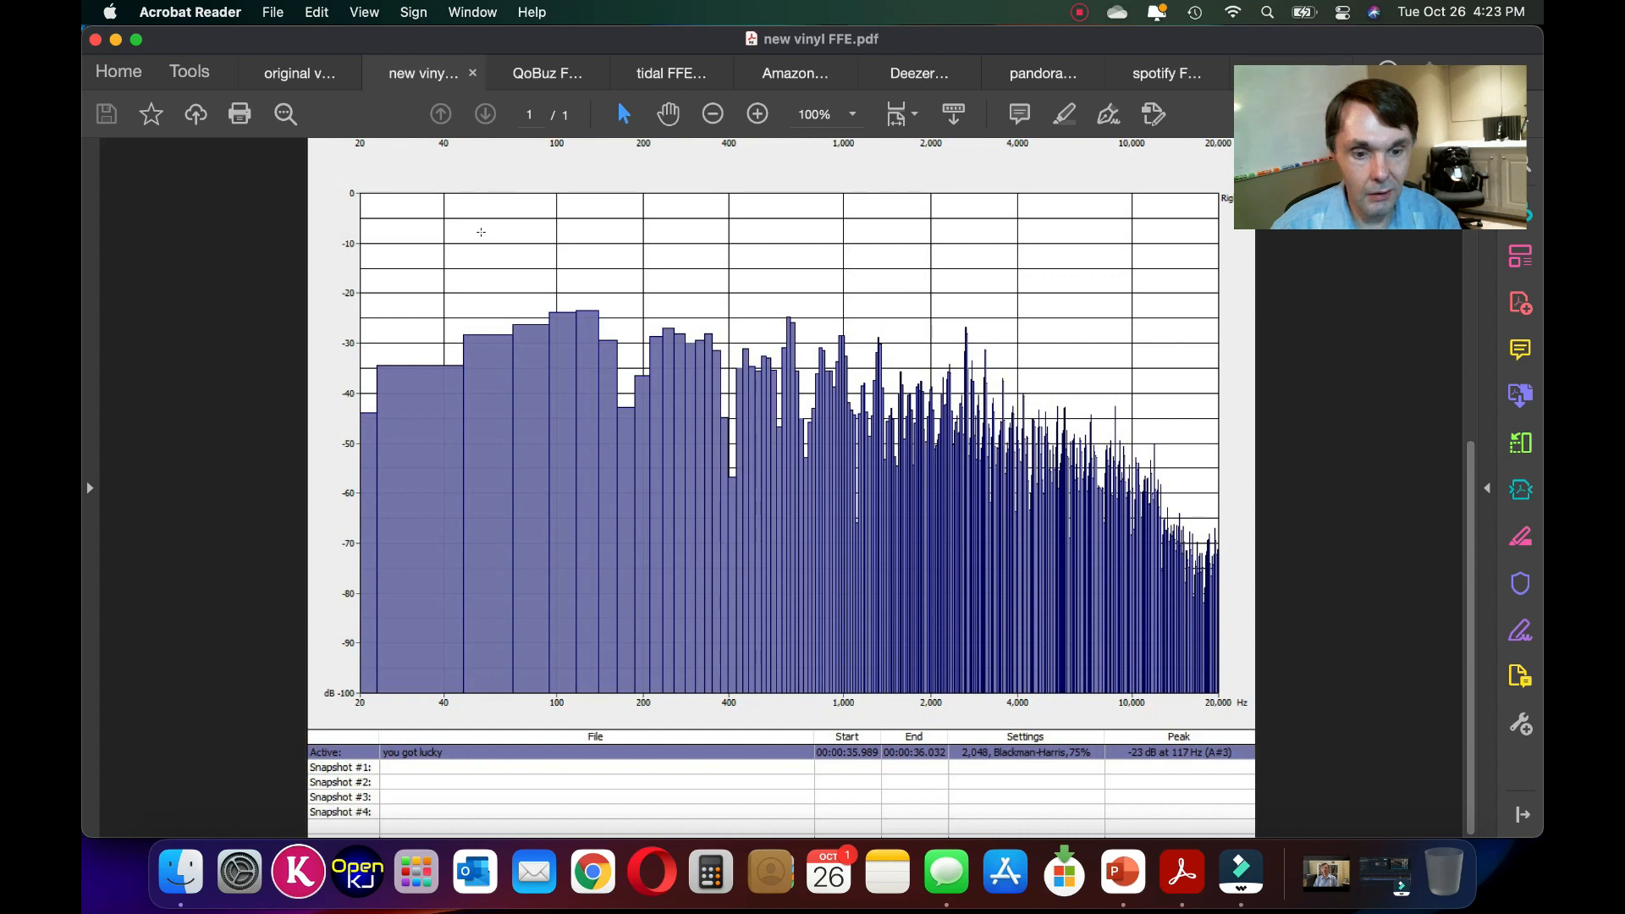
- Scroll the new vinyl spectrum, then flip to QoBuz and back to new vinyl
{"action": "scroll", "scroll_direction": "down", "scroll_amount": 3}
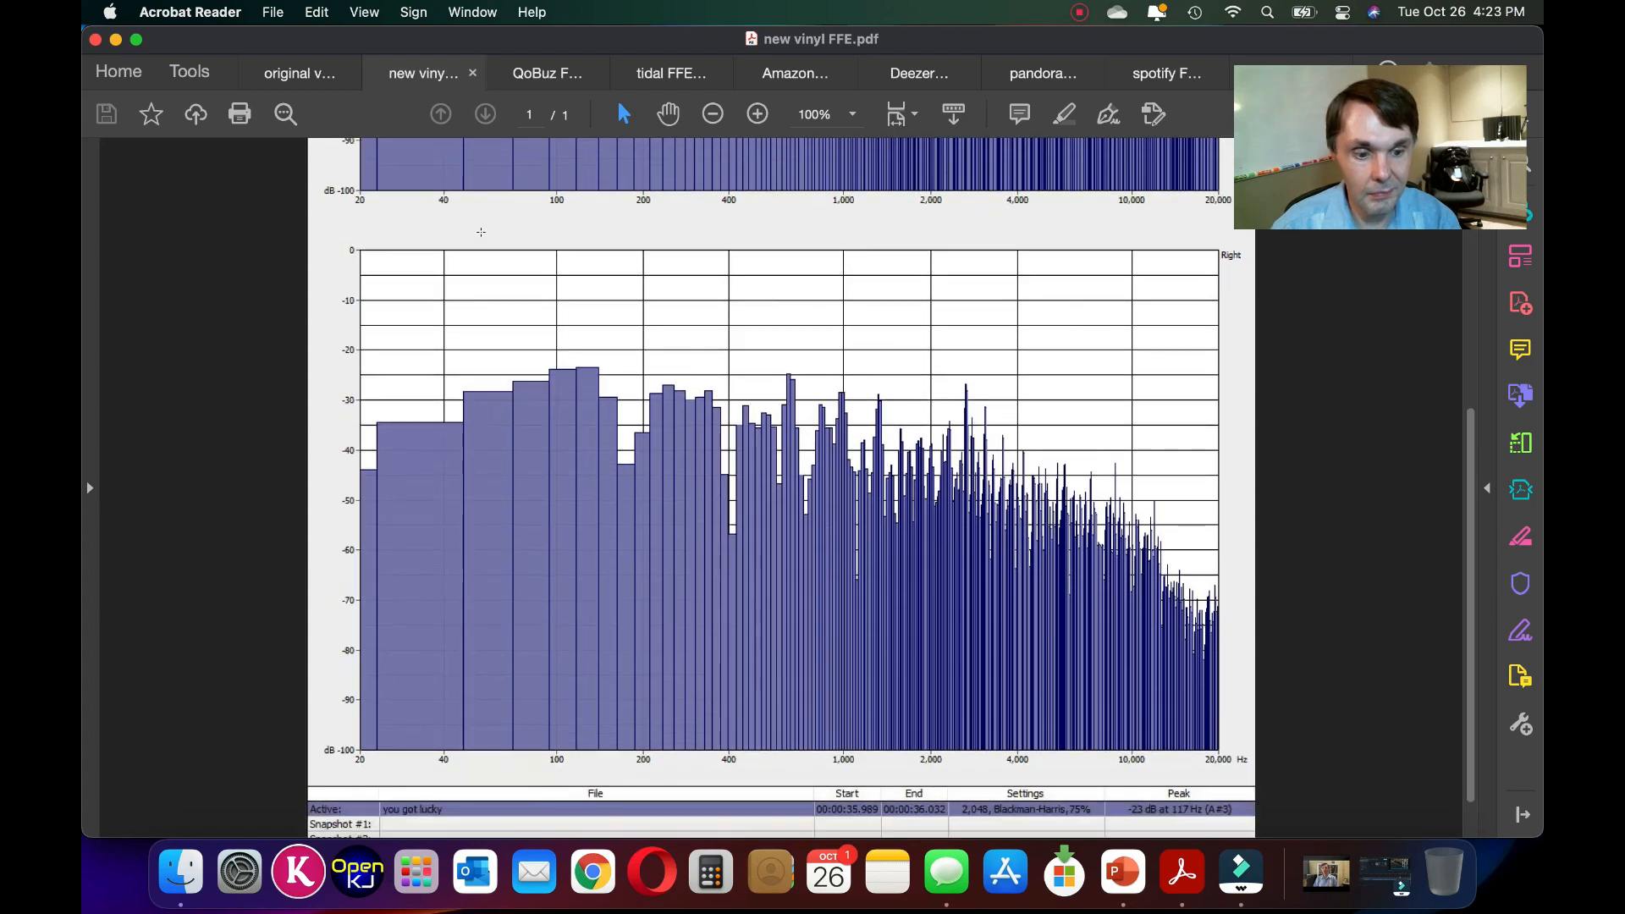
{"action": "scroll", "scroll_direction": "down", "scroll_amount": 3}
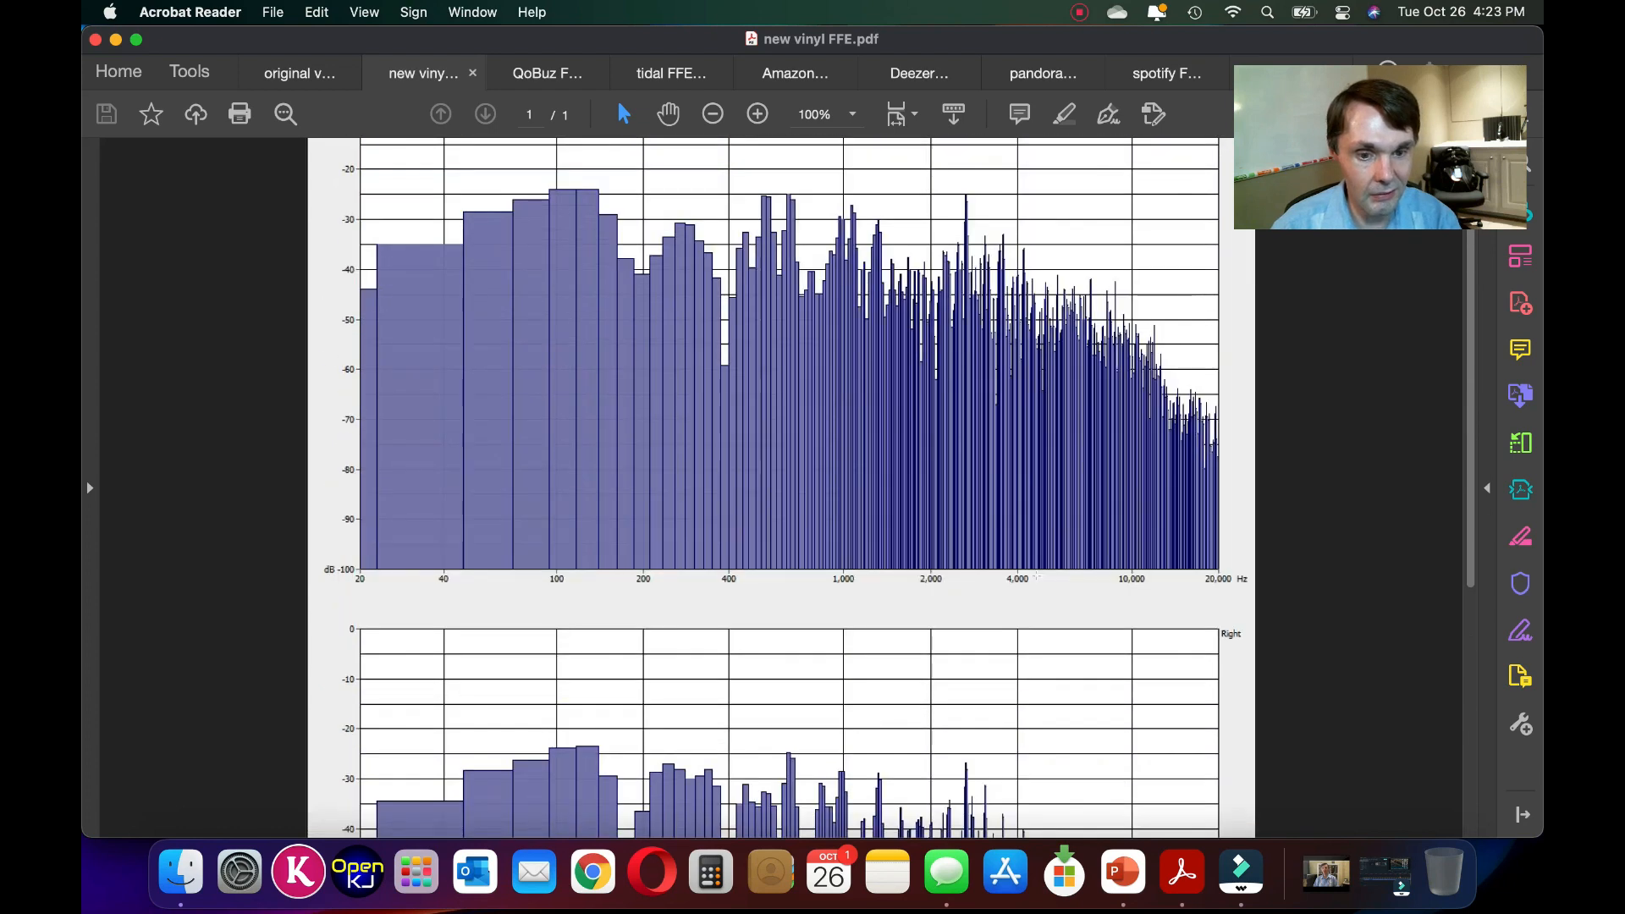
{"action": "scroll", "scroll_direction": "up", "scroll_amount": 3}
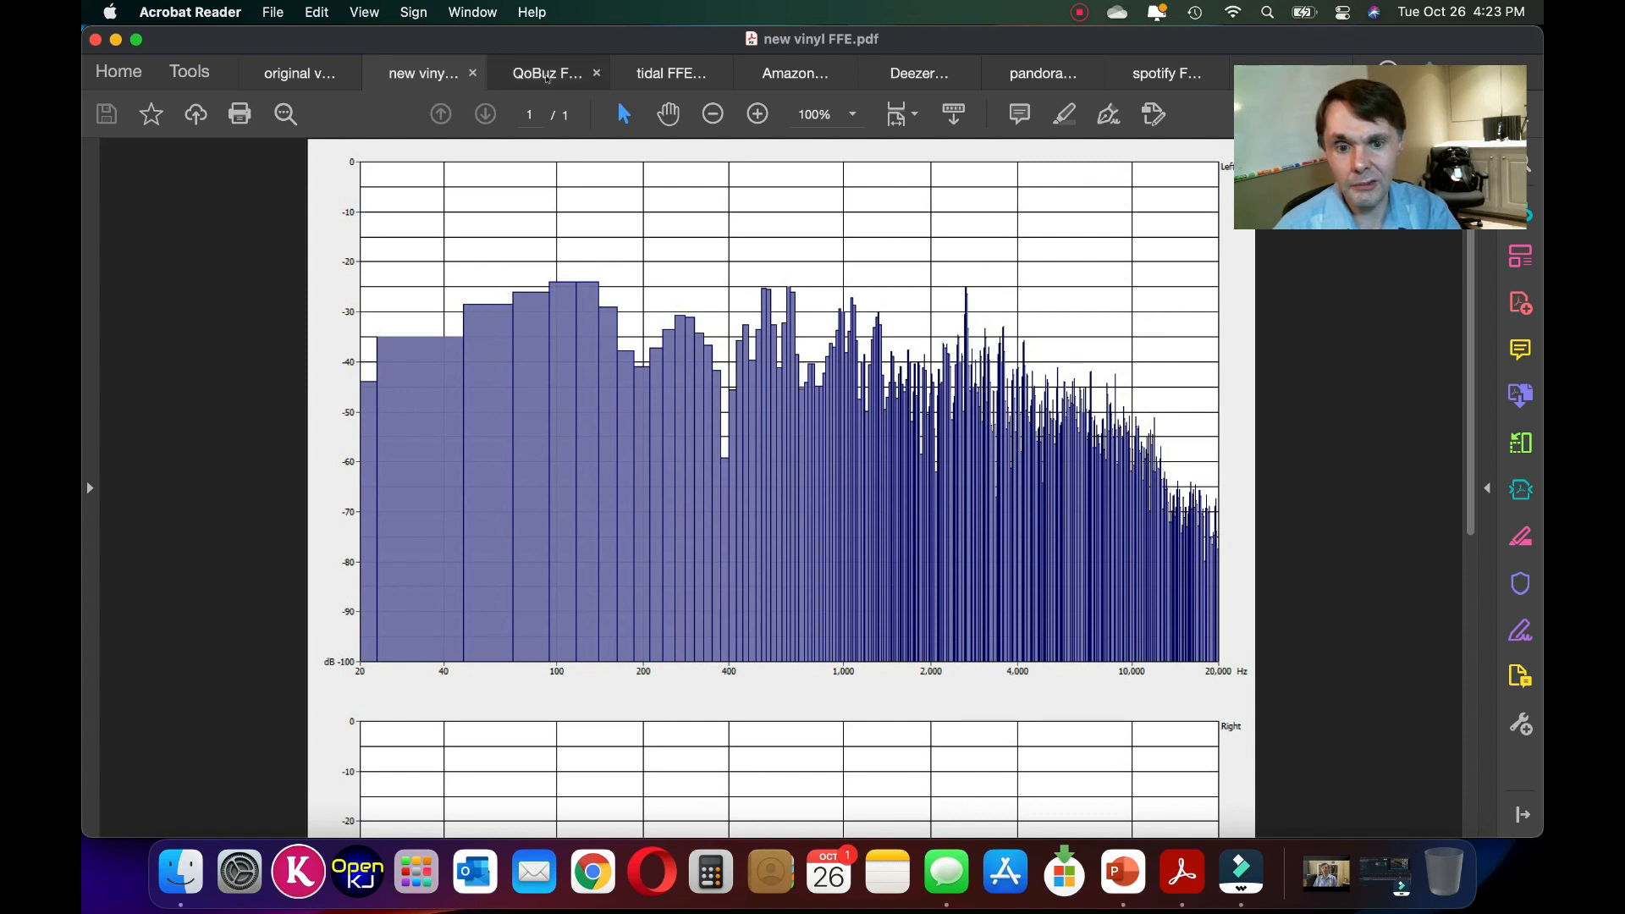
{"action": "left_click", "coordinate": [545, 72]}
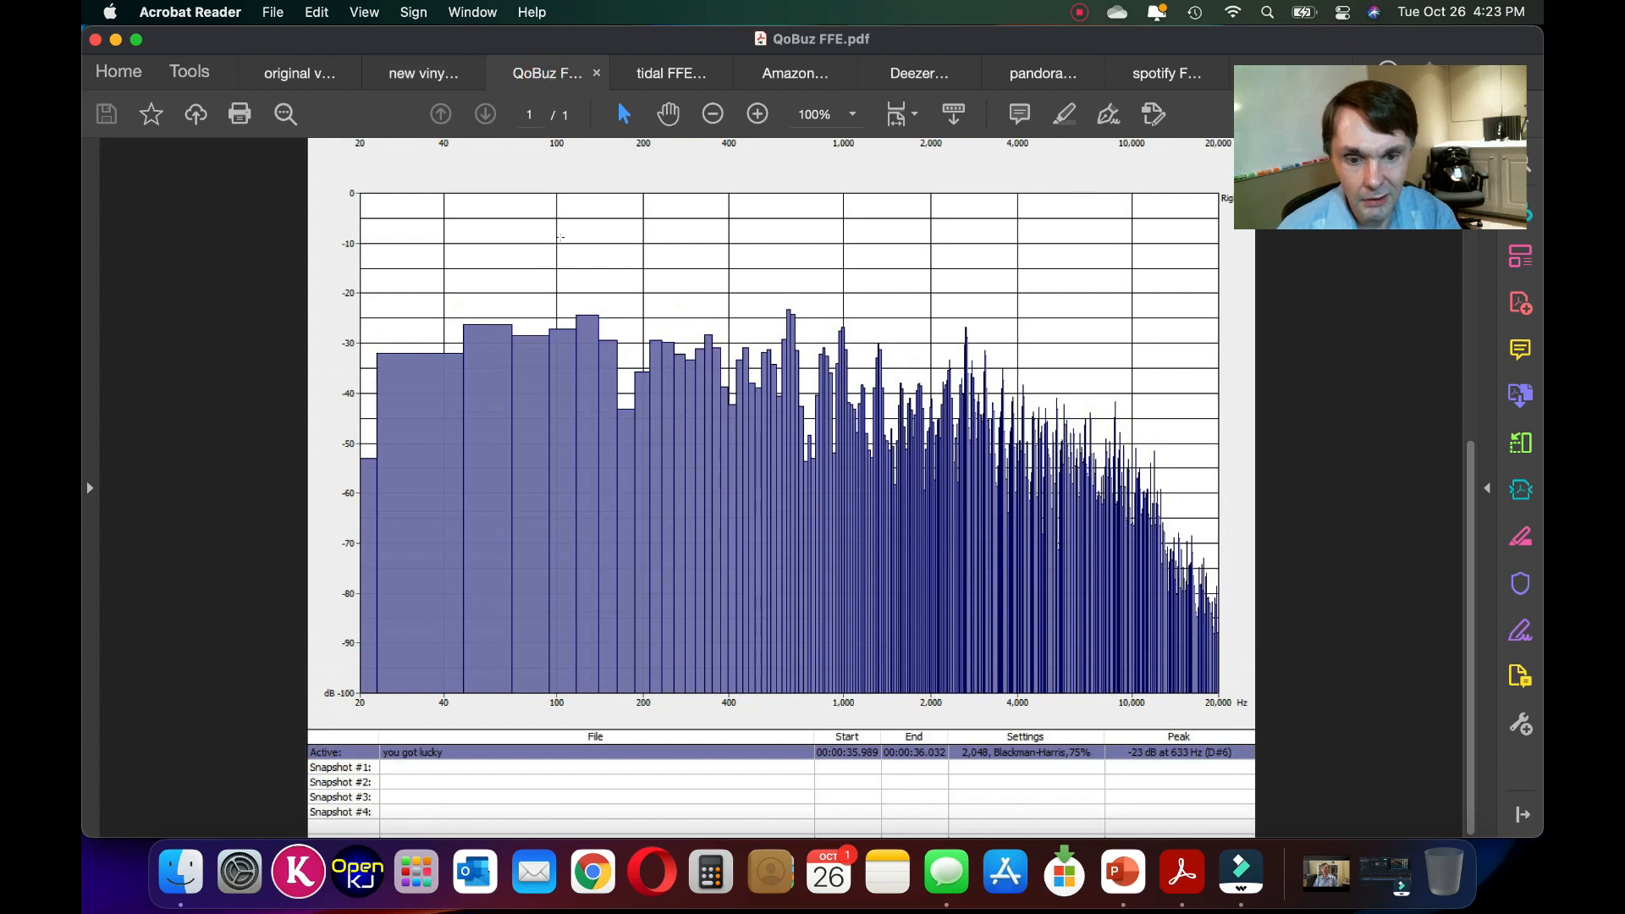
{"action": "left_click", "coordinate": [423, 73]}
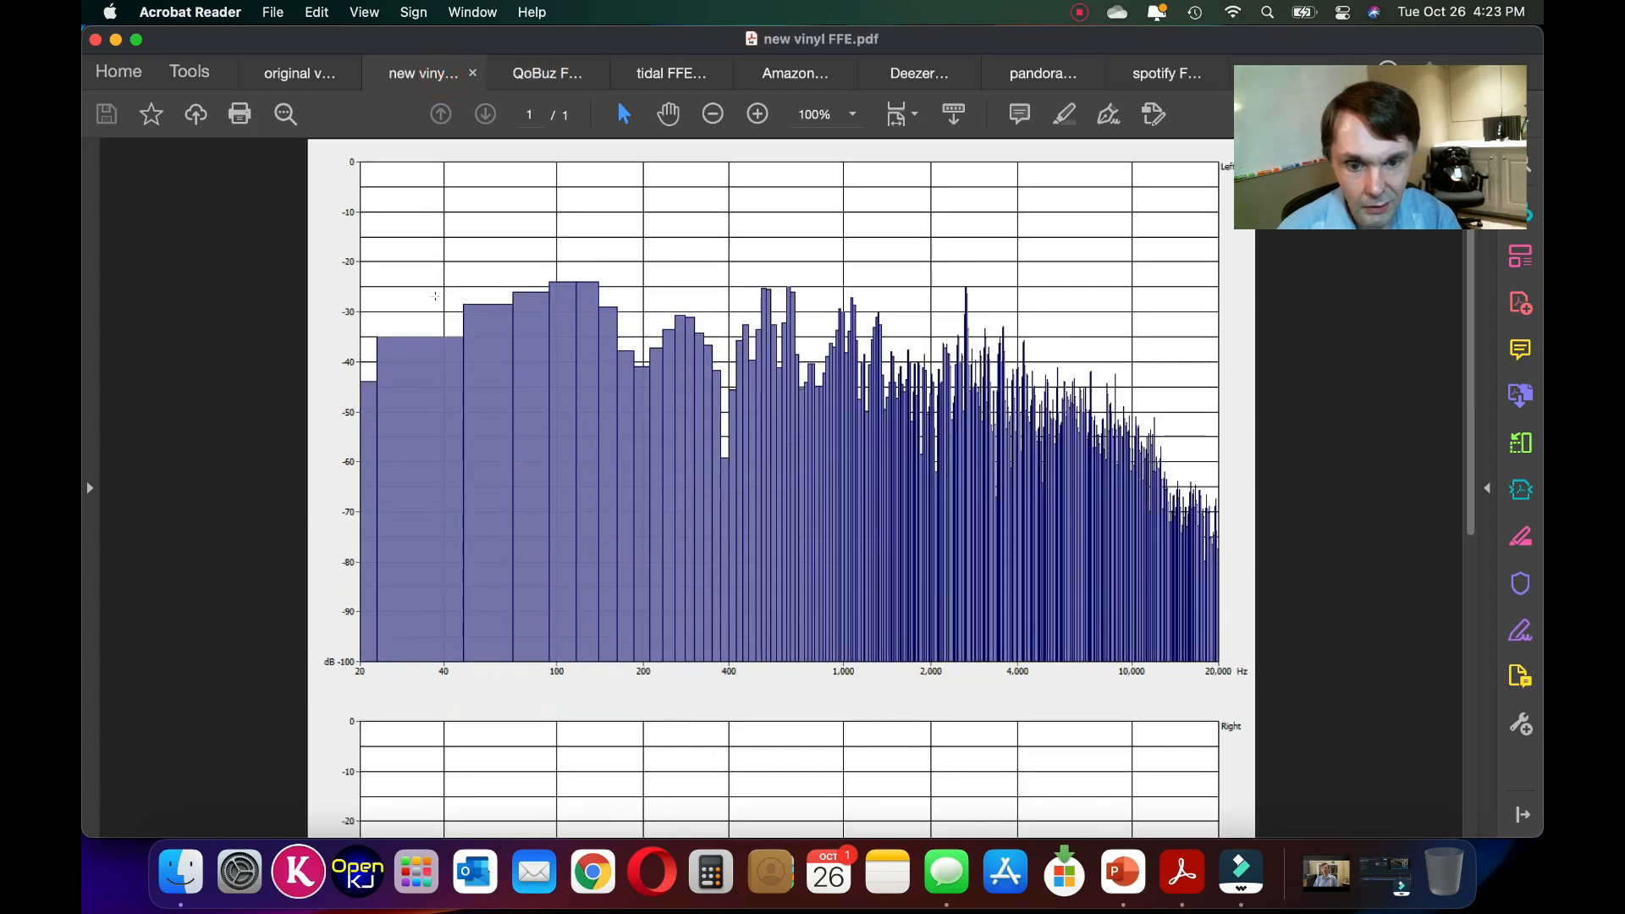
{"action": "mouse_move", "coordinate": [474, 332]}
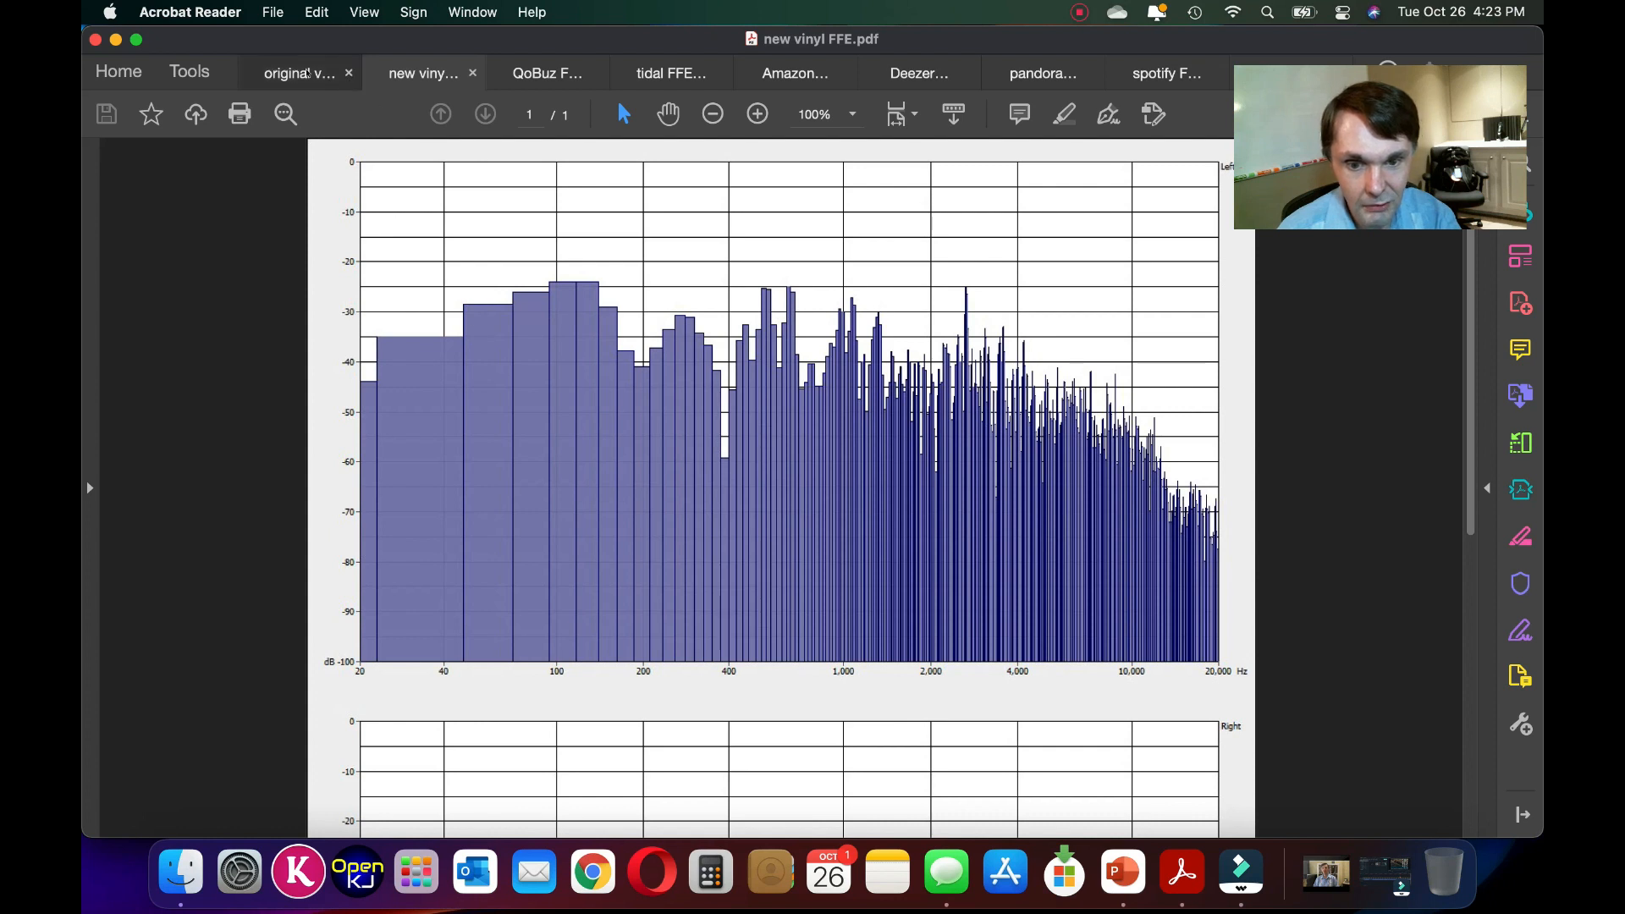
- Alternate between original vinyl and QoBuz spectra, ending on the Tidal chart
{"action": "left_click", "coordinate": [298, 72]}
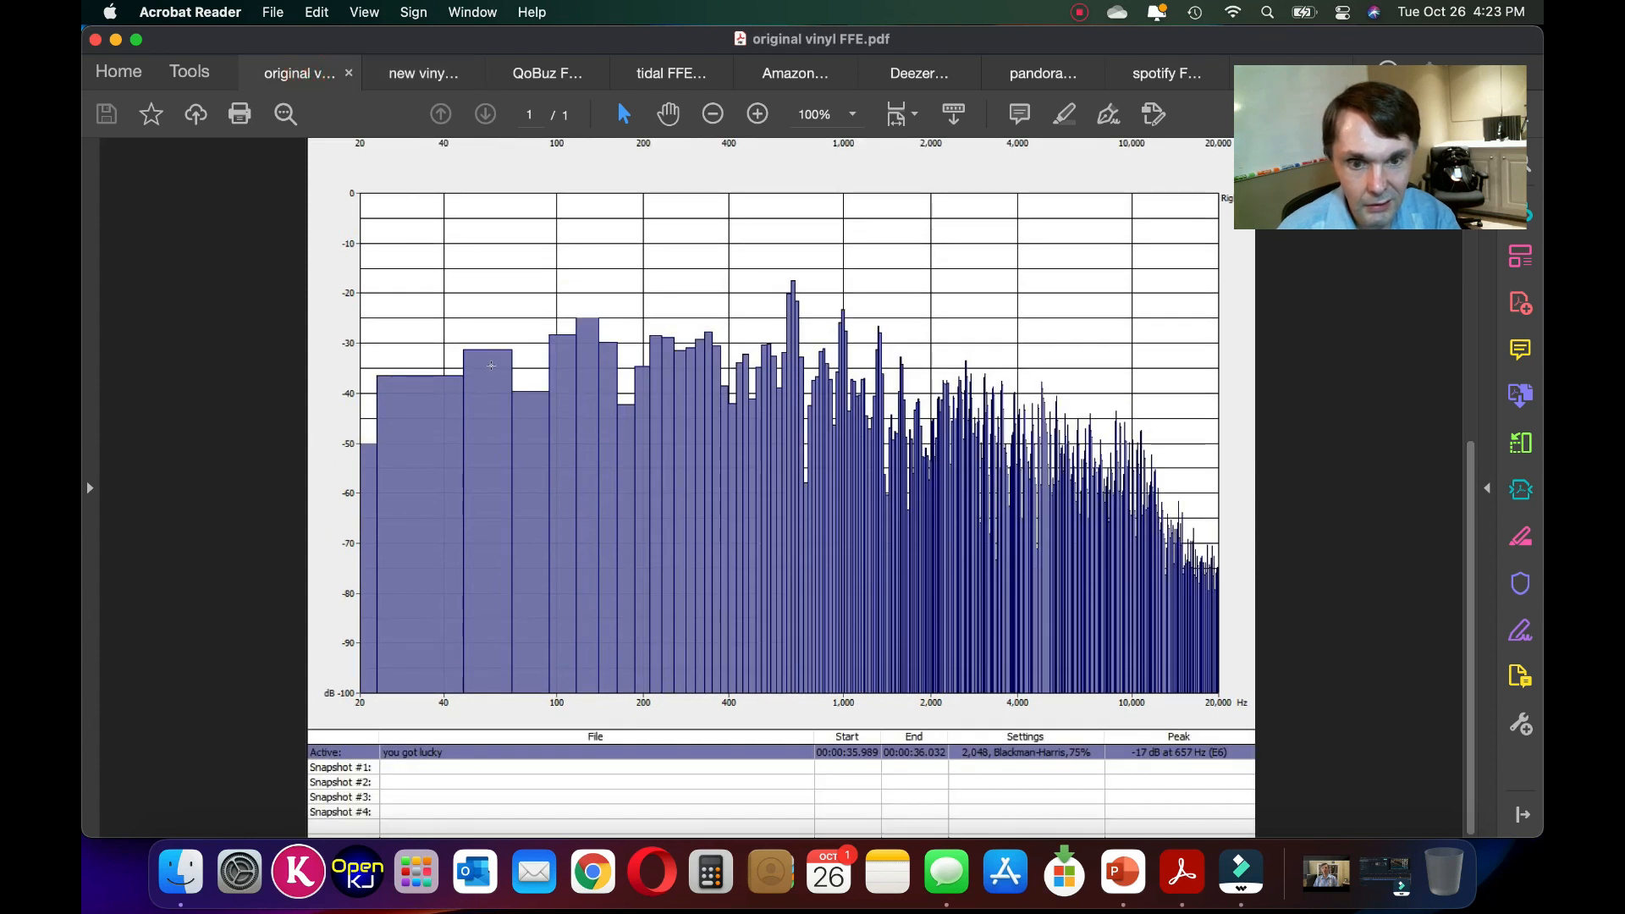
{"action": "left_click", "coordinate": [546, 72]}
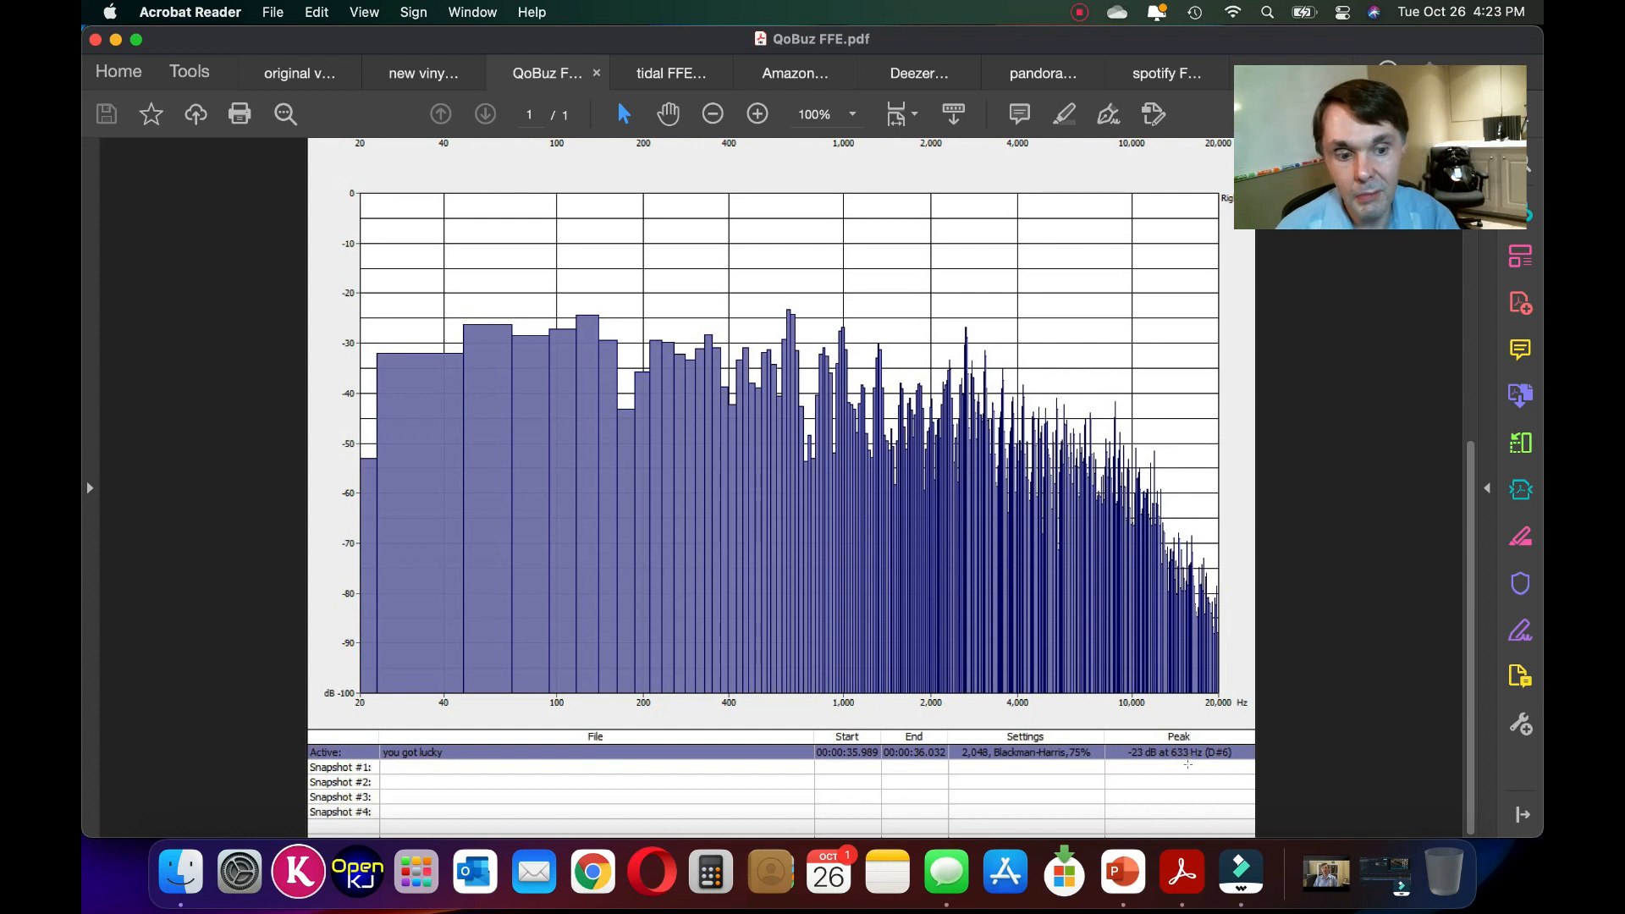
{"action": "mouse_move", "coordinate": [300, 74]}
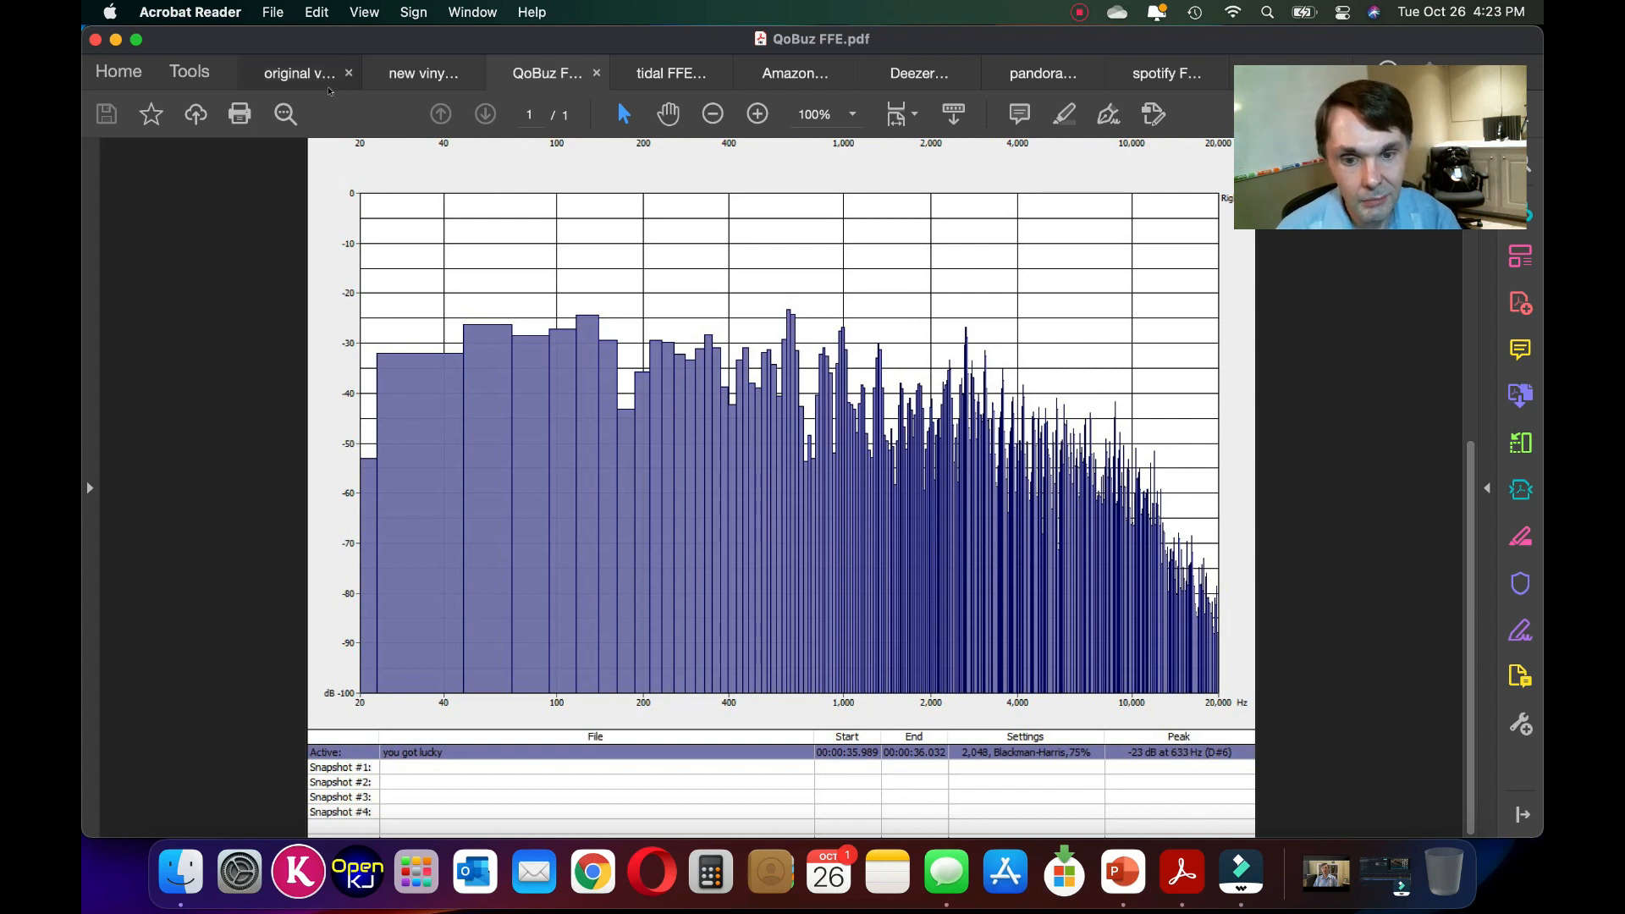
{"action": "left_click", "coordinate": [300, 72]}
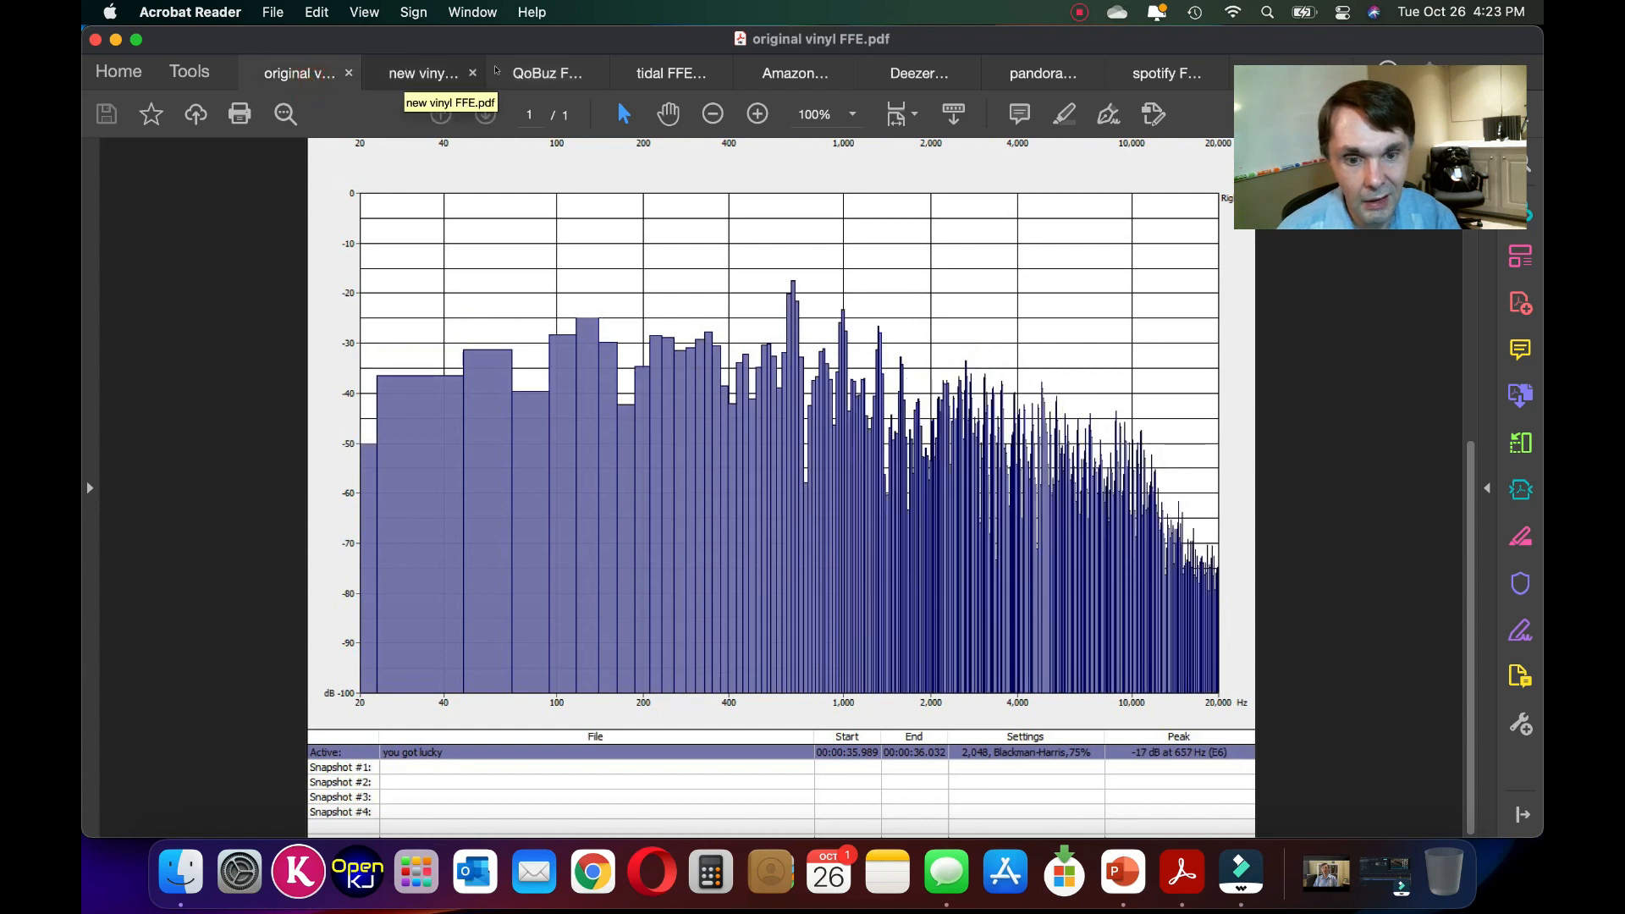
{"action": "left_click", "coordinate": [670, 73]}
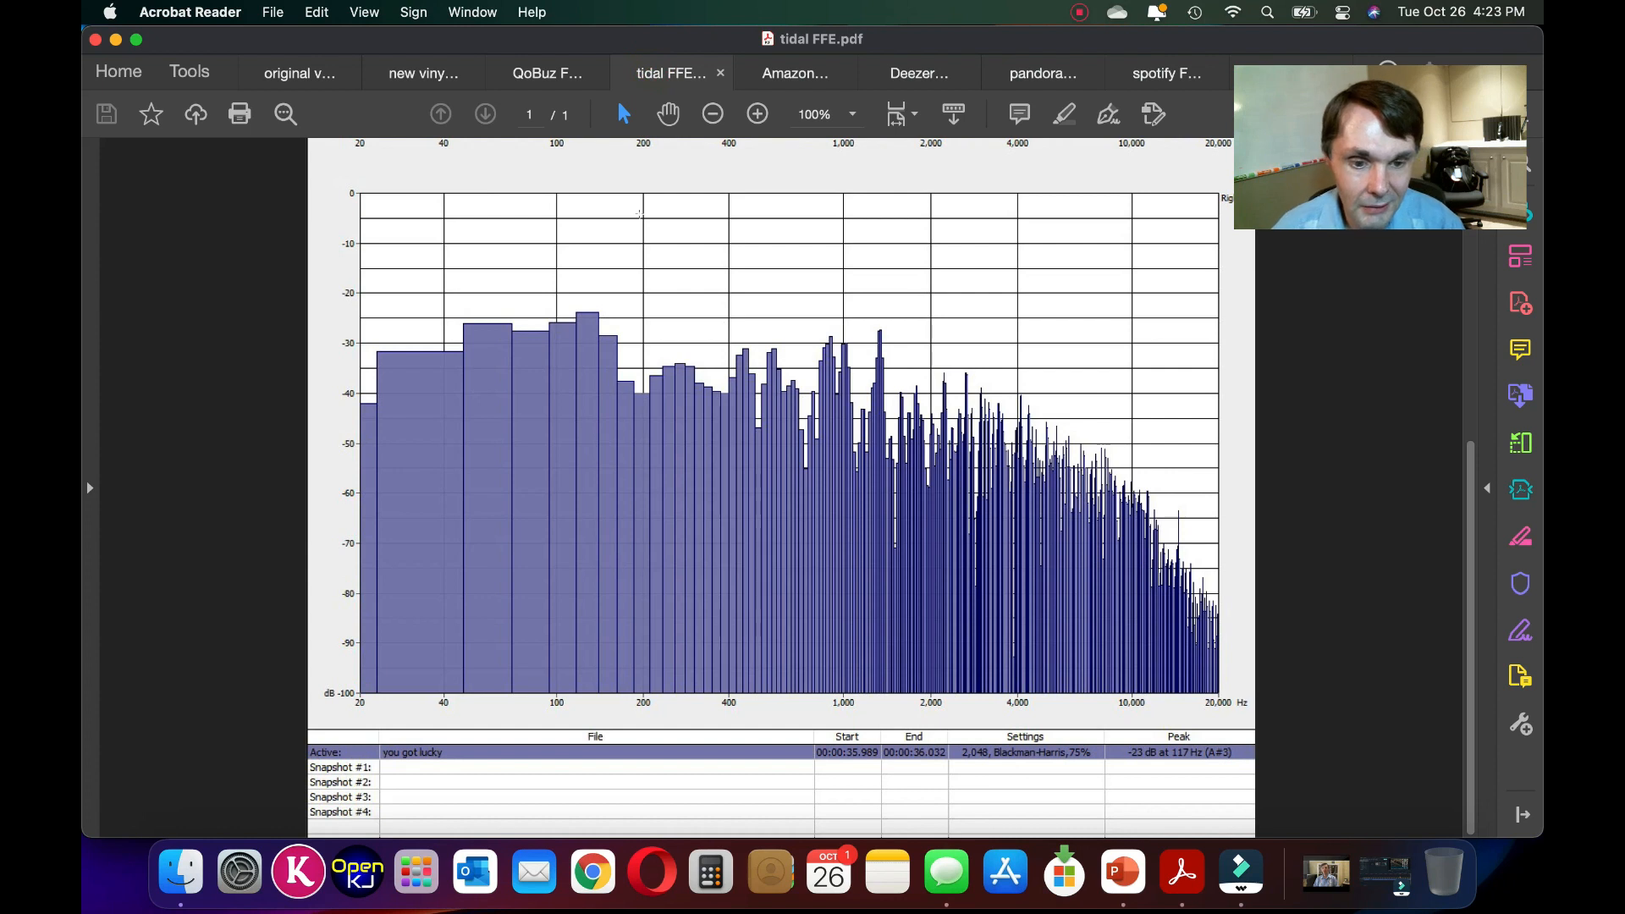
{"action": "mouse_move", "coordinate": [432, 338]}
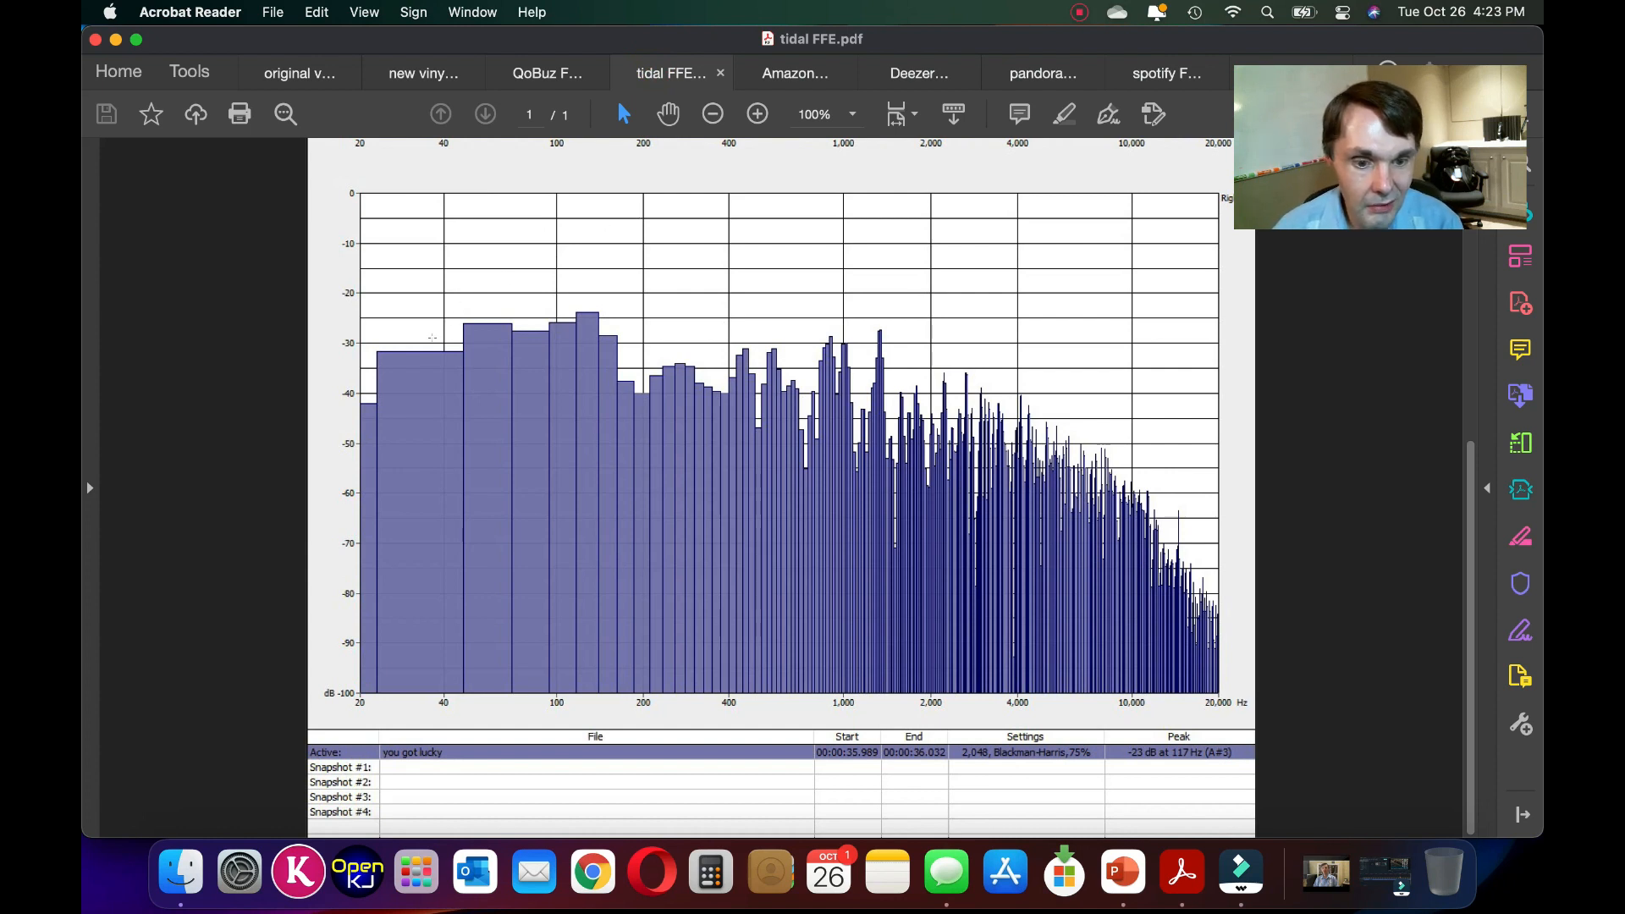
{"action": "mouse_move", "coordinate": [383, 387]}
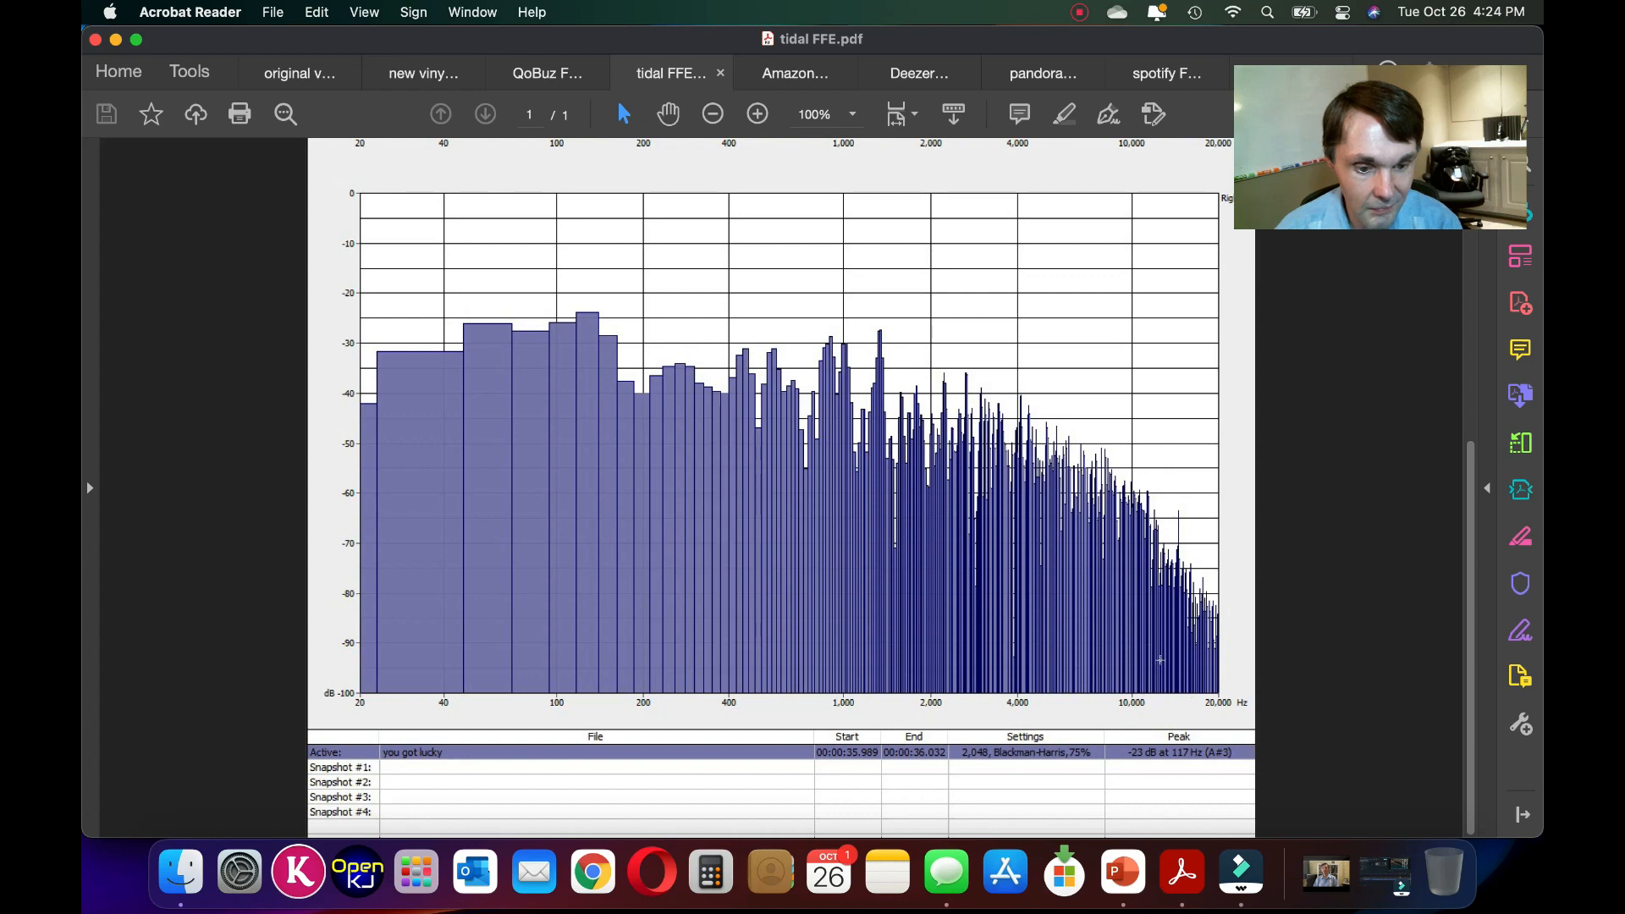
- Scroll the Tidal spectrum, flip through new vinyl and QoBuz, then open Amazon HD
{"action": "scroll", "scroll_direction": "down", "scroll_amount": 3}
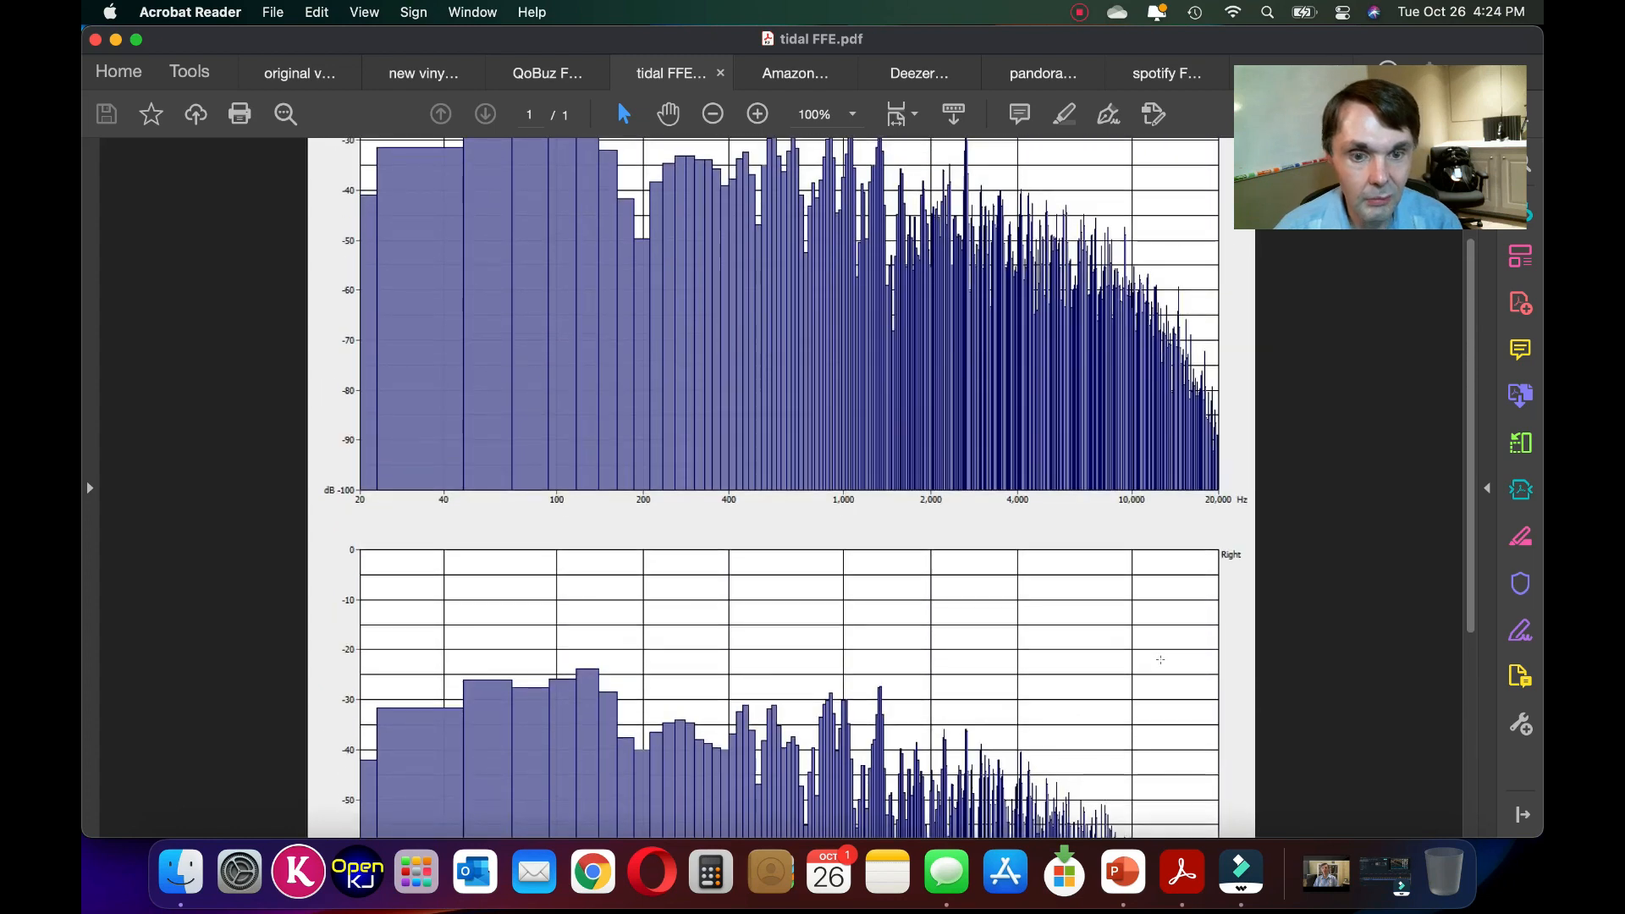
{"action": "scroll", "scroll_direction": "up", "scroll_amount": 3}
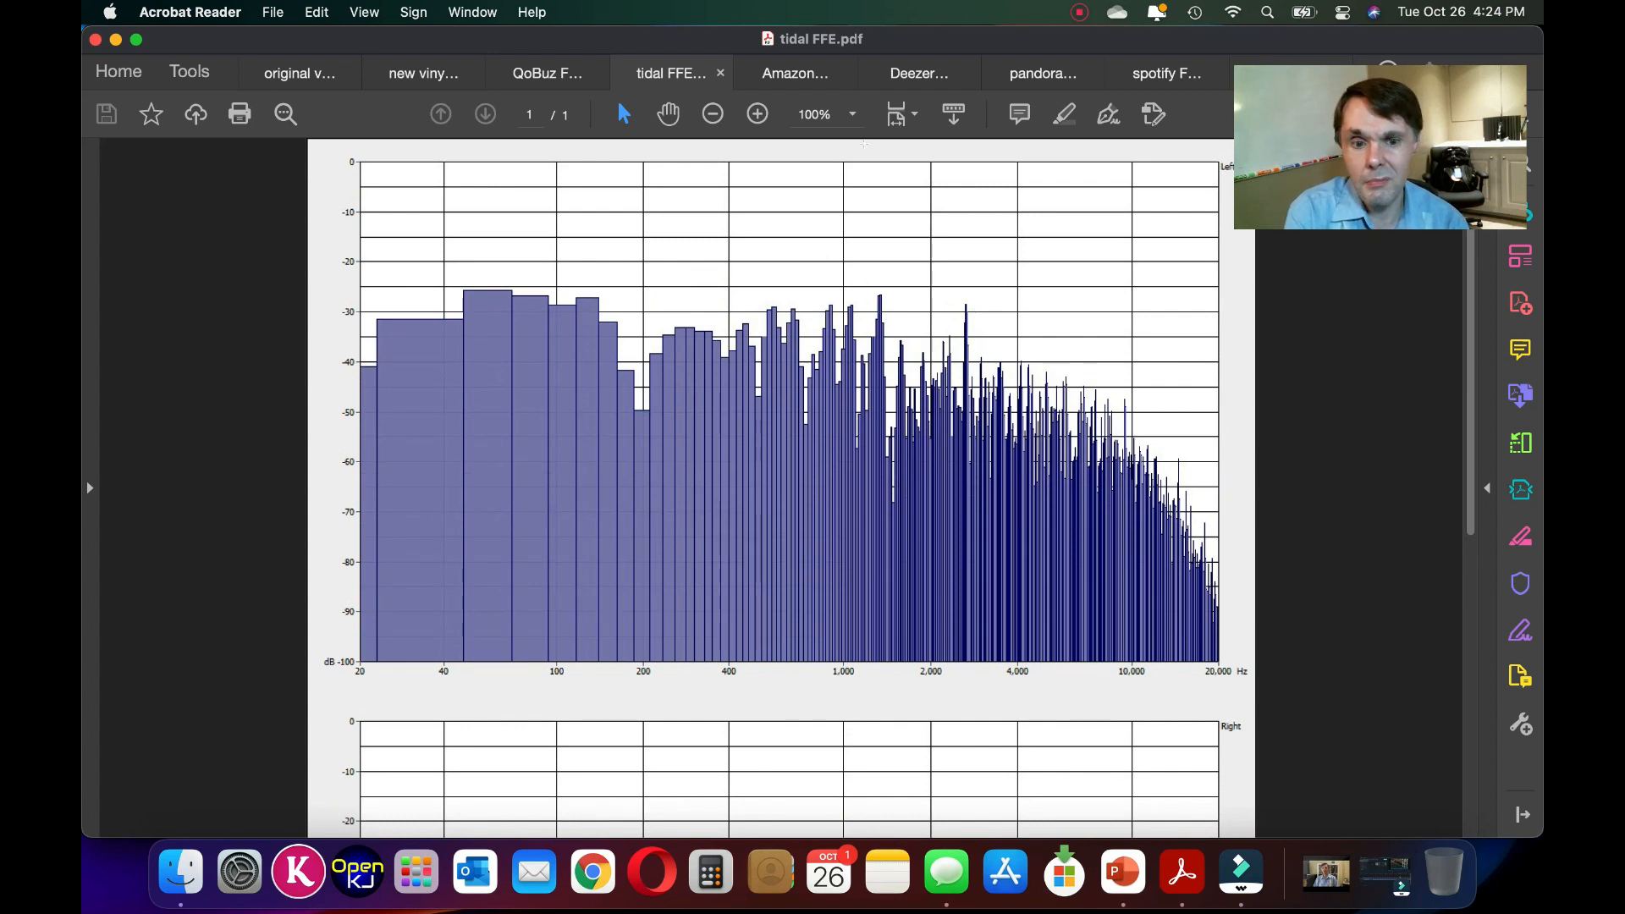
{"action": "scroll", "scroll_direction": "down", "scroll_amount": 3}
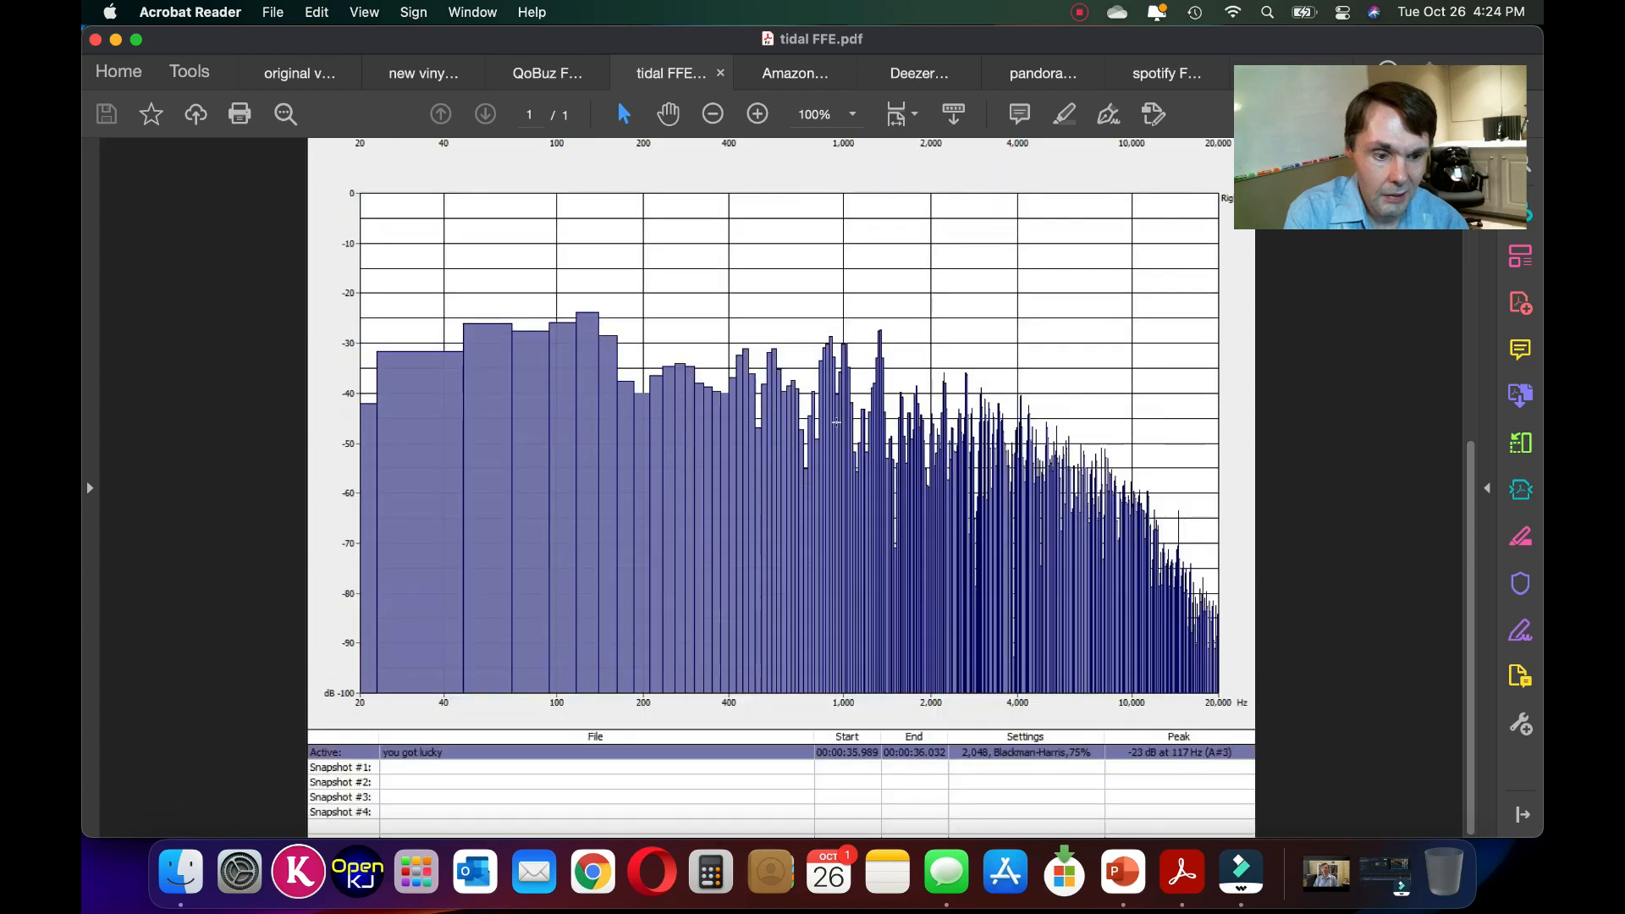
{"action": "scroll", "scroll_direction": "up", "scroll_amount": 3}
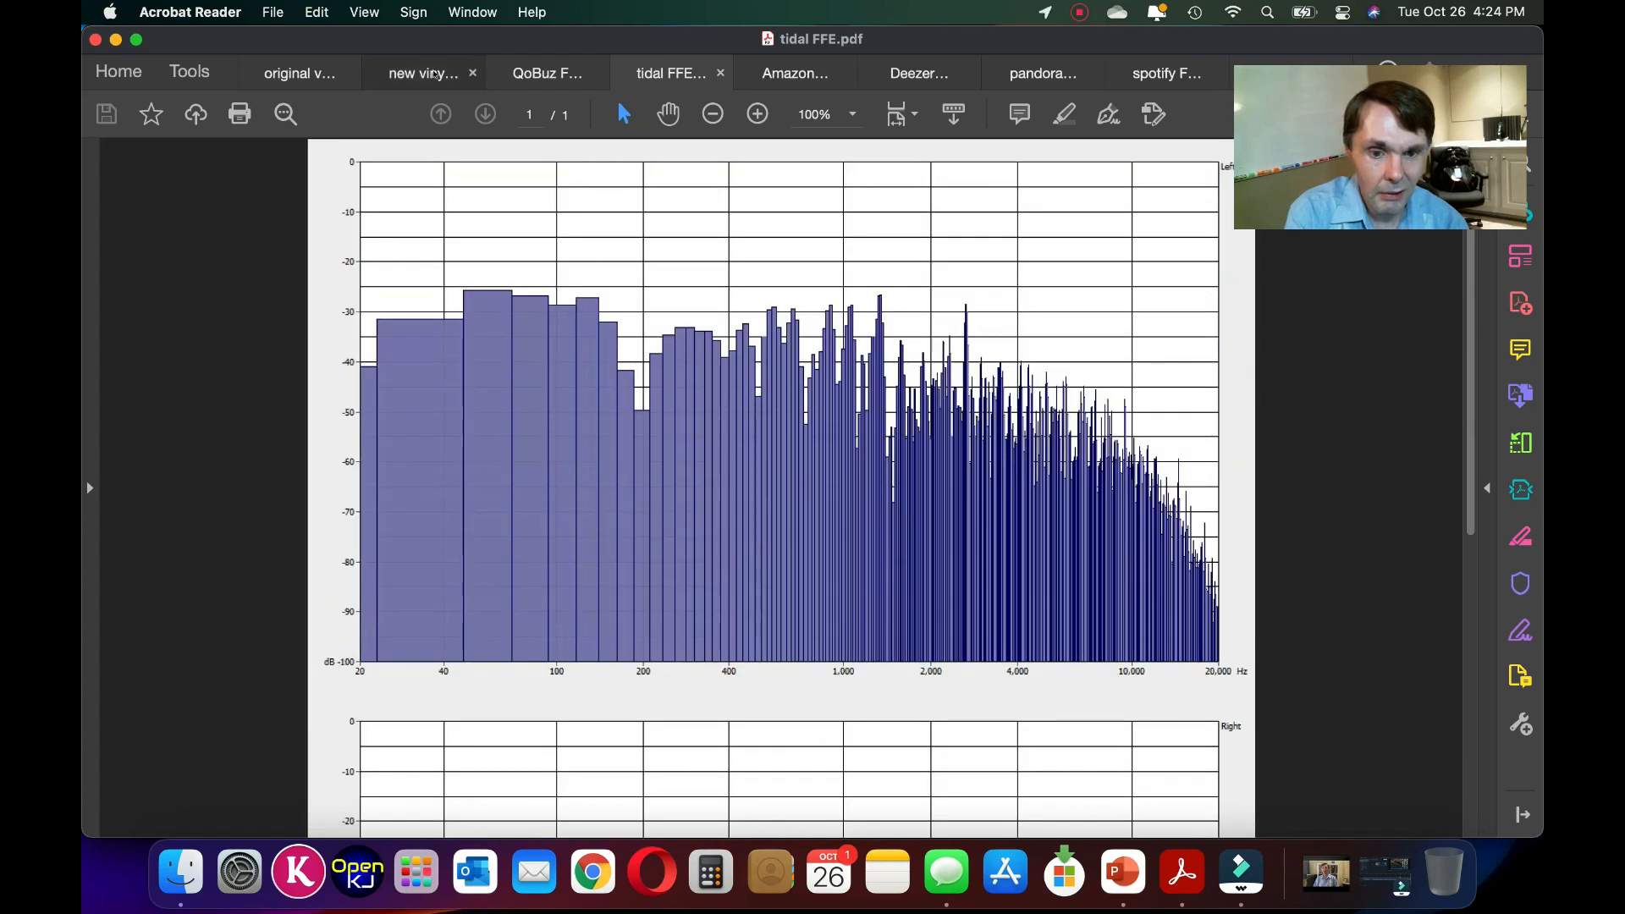
{"action": "left_click", "coordinate": [423, 72]}
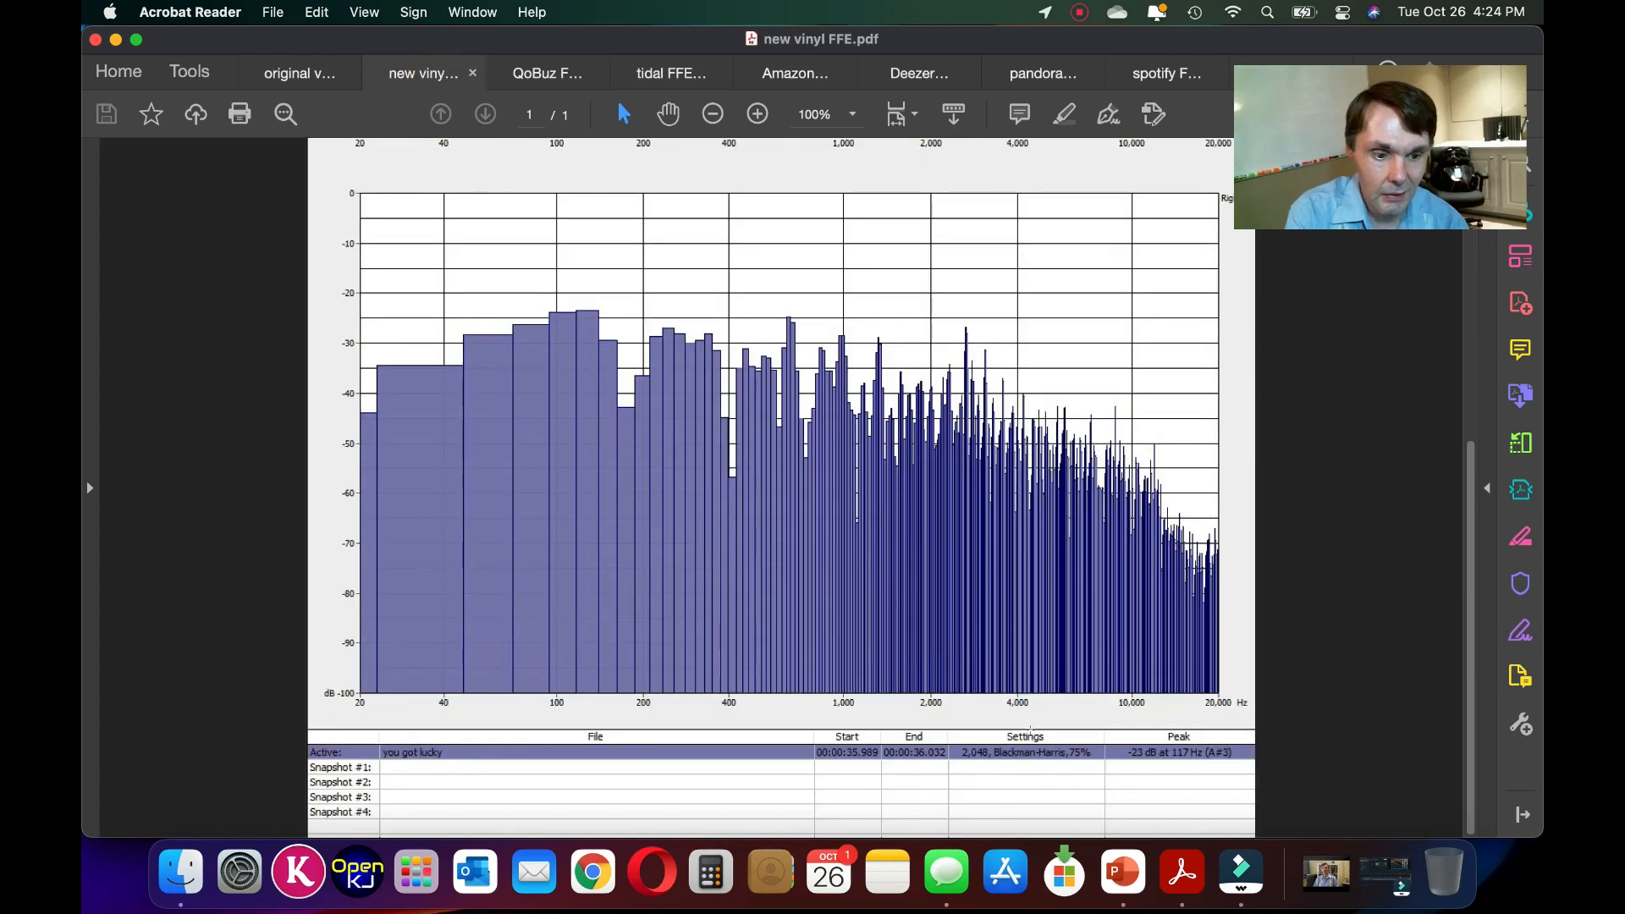
{"action": "left_click", "coordinate": [547, 73]}
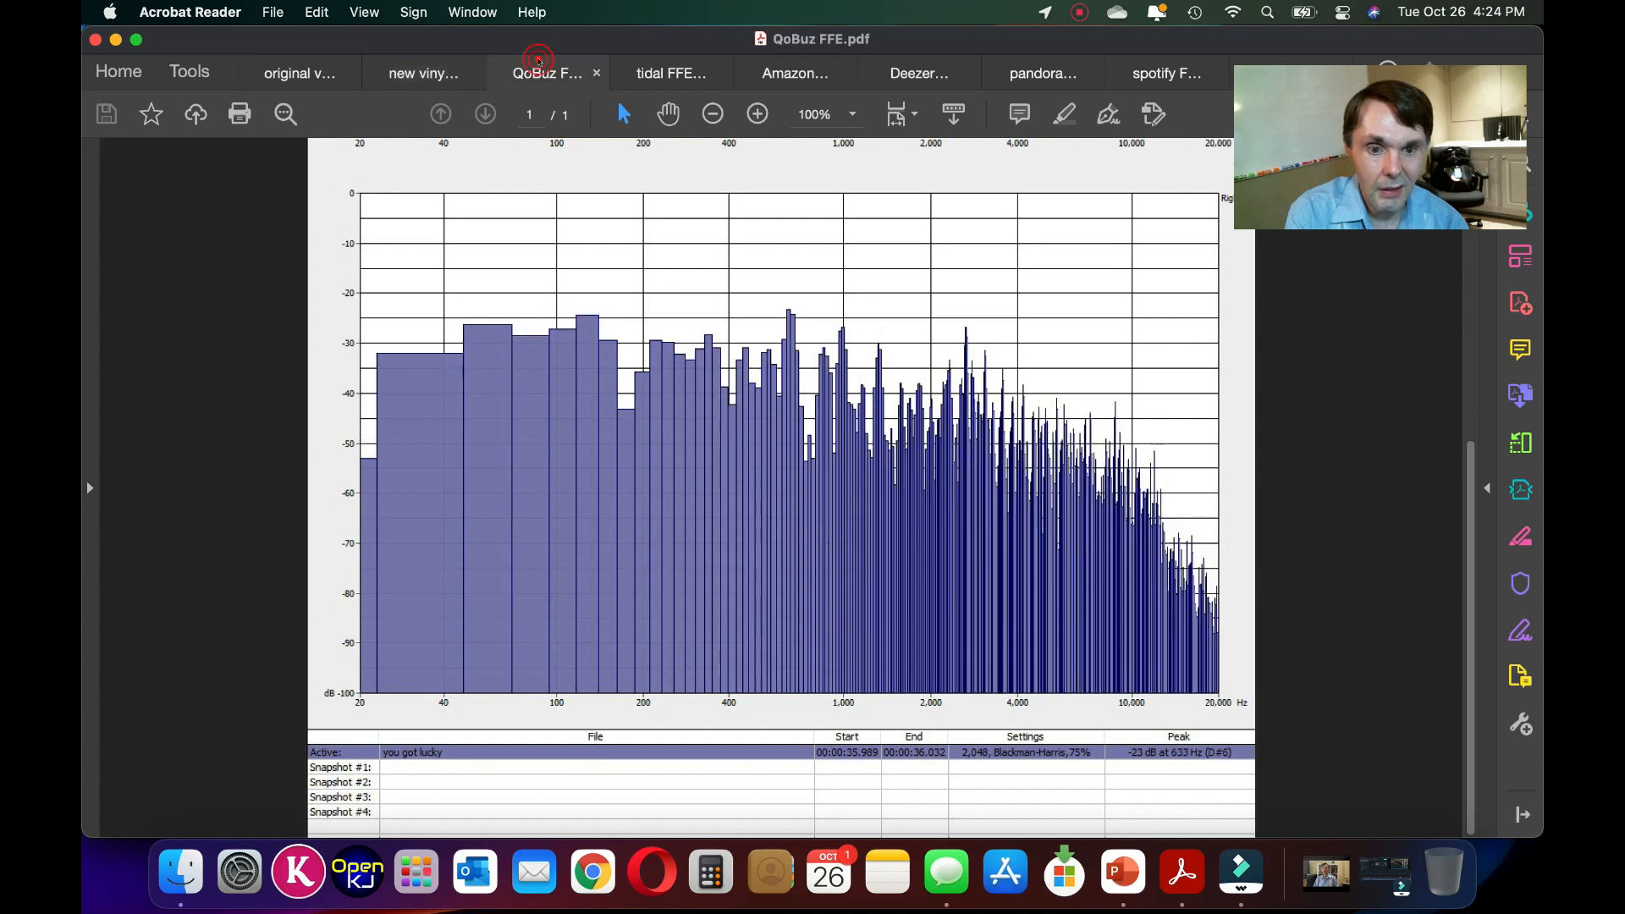
{"action": "mouse_move", "coordinate": [625, 93]}
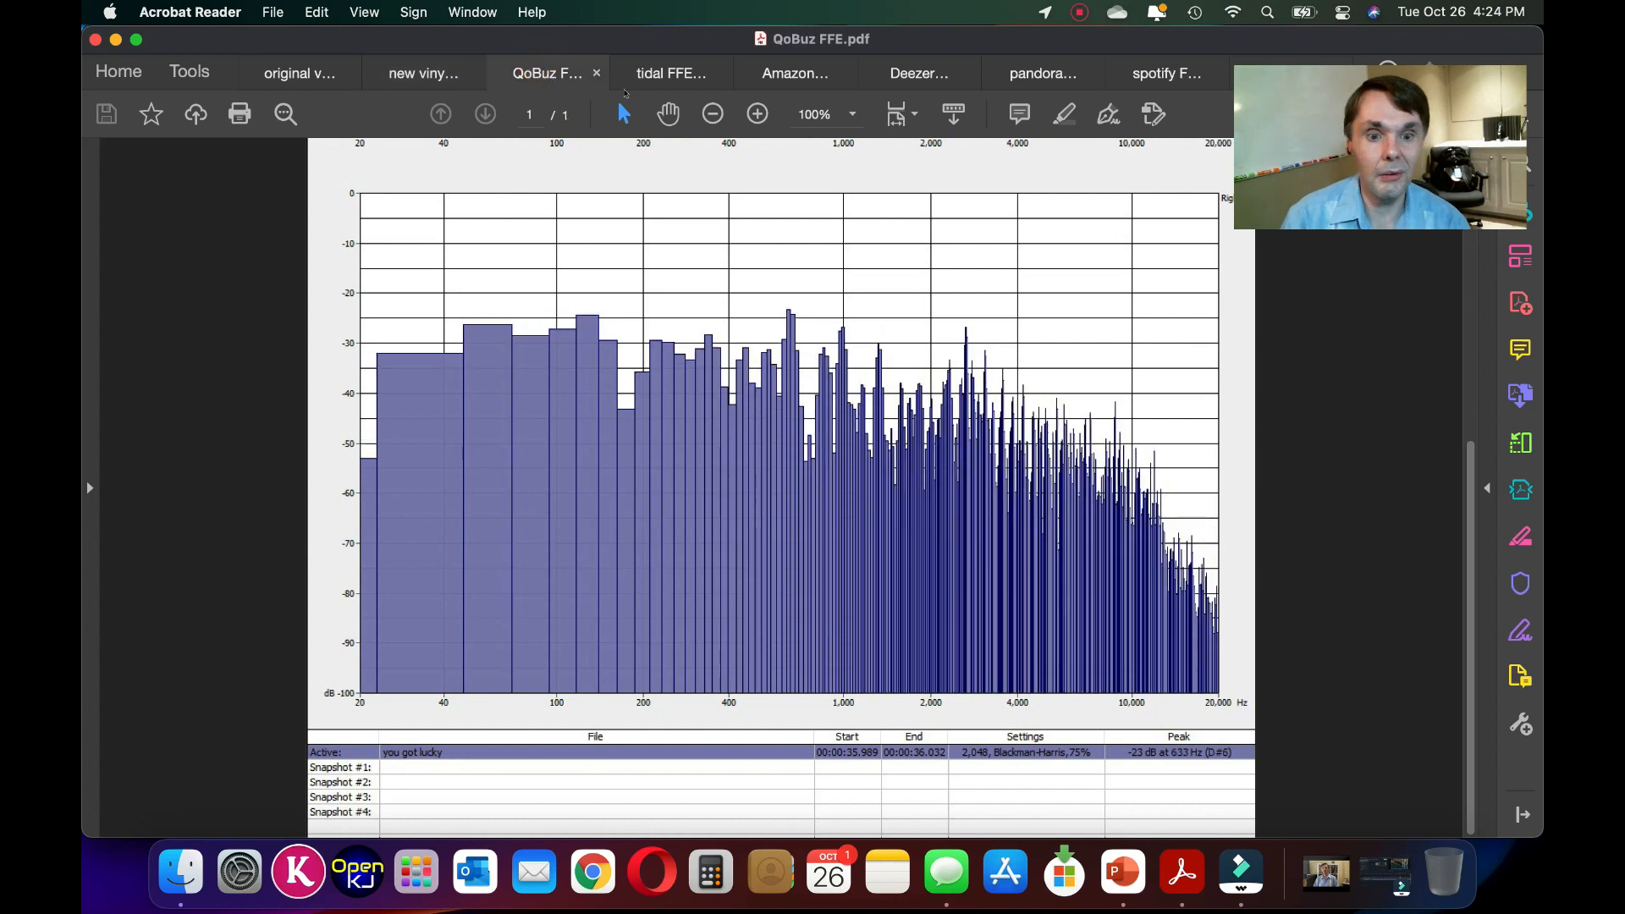
{"action": "mouse_move", "coordinate": [671, 73]}
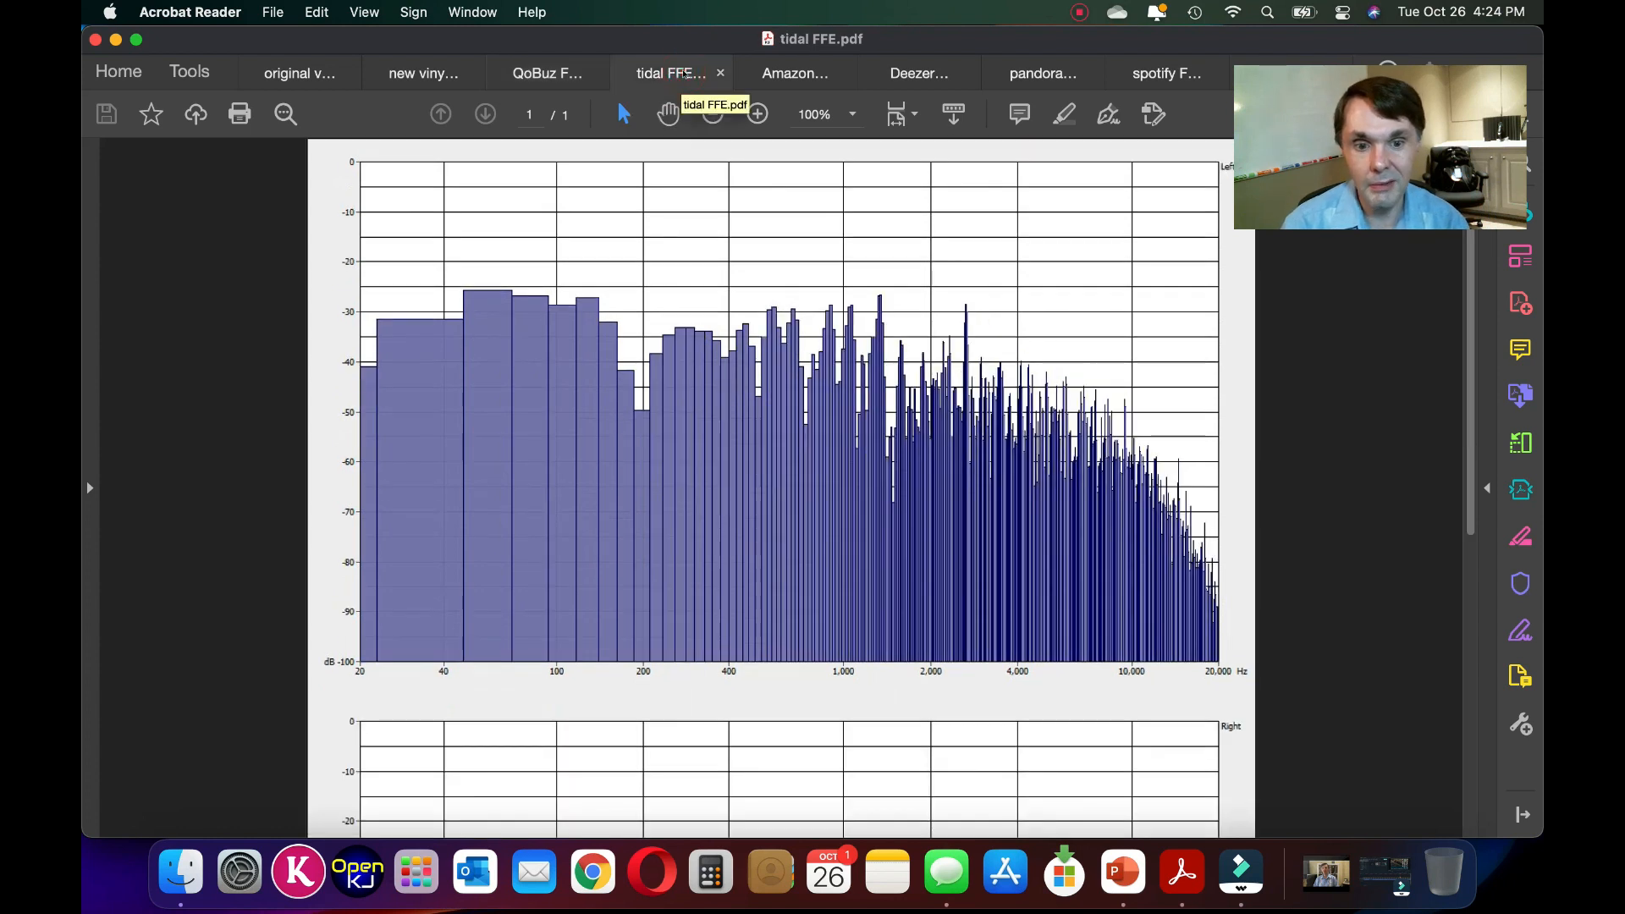
{"action": "left_click", "coordinate": [794, 74]}
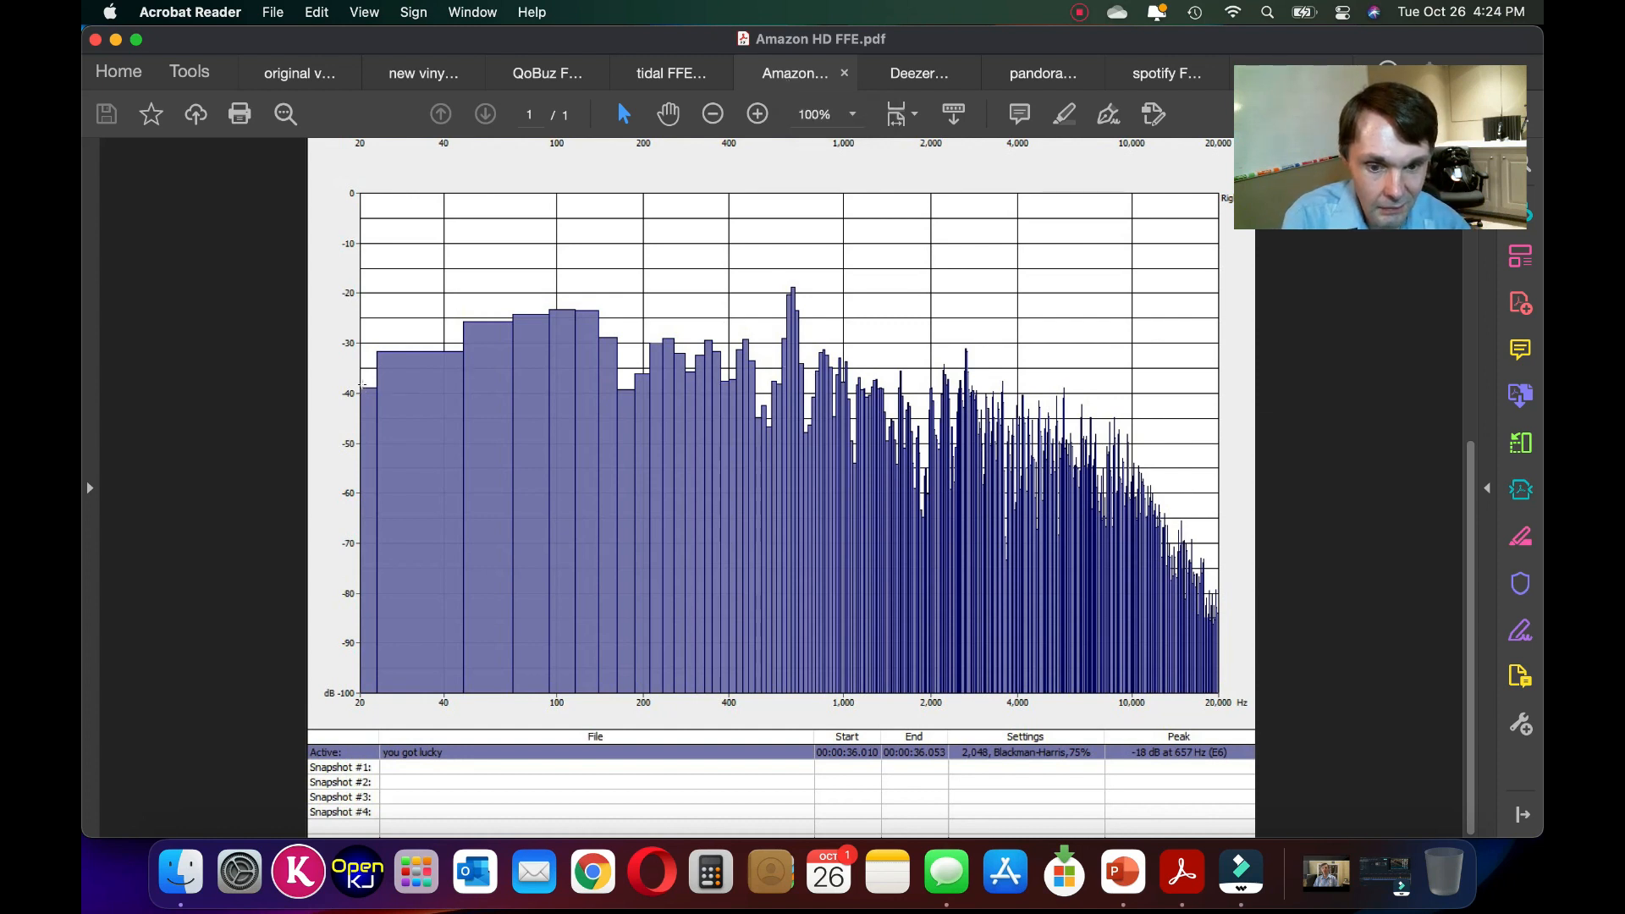
{"action": "mouse_move", "coordinate": [421, 368]}
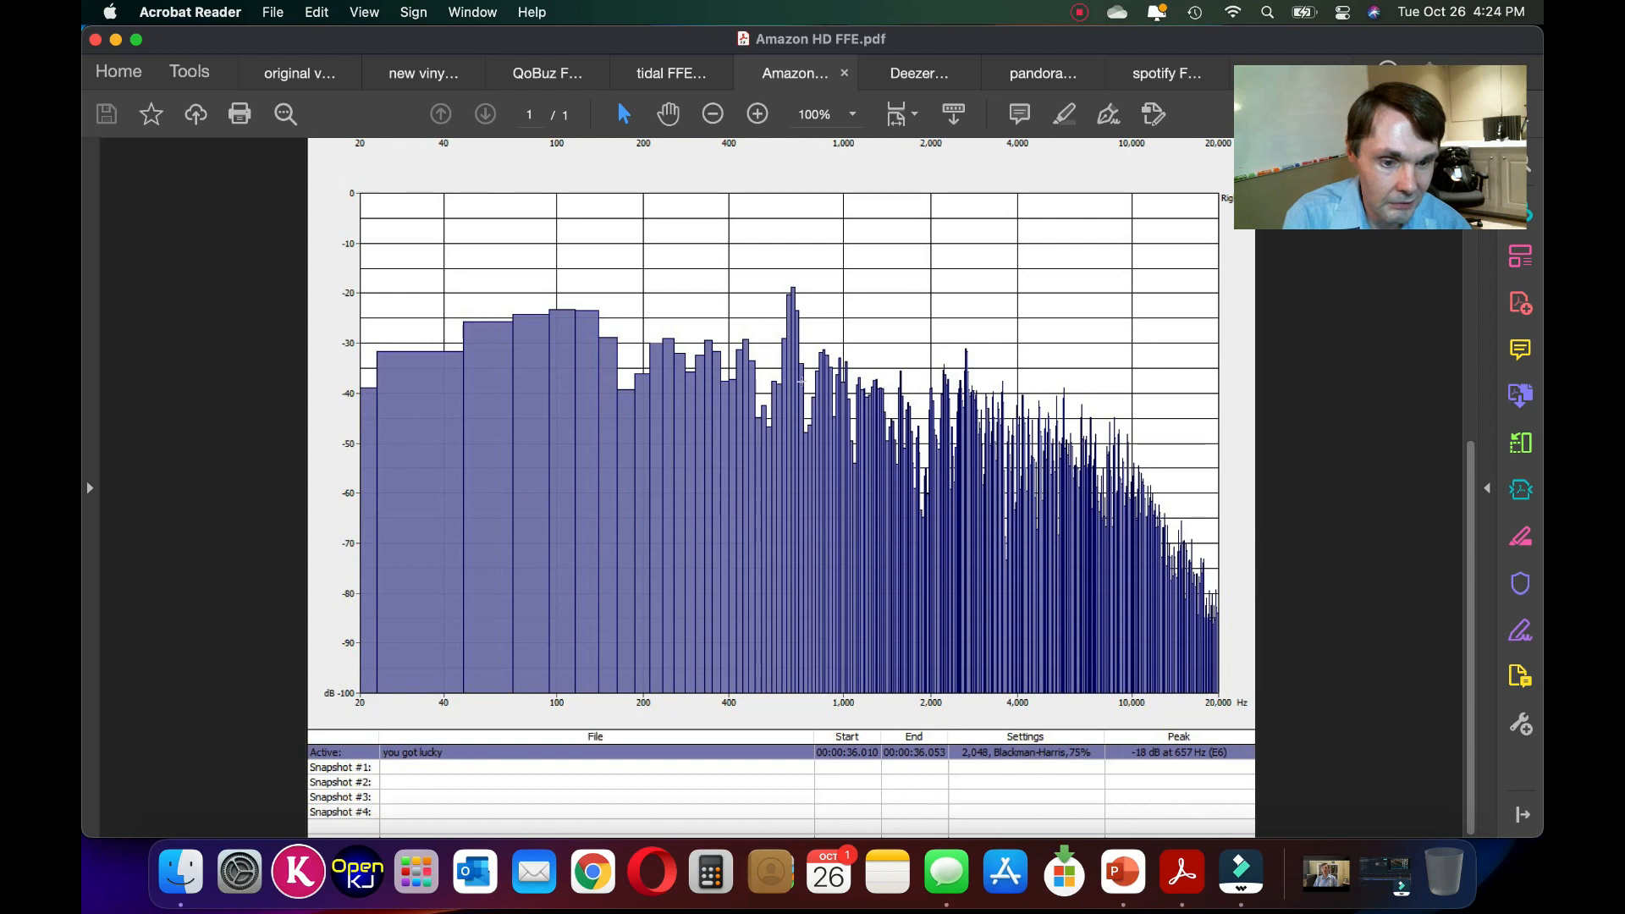
- Scroll Amazon HD to its right-channel graph, check QoBuz, then switch to Deezer HiFi
{"action": "scroll", "scroll_direction": "down", "scroll_amount": 3}
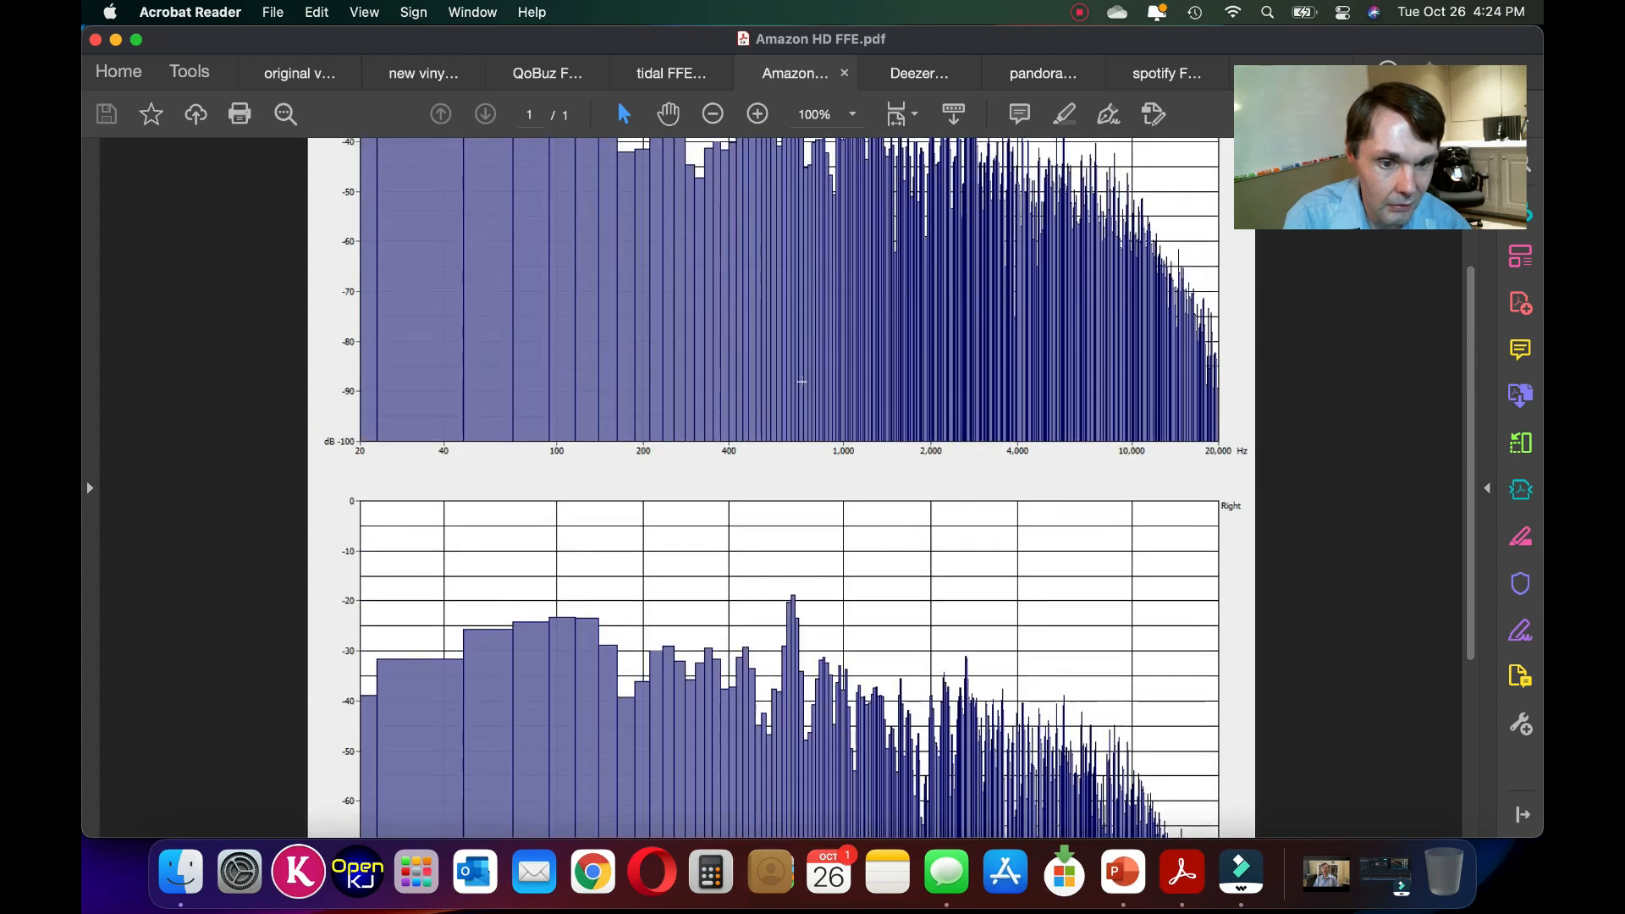
{"action": "scroll", "scroll_direction": "down", "scroll_amount": 3}
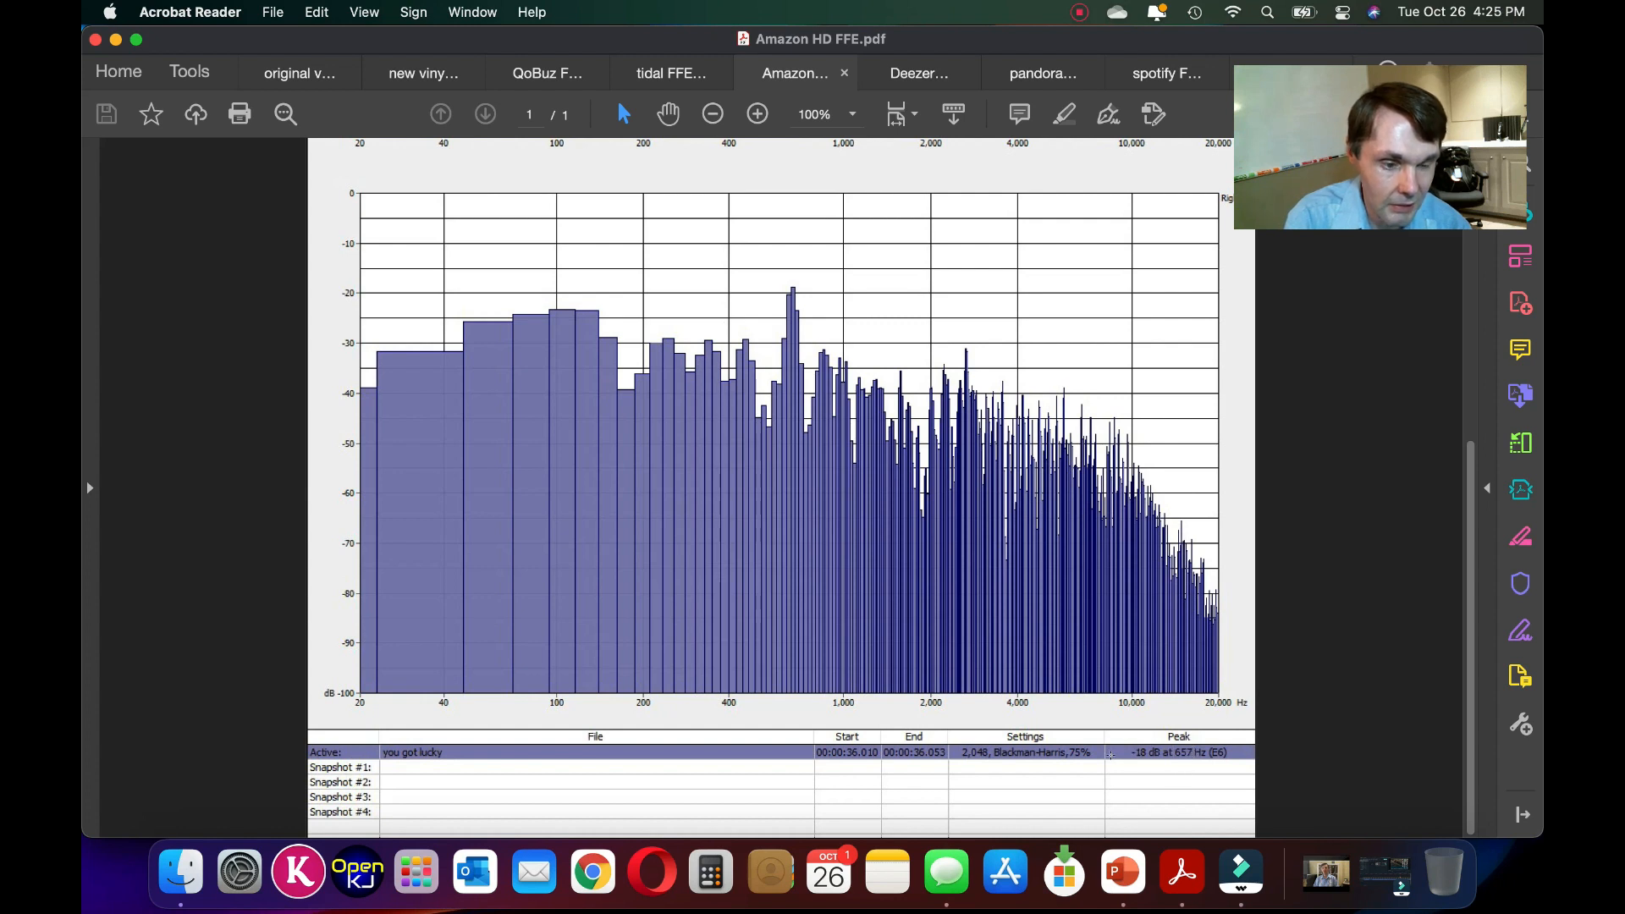
{"action": "mouse_move", "coordinate": [998, 611]}
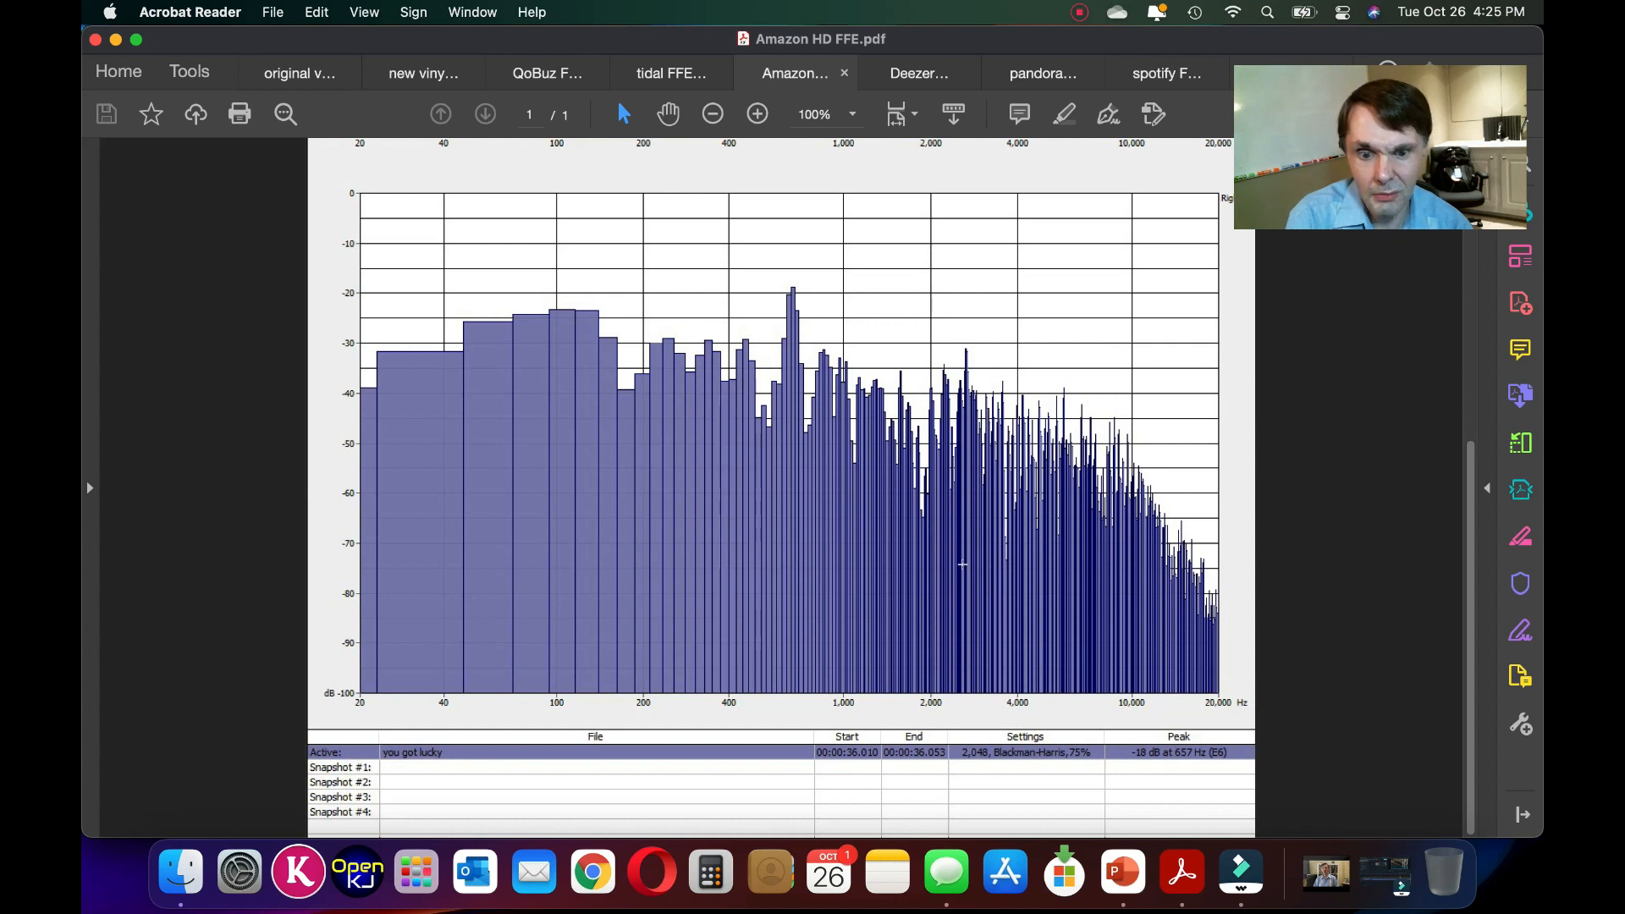
{"action": "mouse_move", "coordinate": [942, 509]}
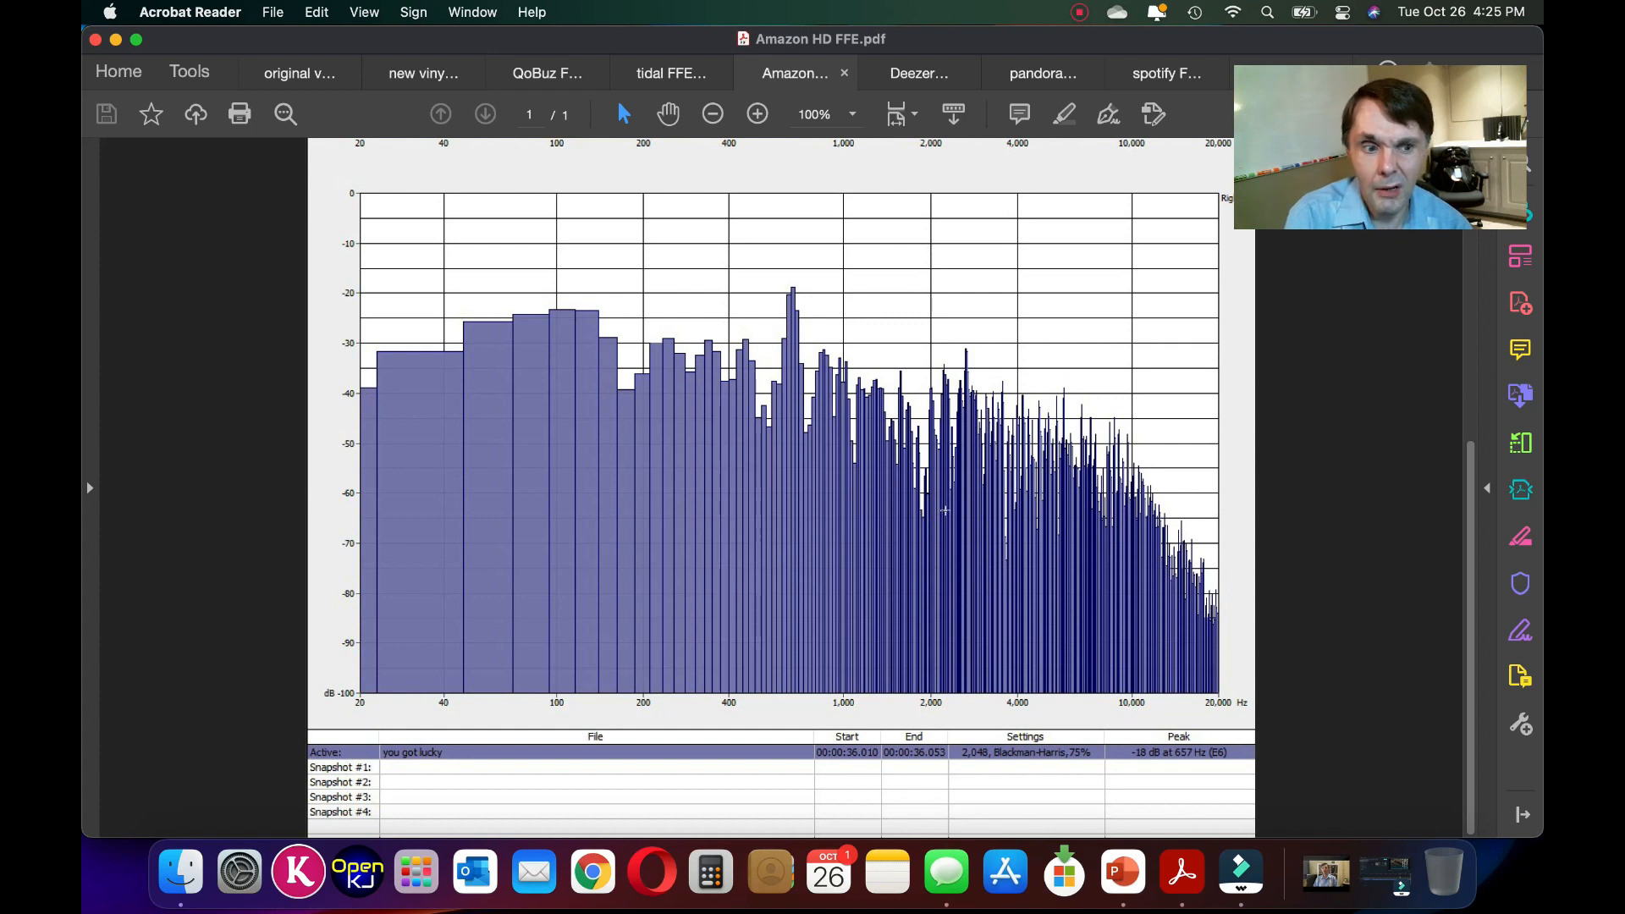
{"action": "mouse_move", "coordinate": [498, 364]}
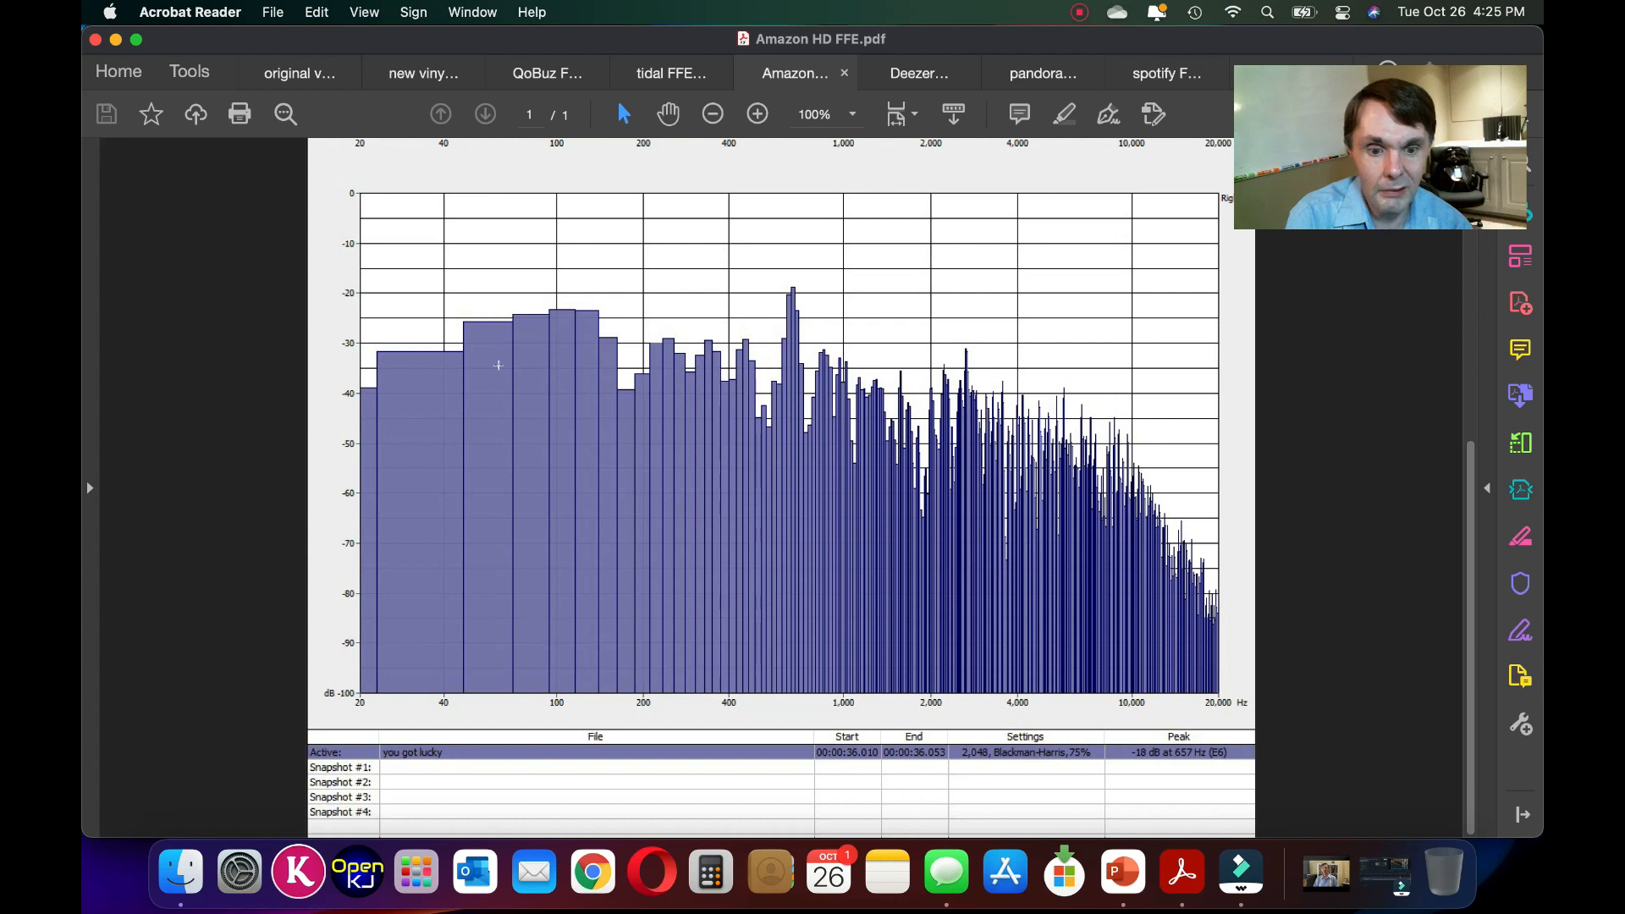
{"action": "mouse_move", "coordinate": [583, 352]}
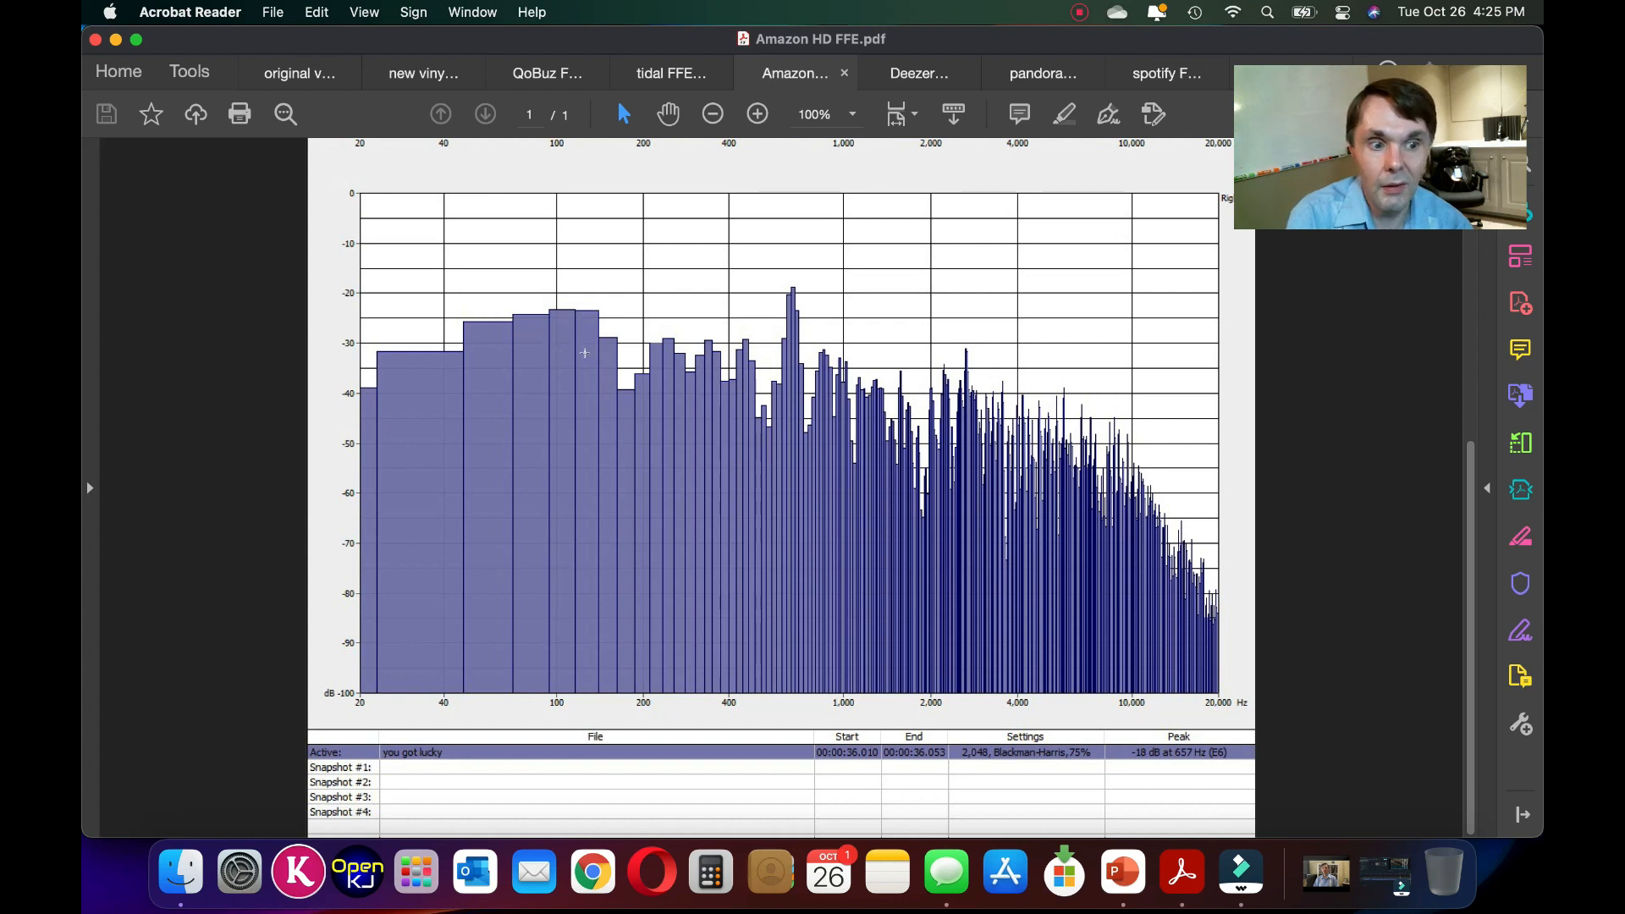
{"action": "mouse_move", "coordinate": [889, 609]}
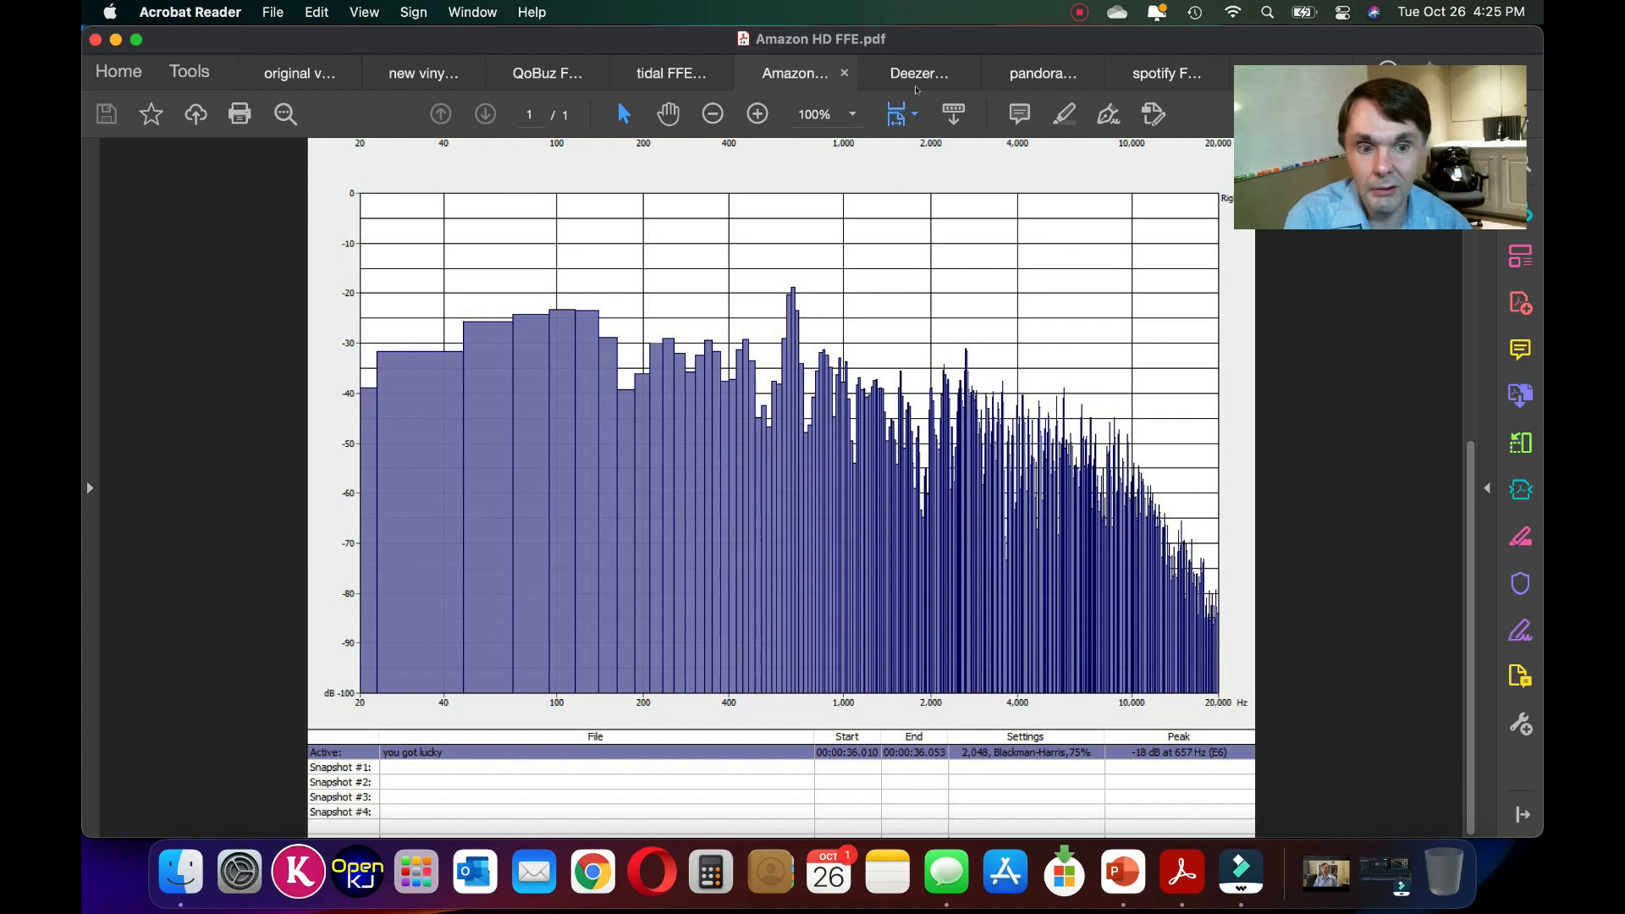
{"action": "left_click", "coordinate": [546, 73]}
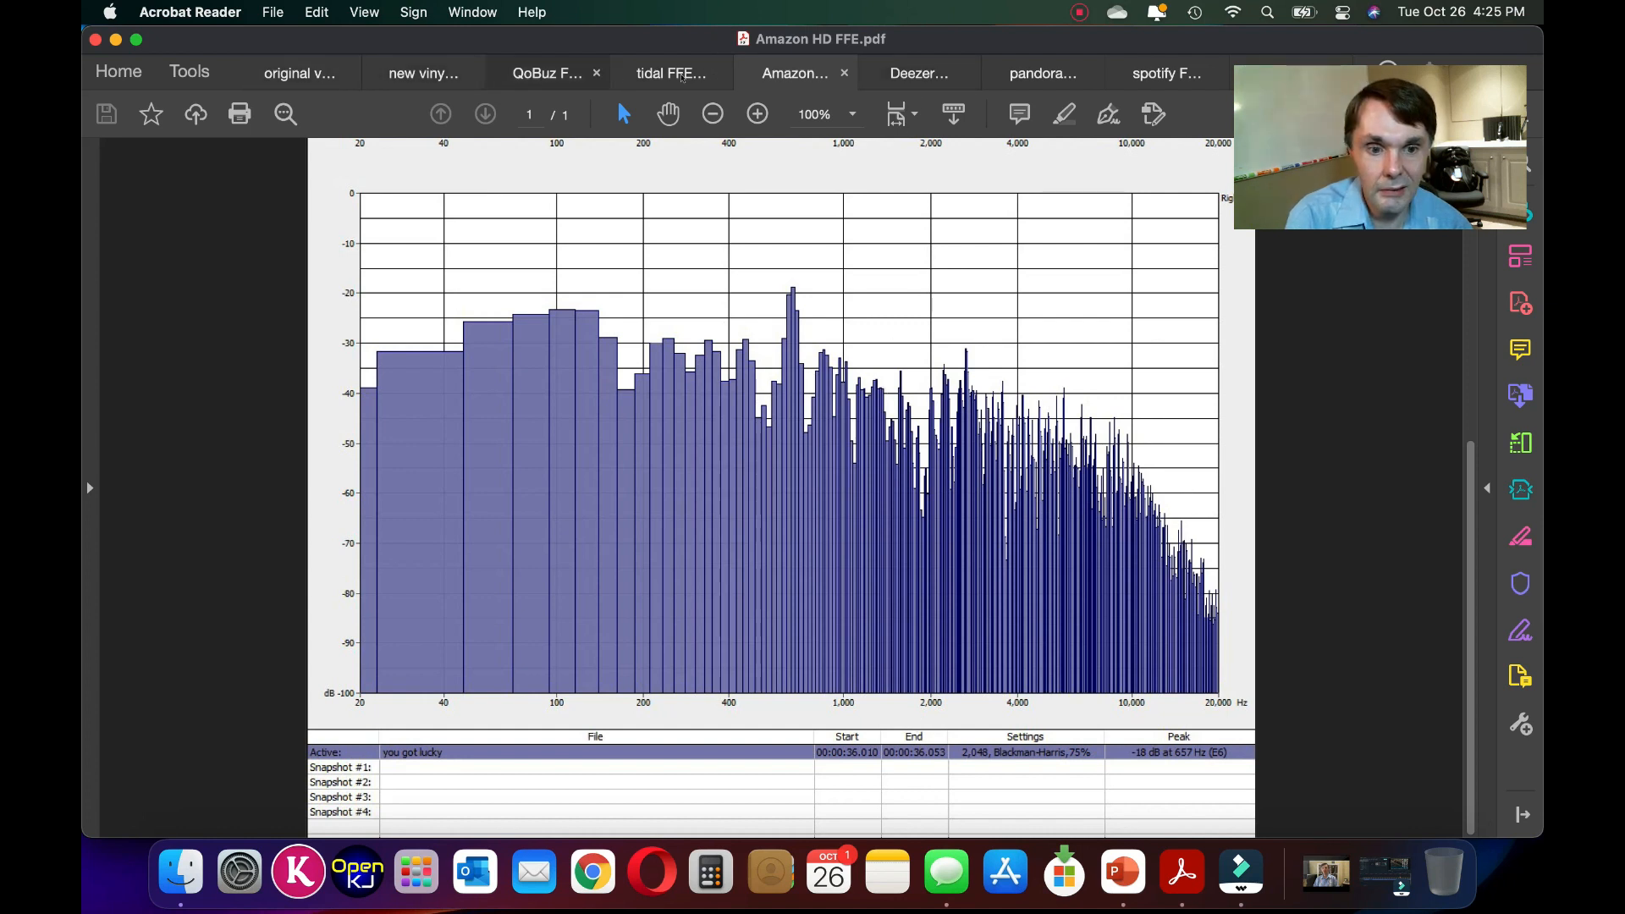
{"action": "mouse_move", "coordinate": [917, 73]}
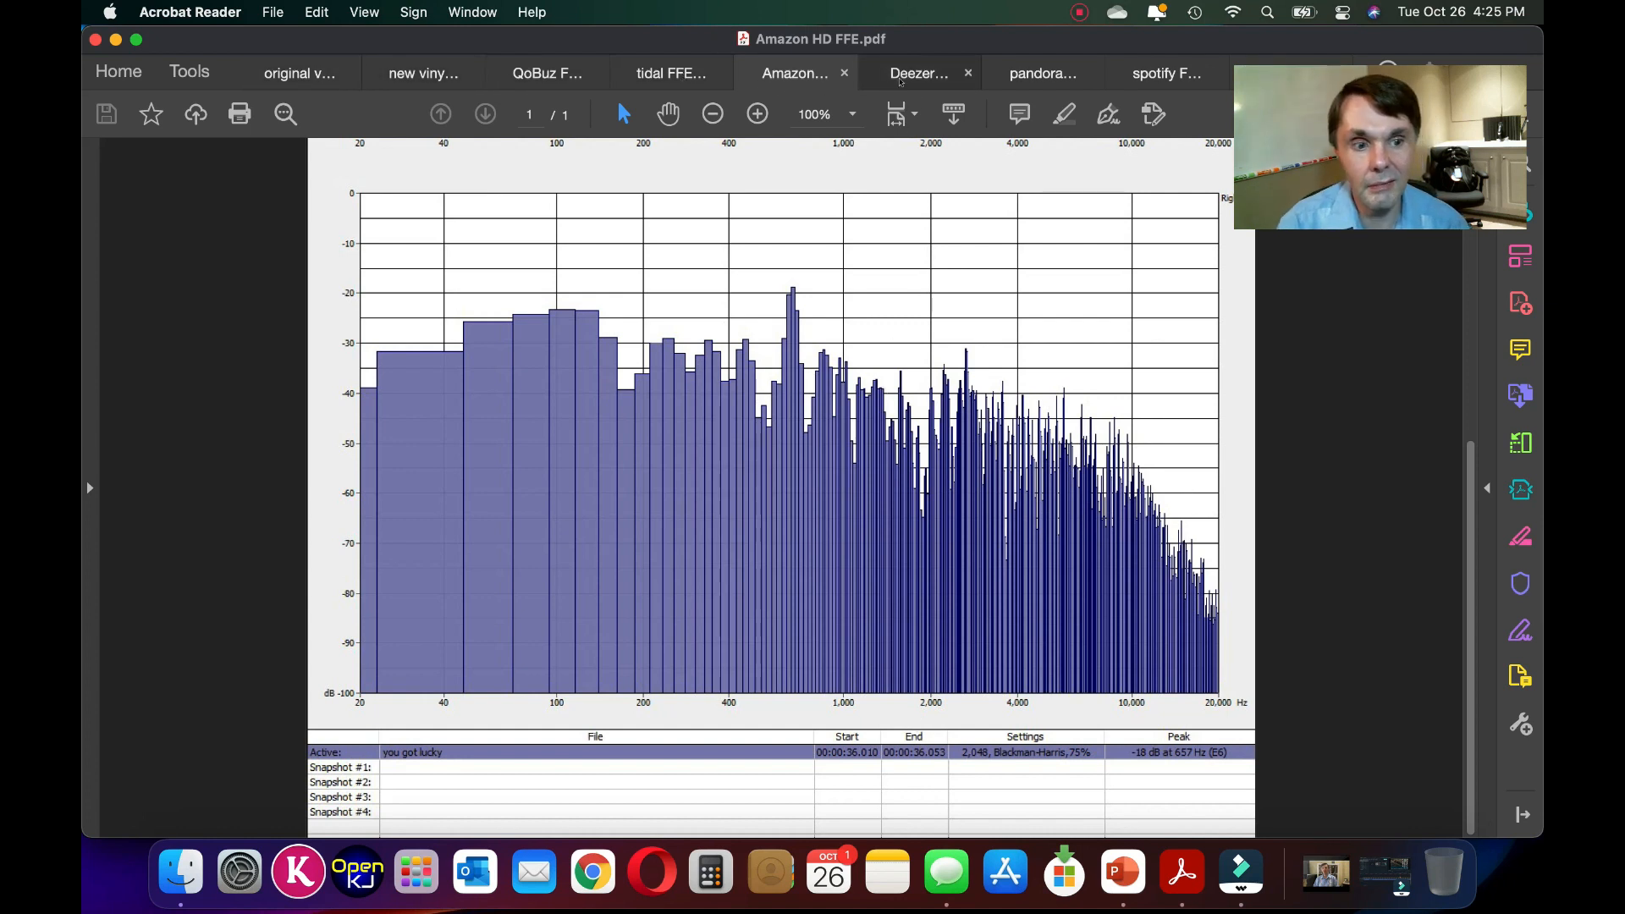
{"action": "left_click", "coordinate": [919, 73]}
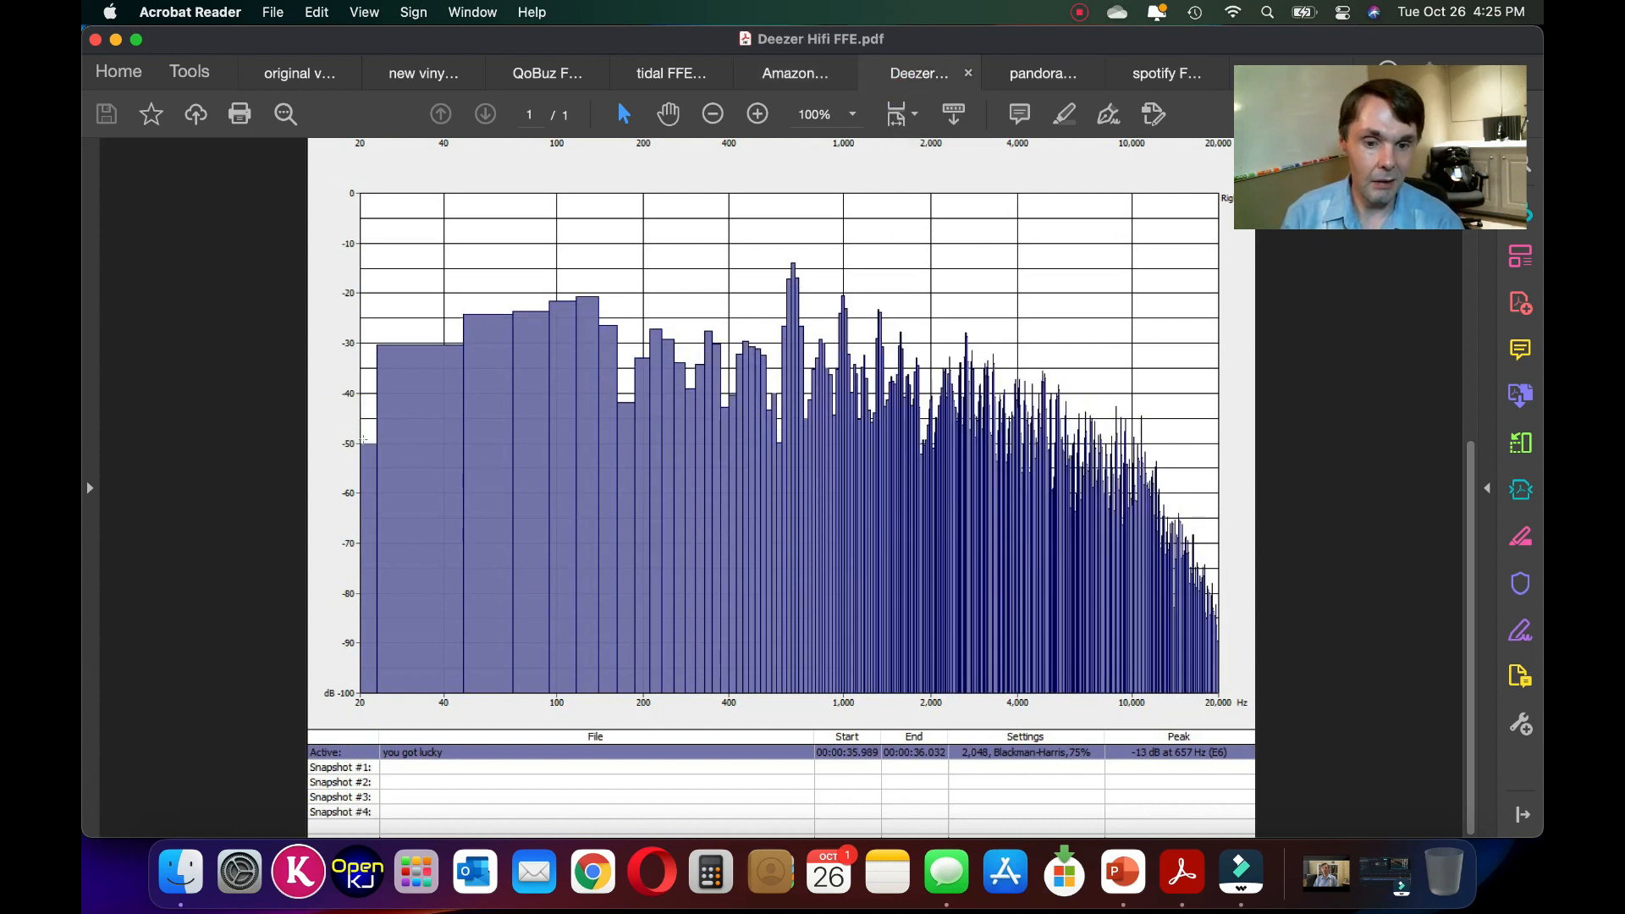
{"action": "mouse_move", "coordinate": [373, 428]}
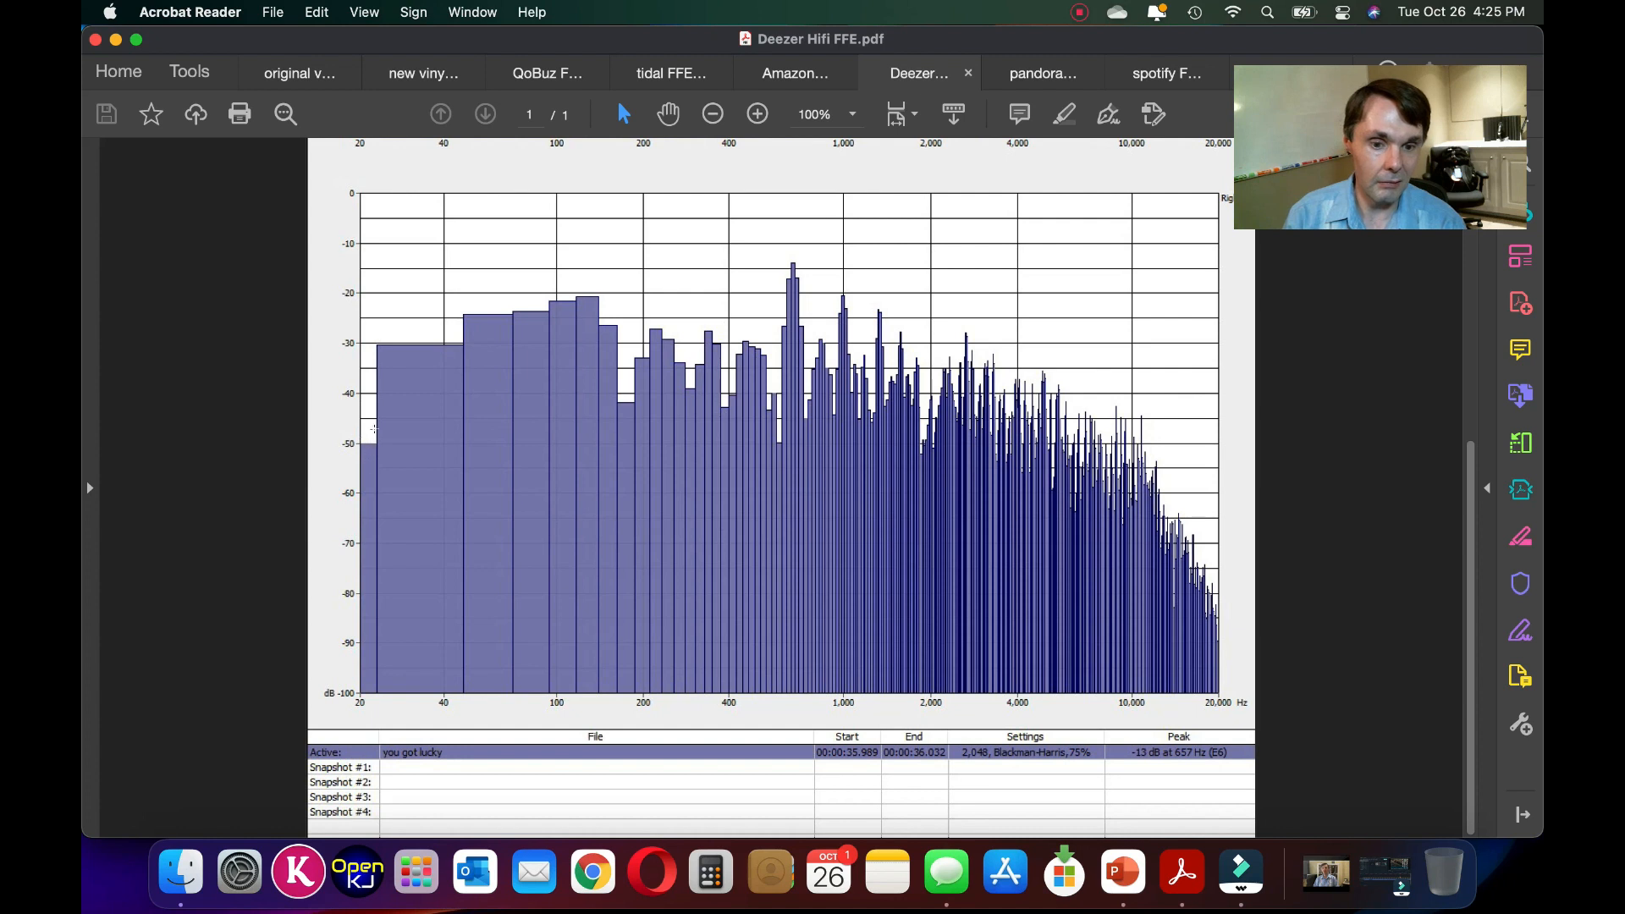
{"action": "mouse_move", "coordinate": [1222, 580]}
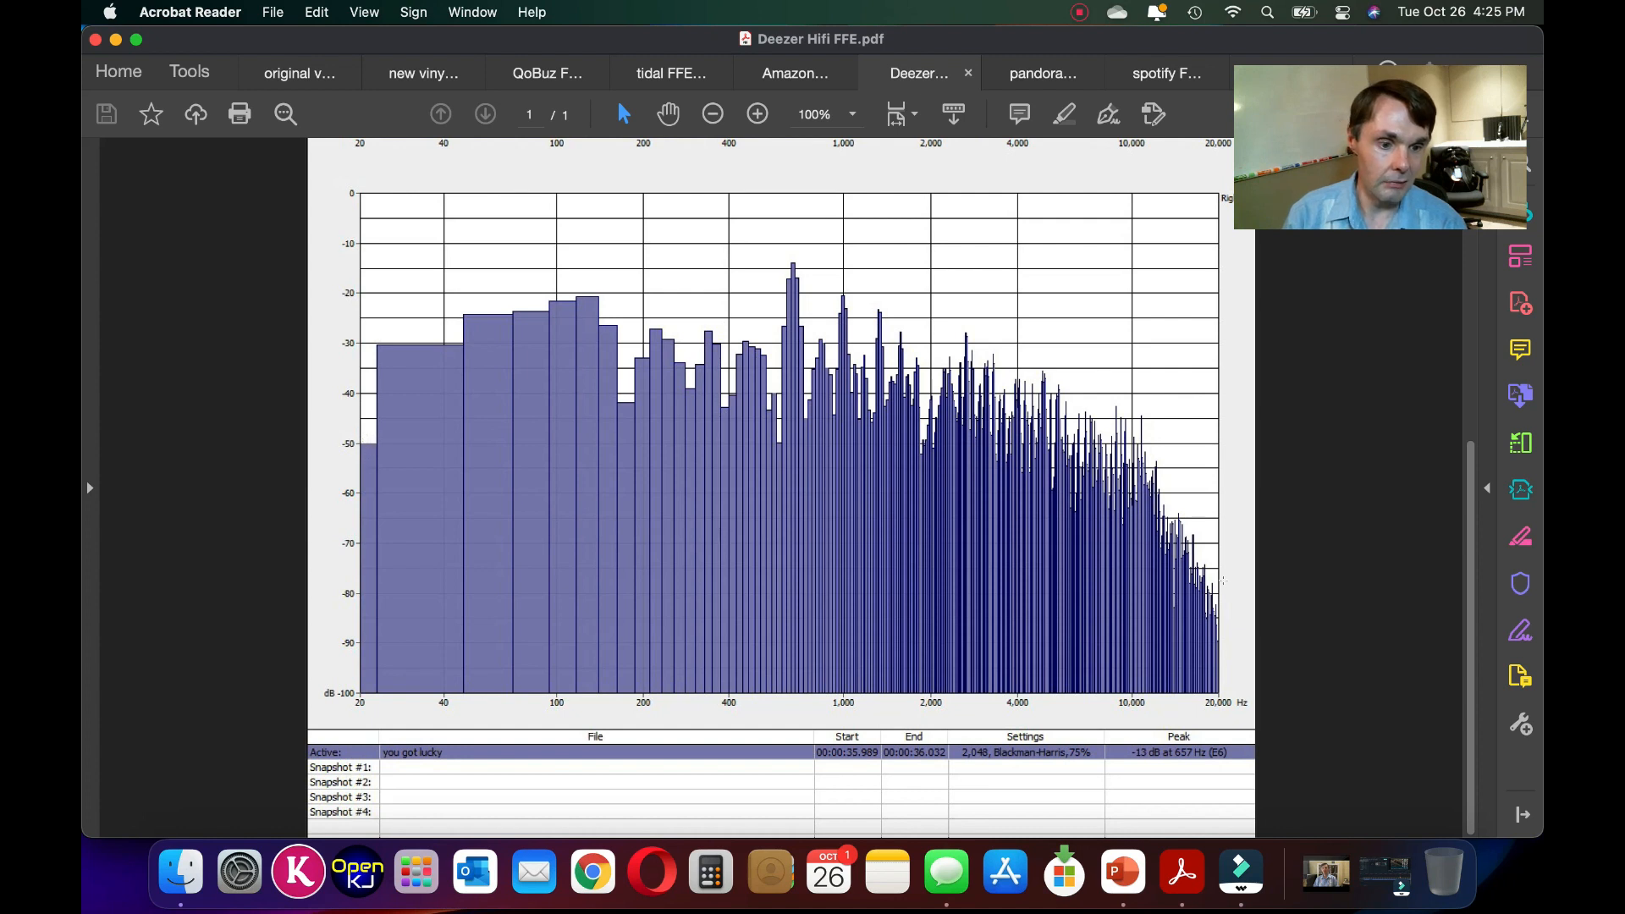
{"action": "mouse_move", "coordinate": [865, 326]}
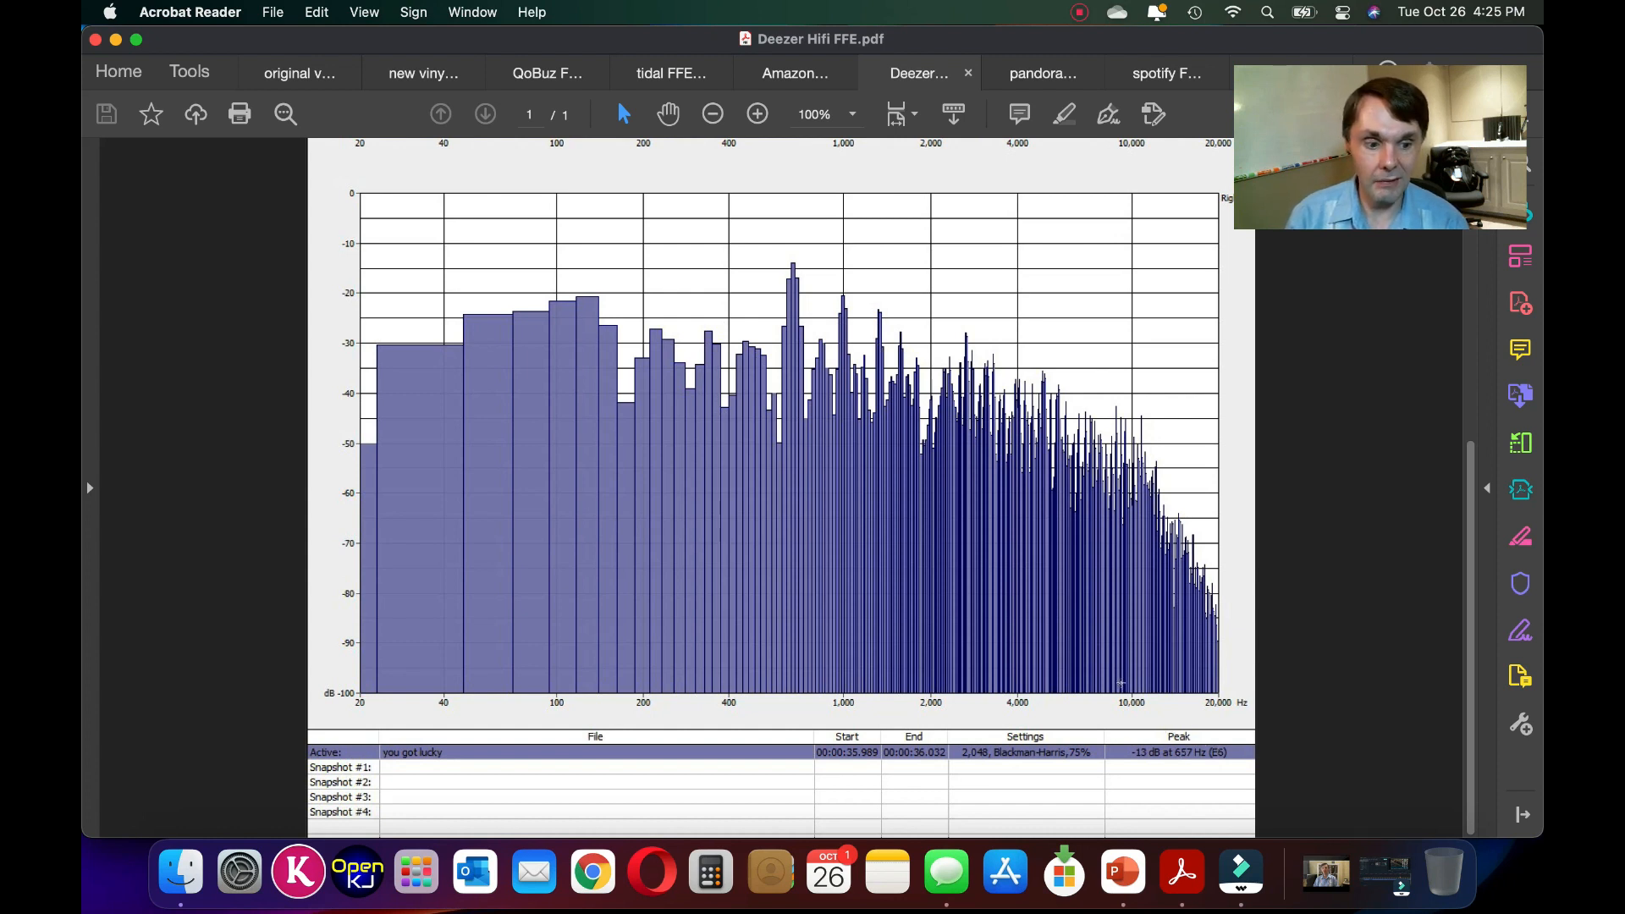
- Scroll the Deezer HiFi analysis and click within the document on its graphs
{"action": "scroll", "scroll_direction": "down", "scroll_amount": 3}
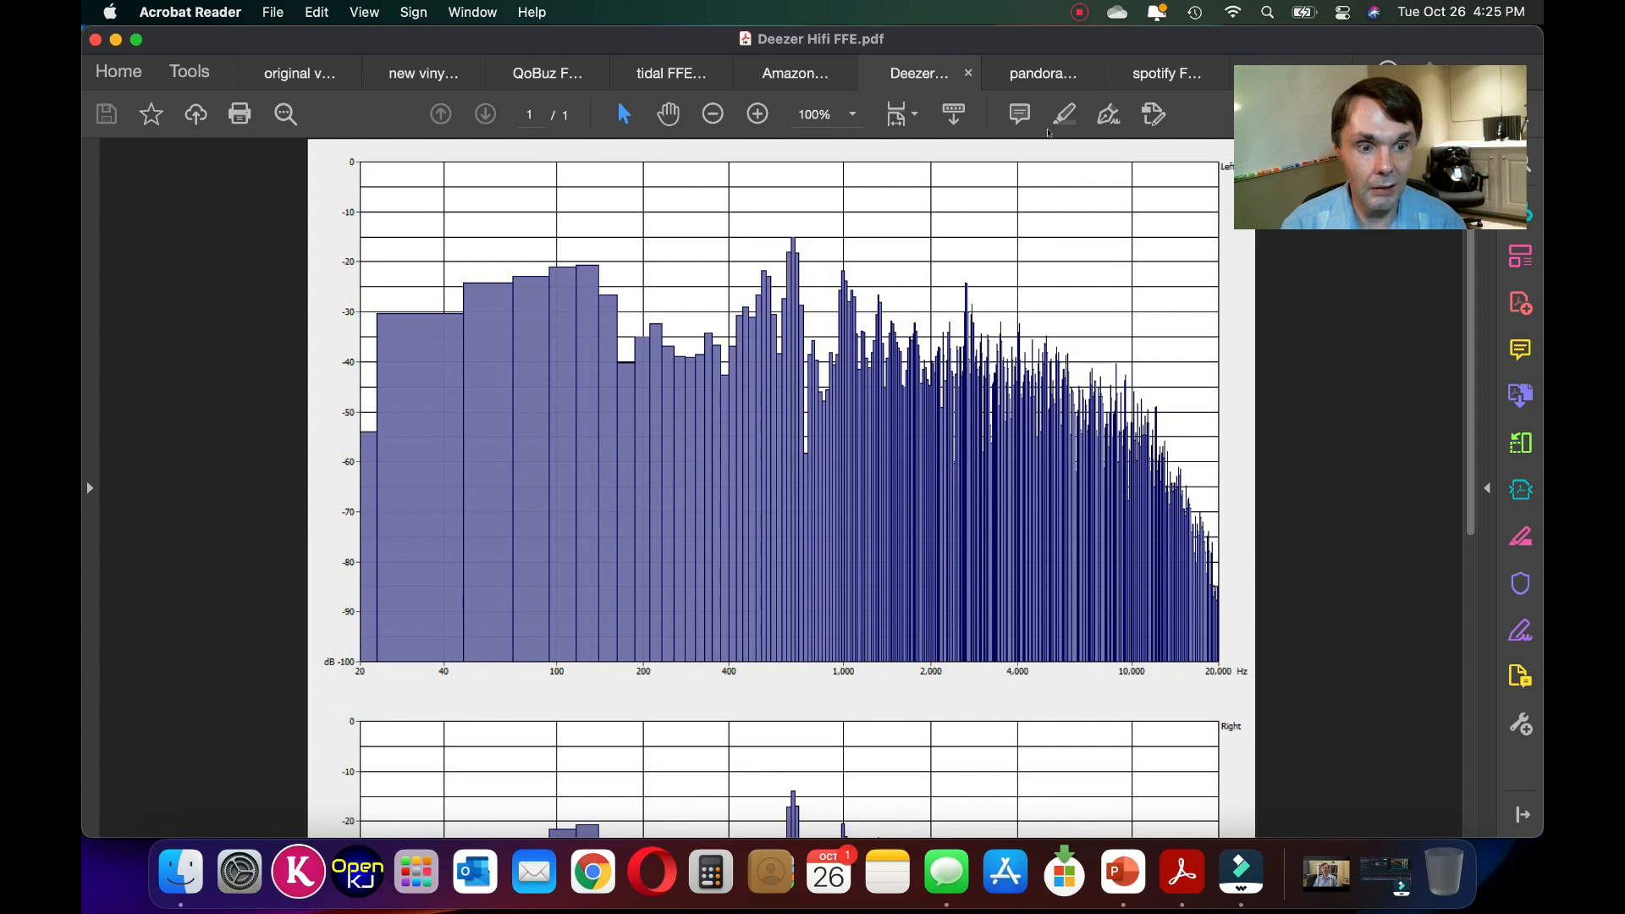
{"action": "left_click", "coordinate": [1379, 144]}
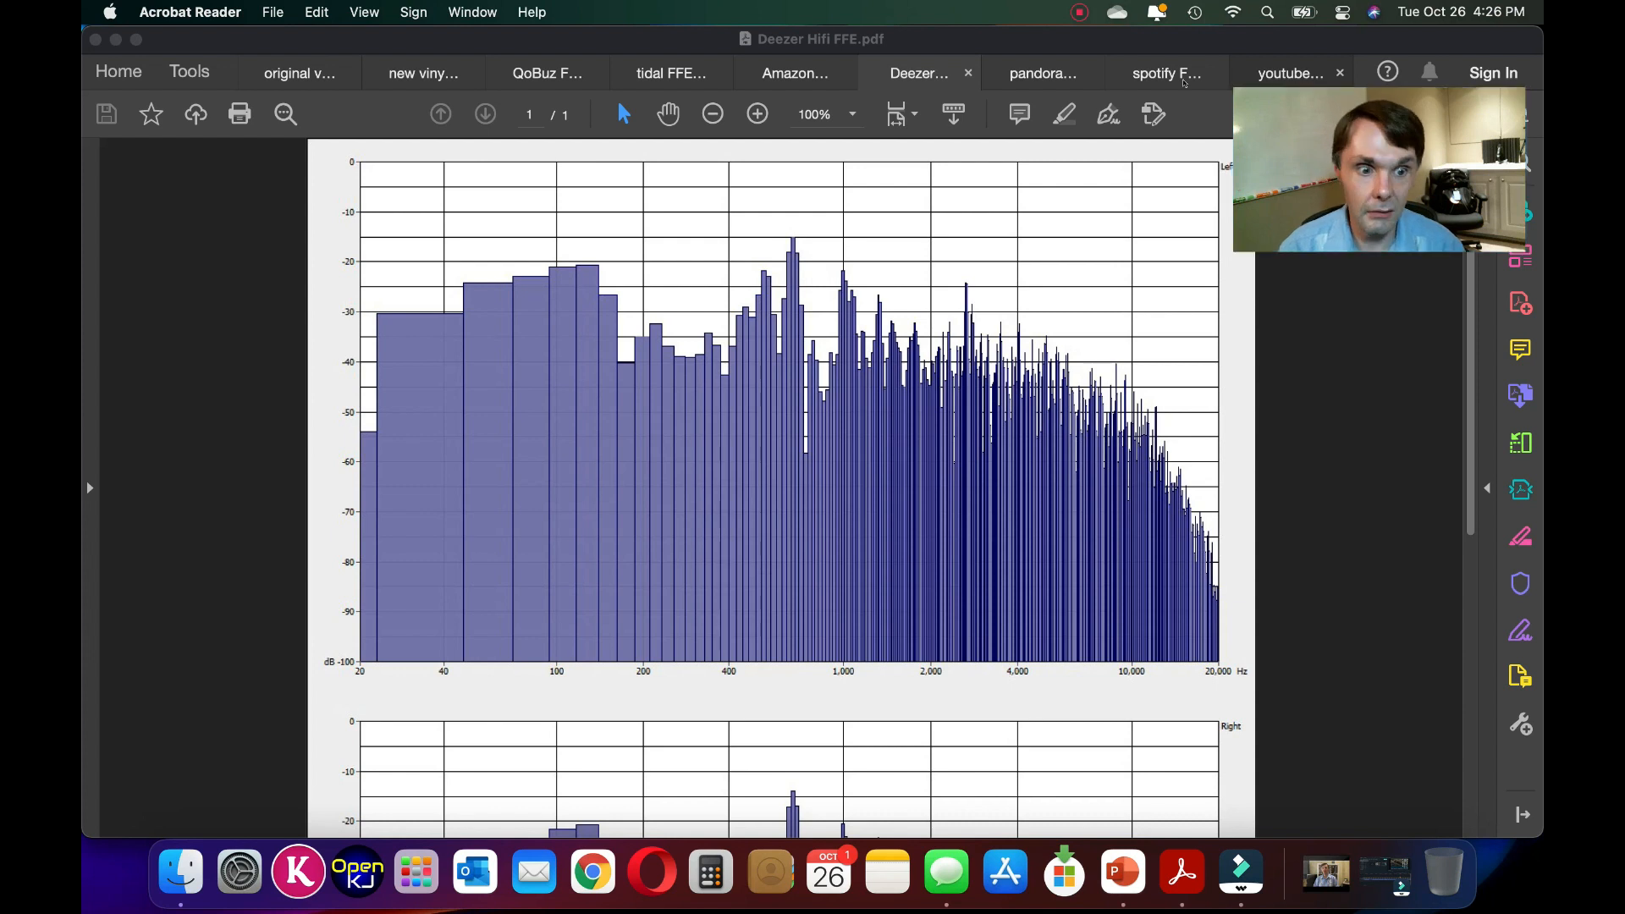
{"action": "mouse_move", "coordinate": [1035, 256]}
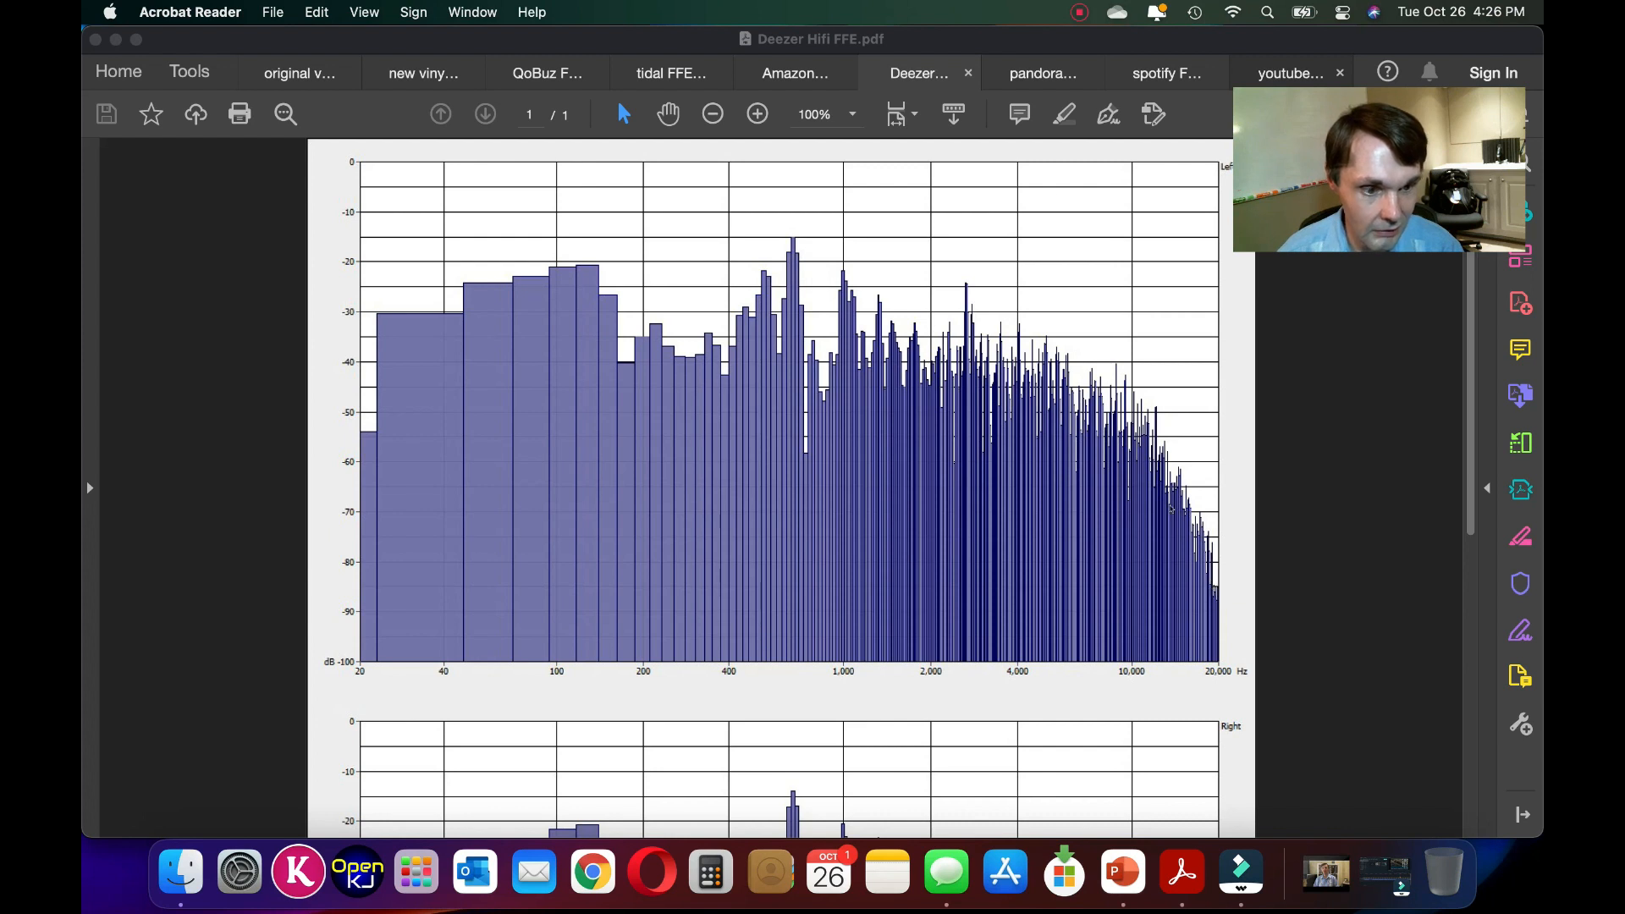
- View the Pandora spectrum chart, then switch to the Spotify analysis
{"action": "left_click", "coordinate": [1042, 72]}
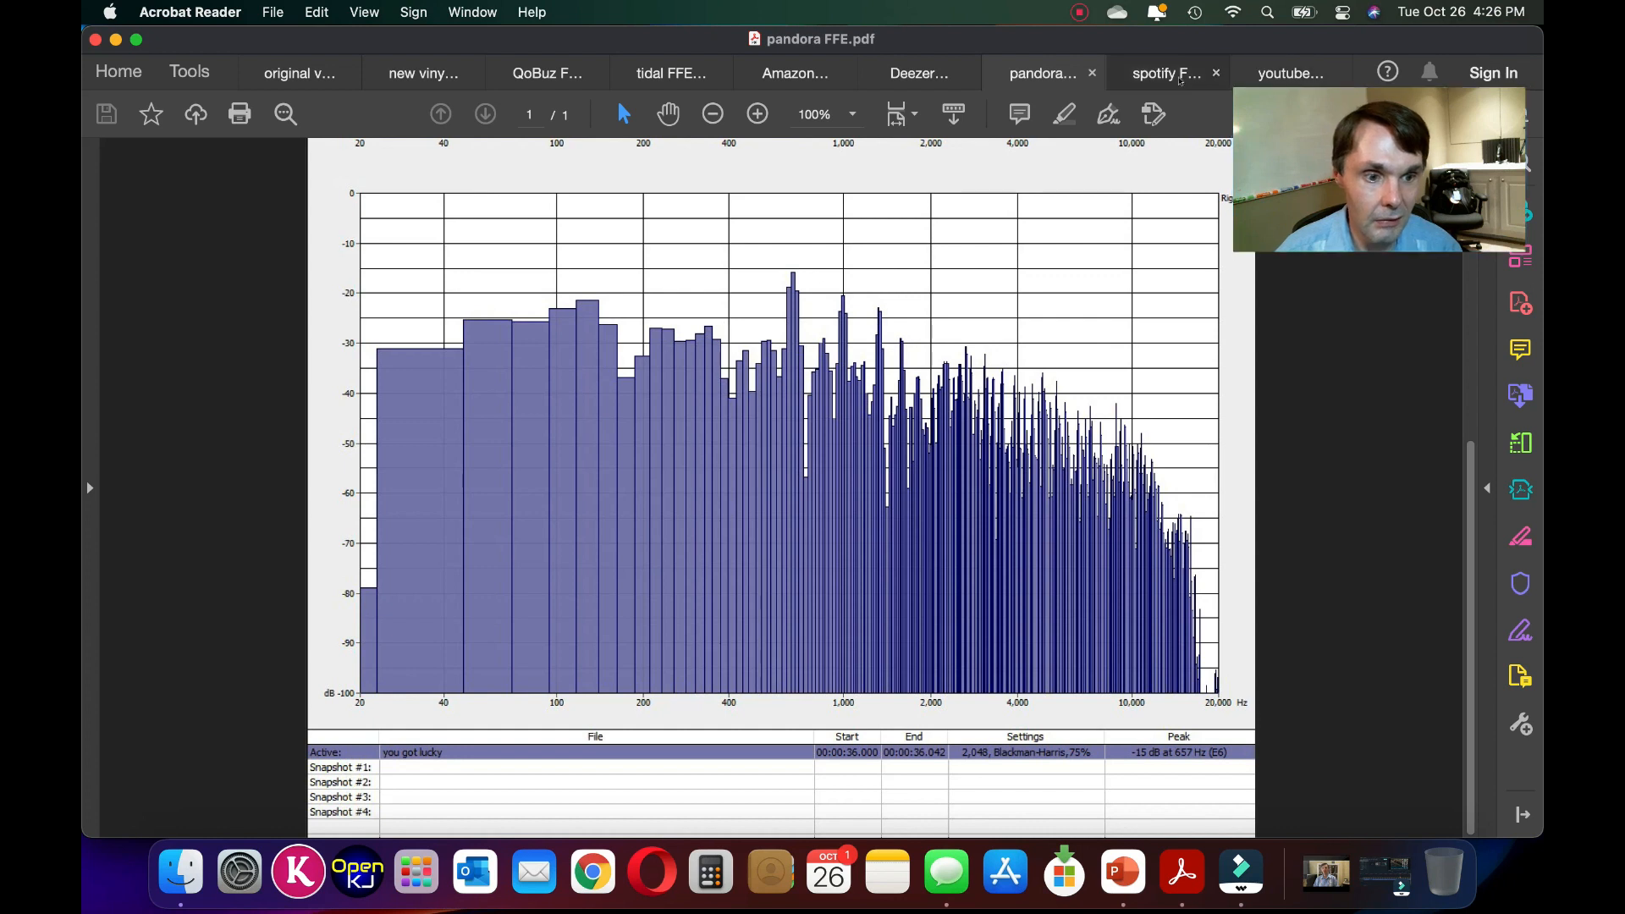
{"action": "left_click", "coordinate": [1166, 73]}
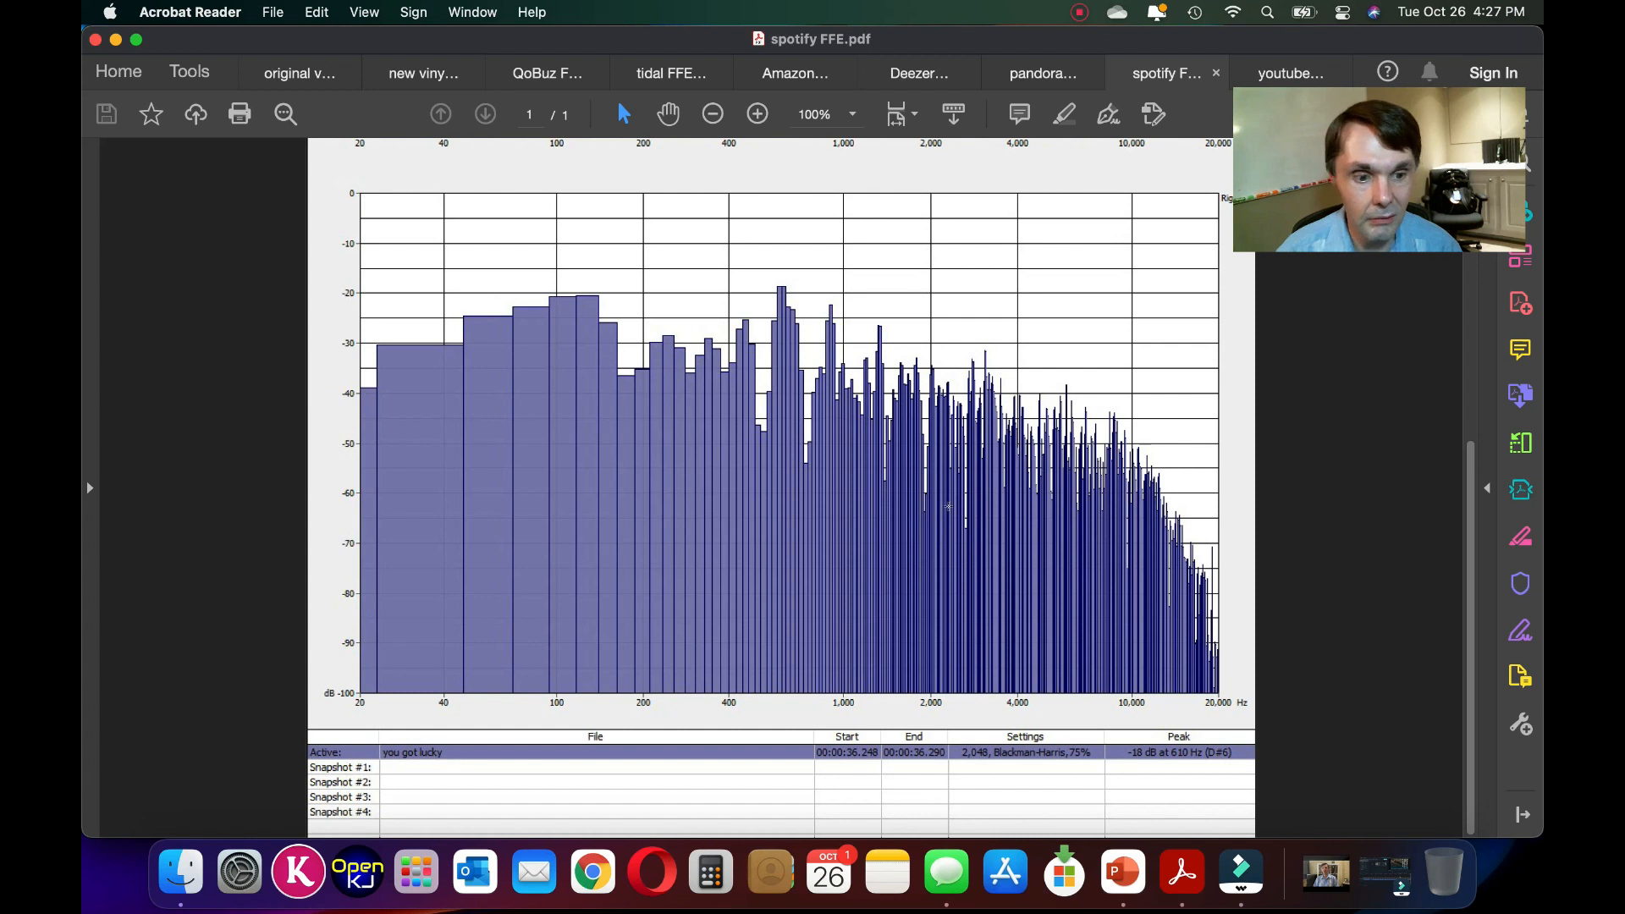
{"action": "mouse_move", "coordinate": [360, 380]}
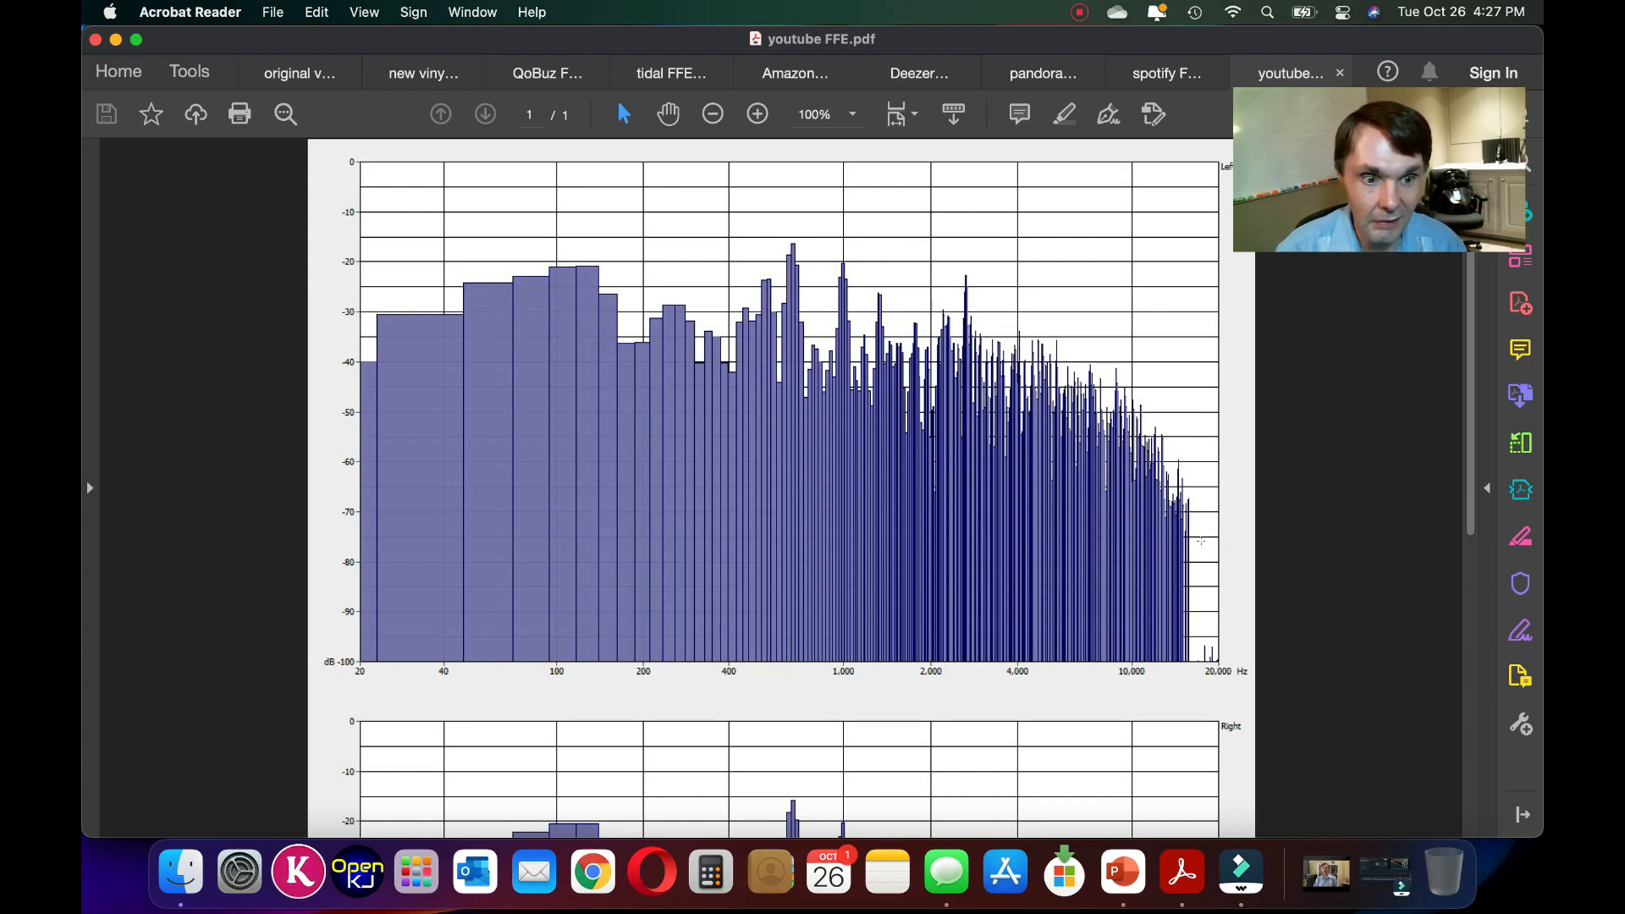
- Scroll the YouTube Music spectrum, toggle to Pandora and back, ending on Pandora
{"action": "scroll", "scroll_direction": "down", "scroll_amount": 3}
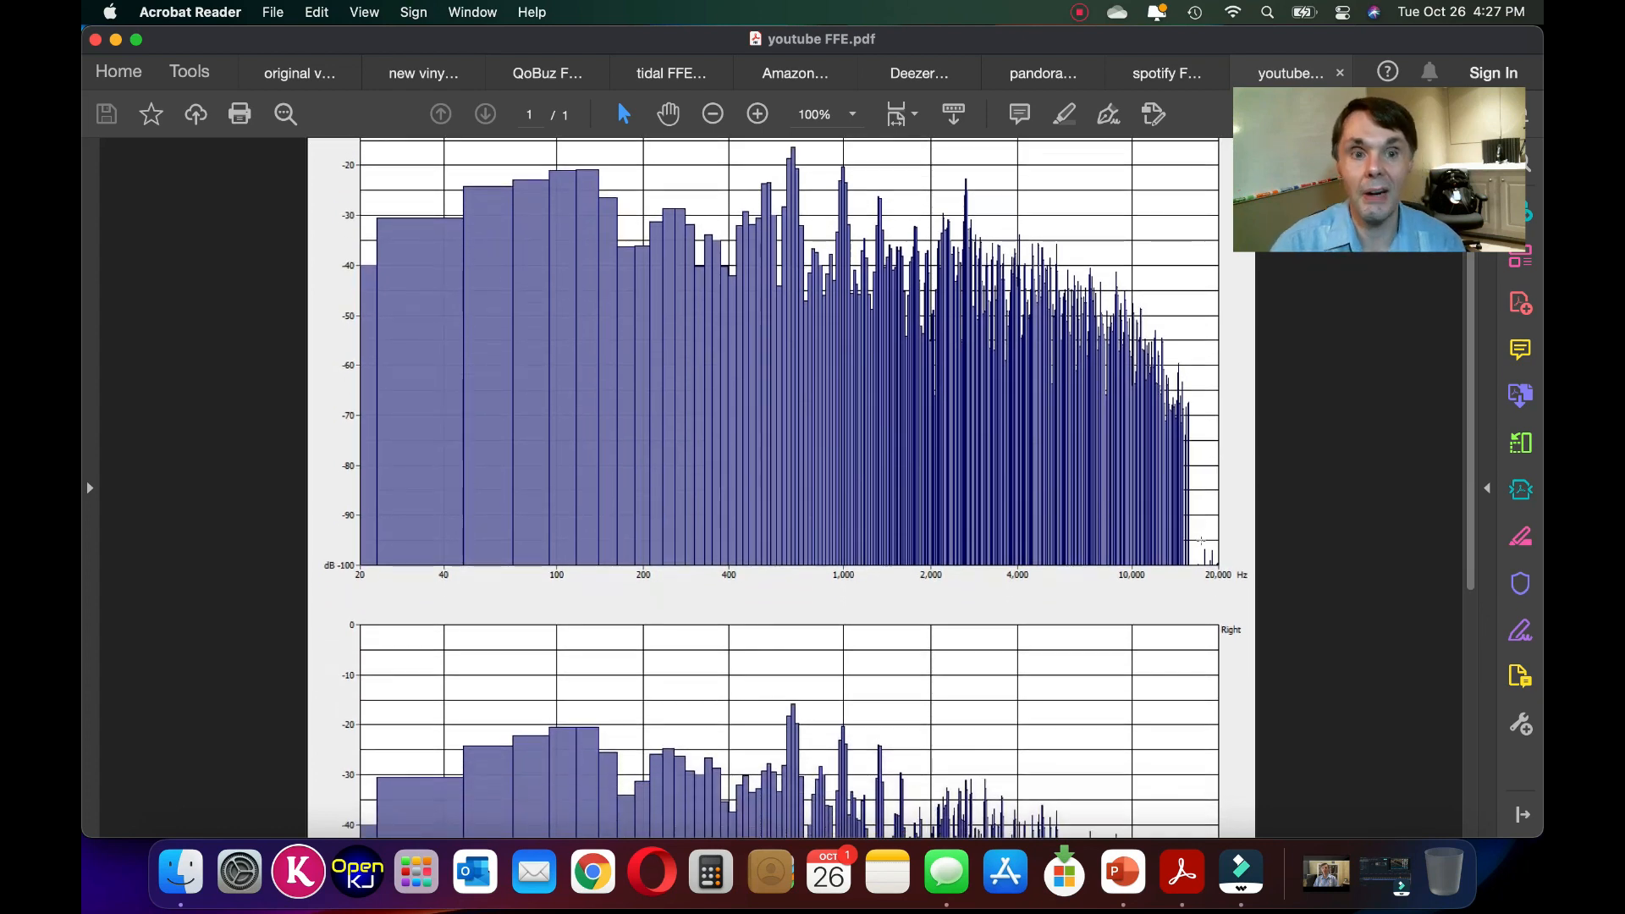
{"action": "scroll", "scroll_direction": "down", "scroll_amount": 3}
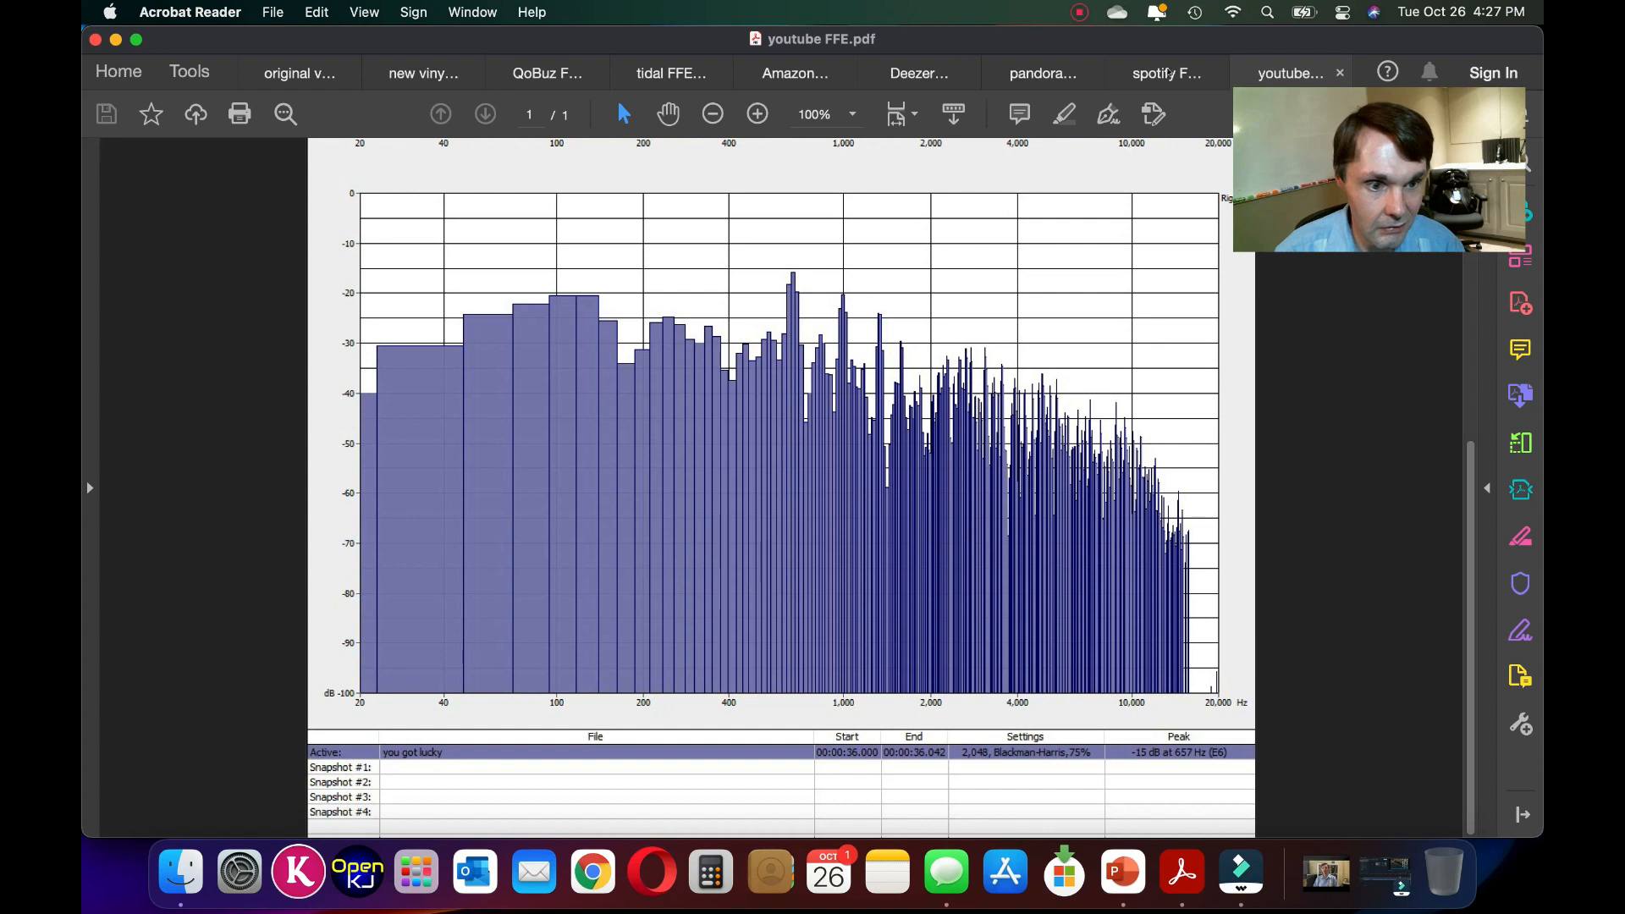
{"action": "left_click", "coordinate": [1043, 73]}
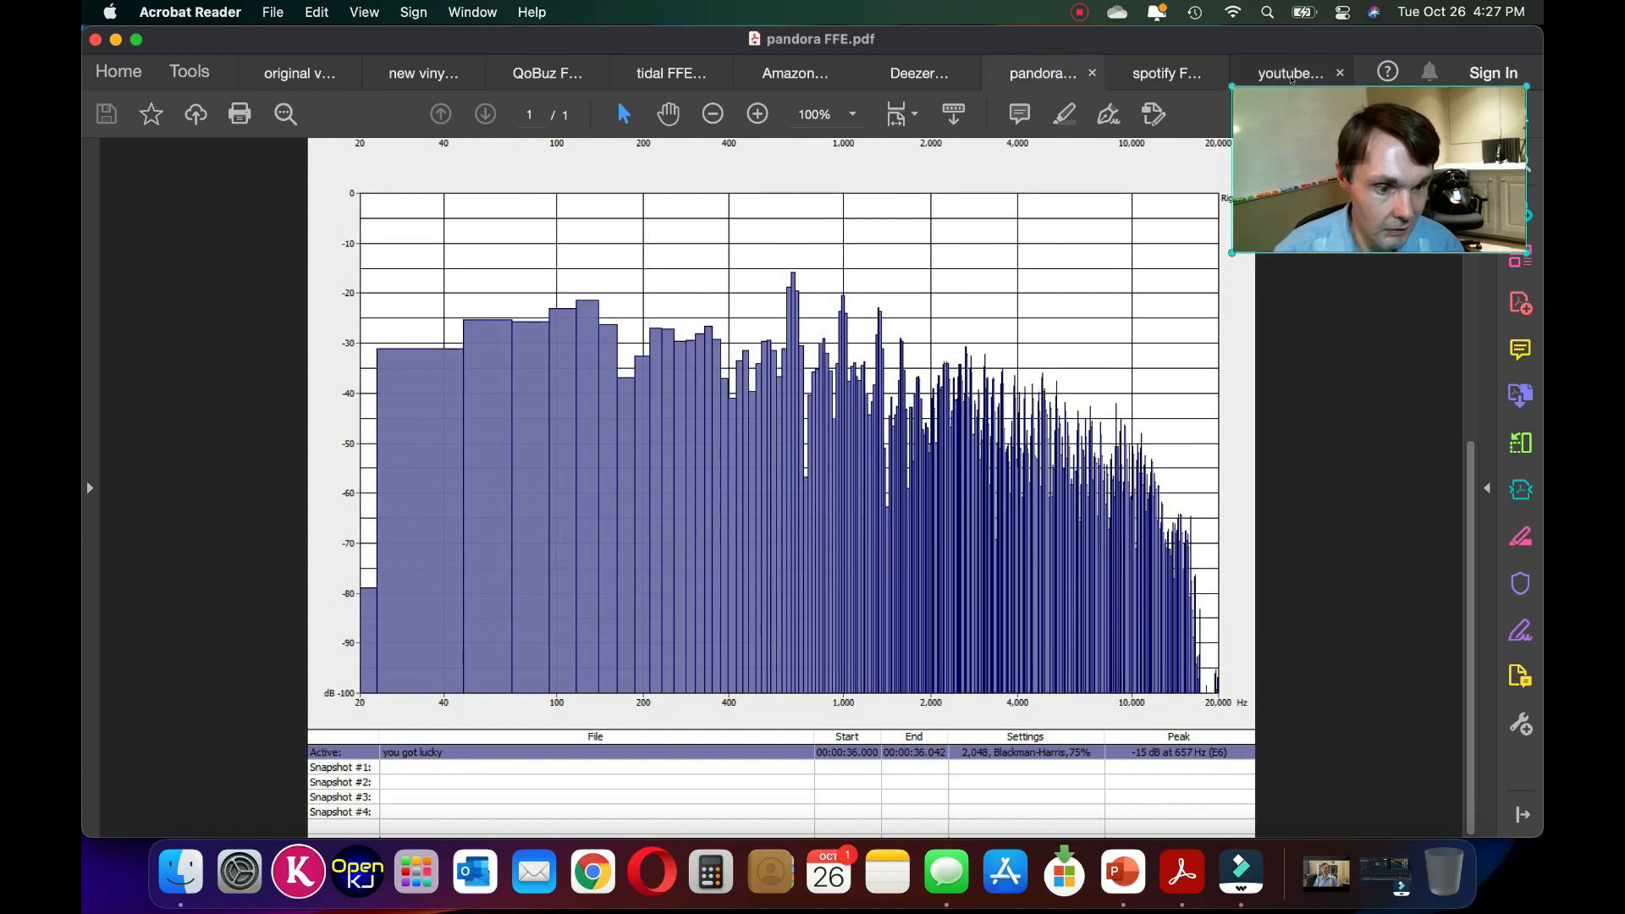
{"action": "left_click", "coordinate": [1289, 72]}
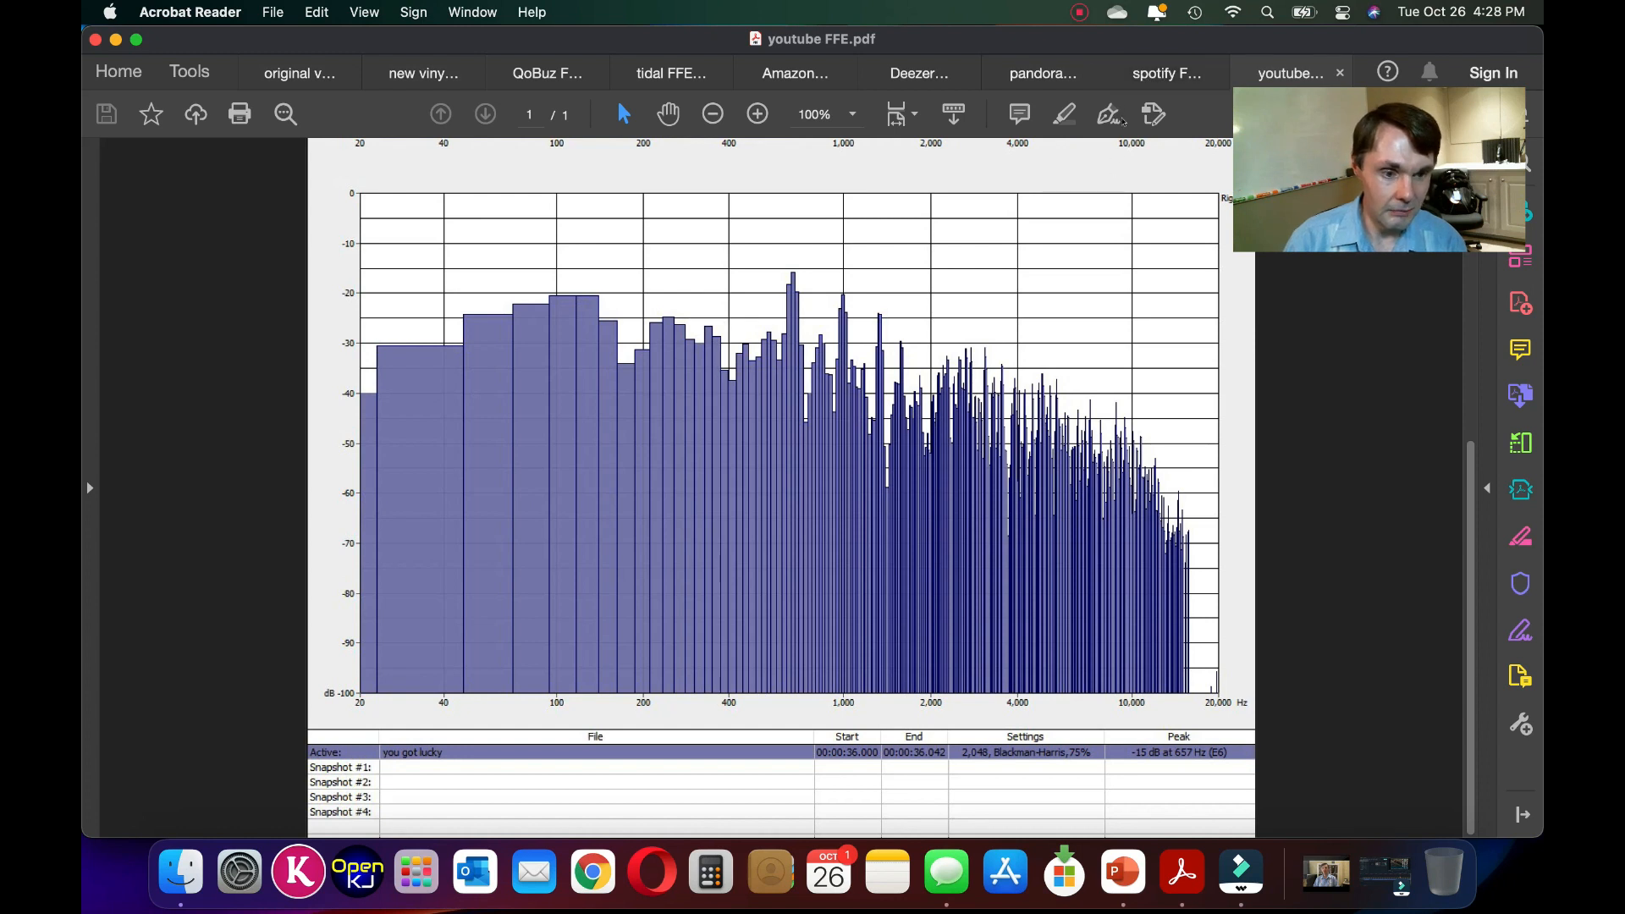
{"action": "mouse_move", "coordinate": [1042, 73]}
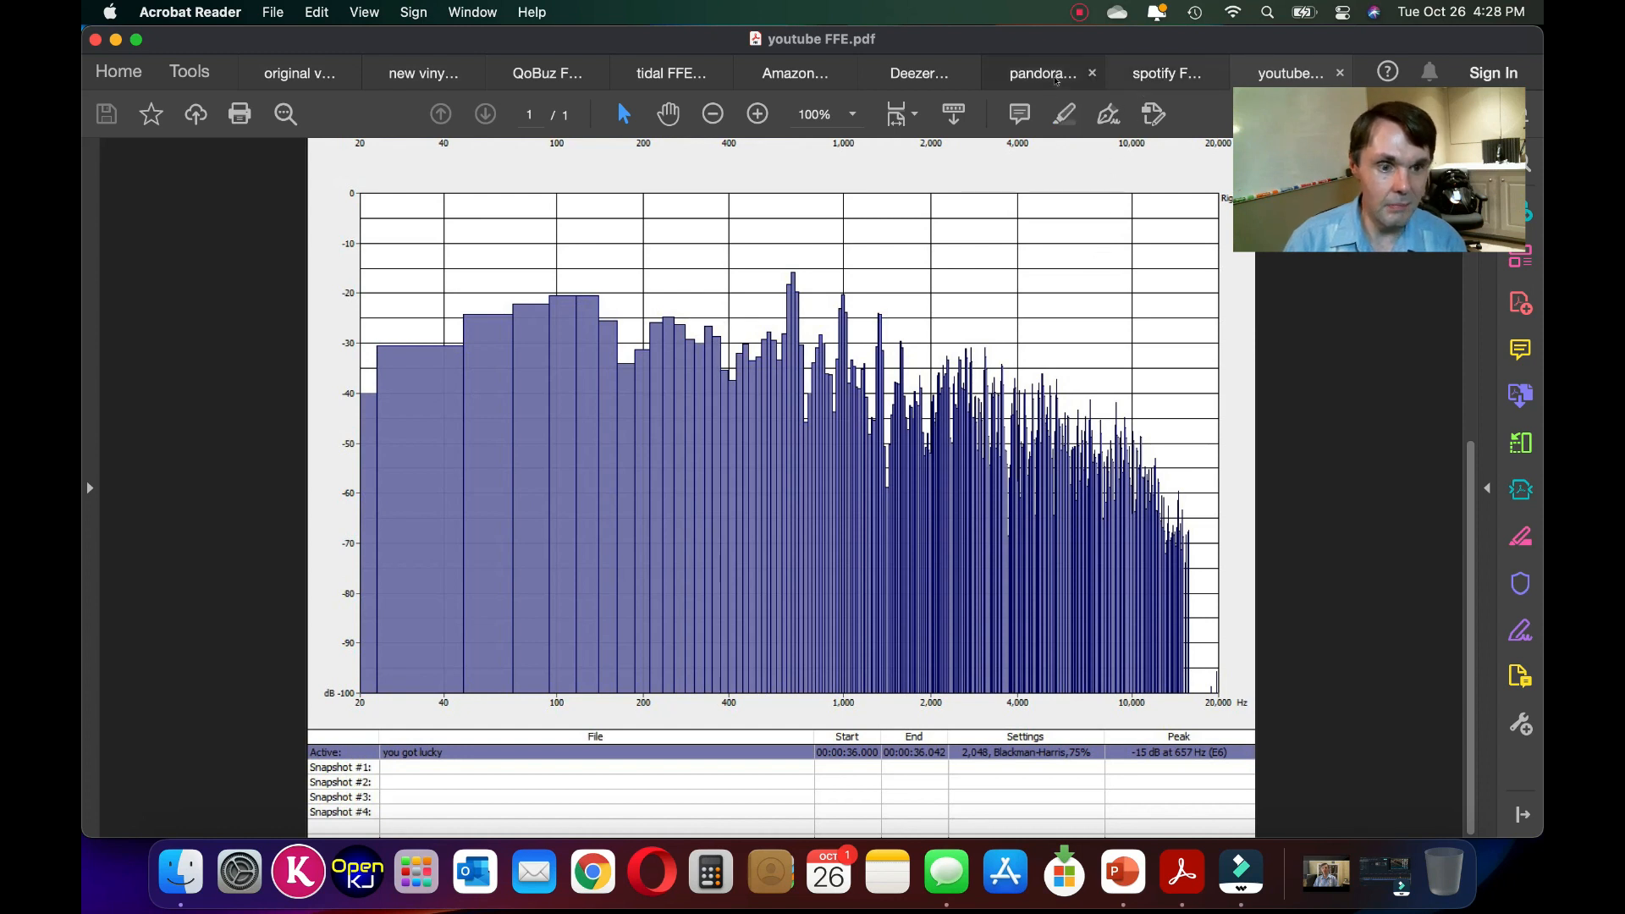
{"action": "left_click", "coordinate": [1042, 73]}
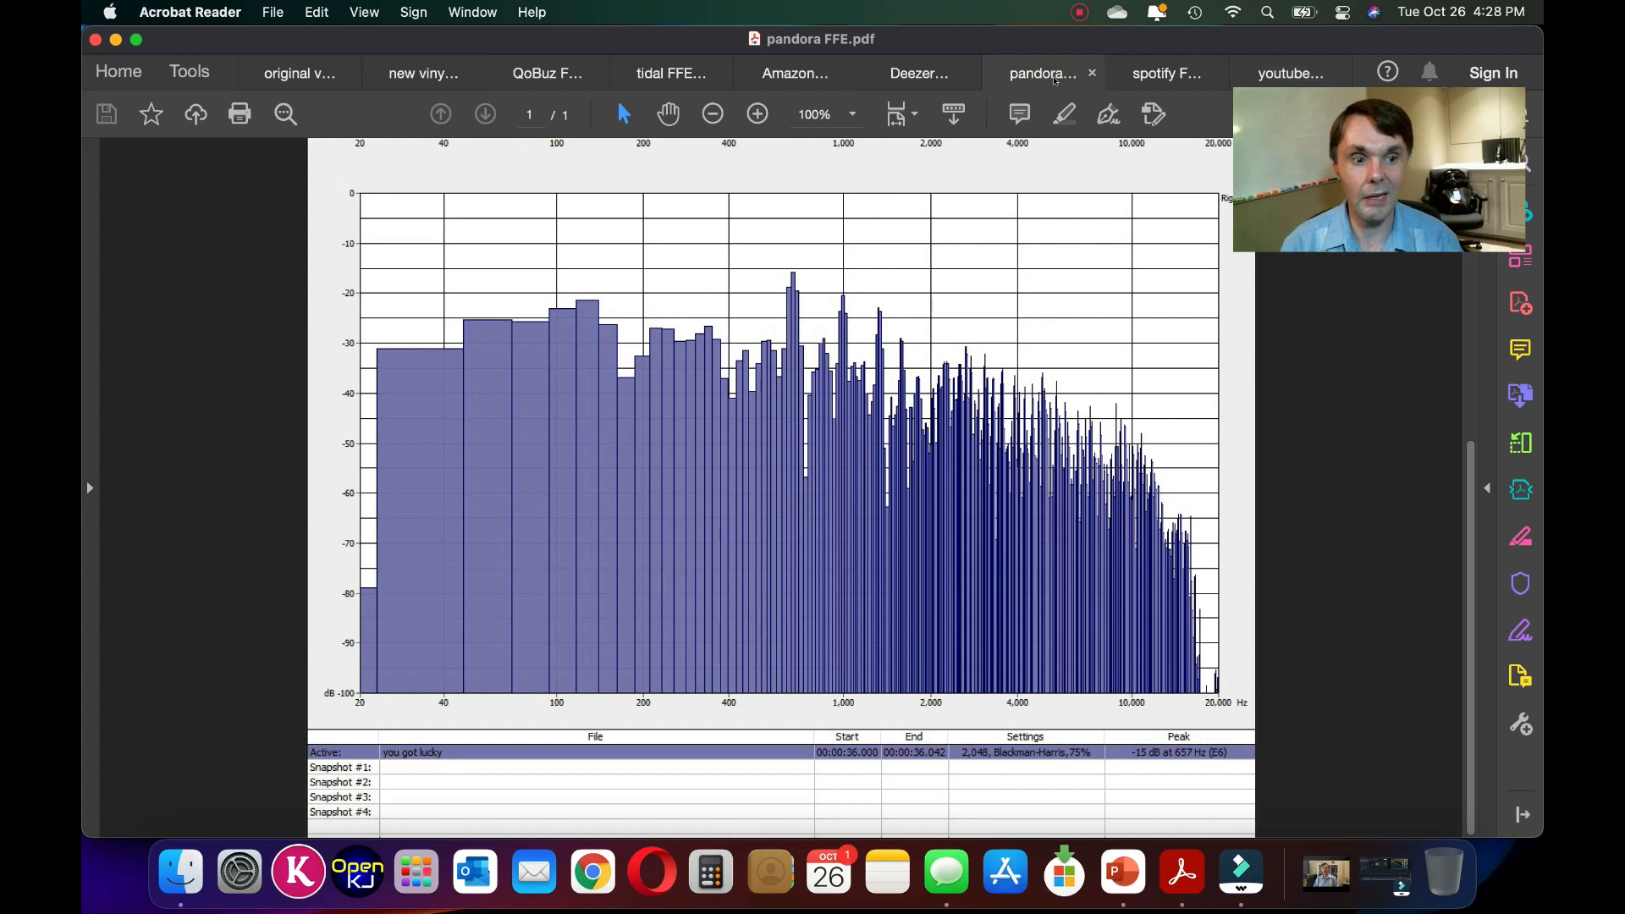